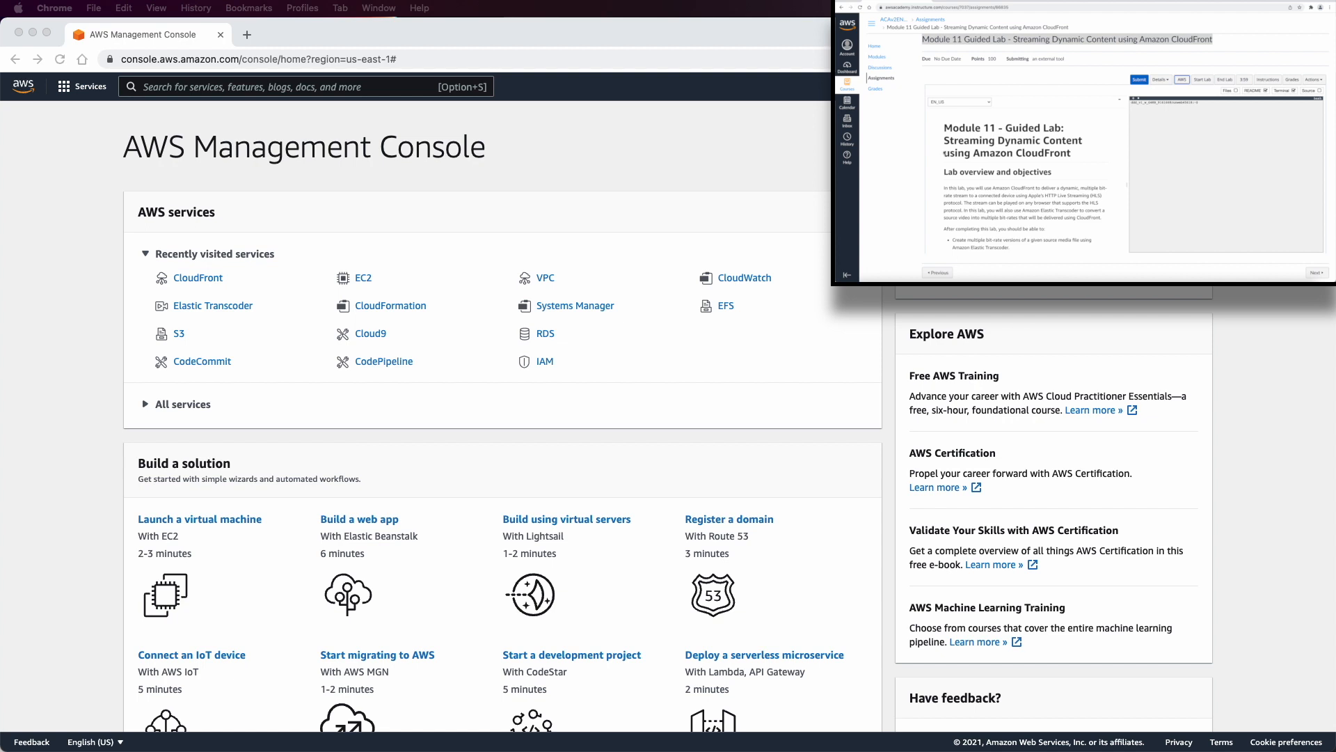
Scroll through the lab guide to read the task instructions
{"action": "scroll", "scroll_direction": "down", "scroll_amount": 3}
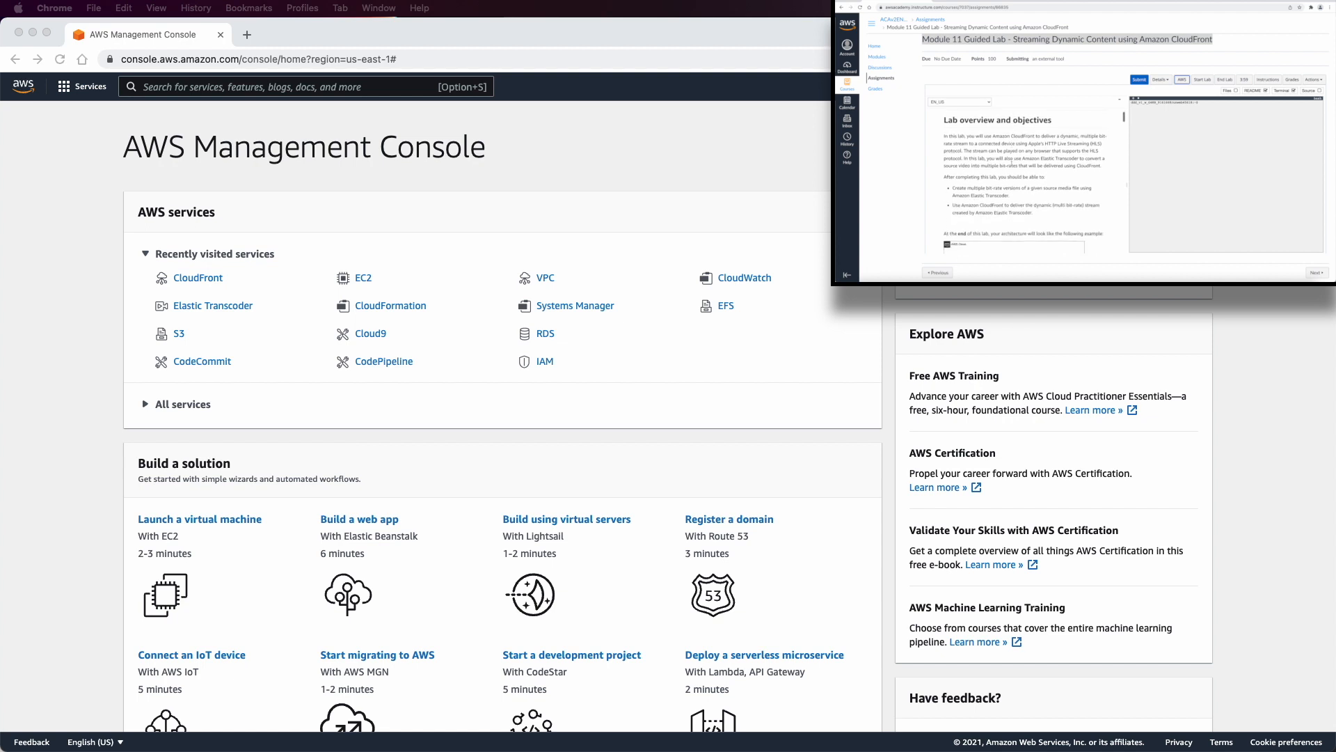
{"action": "scroll", "scroll_direction": "down", "scroll_amount": 3}
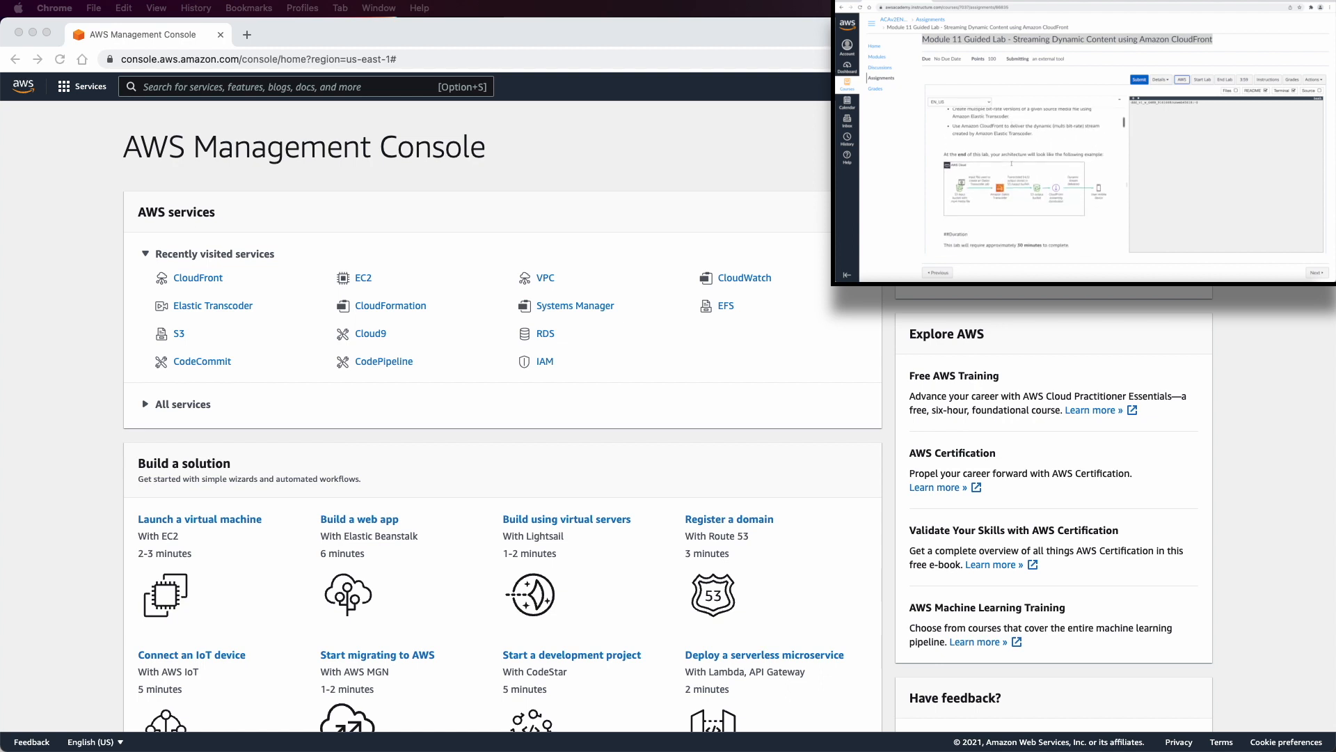
{"action": "scroll", "scroll_direction": "down", "scroll_amount": 3}
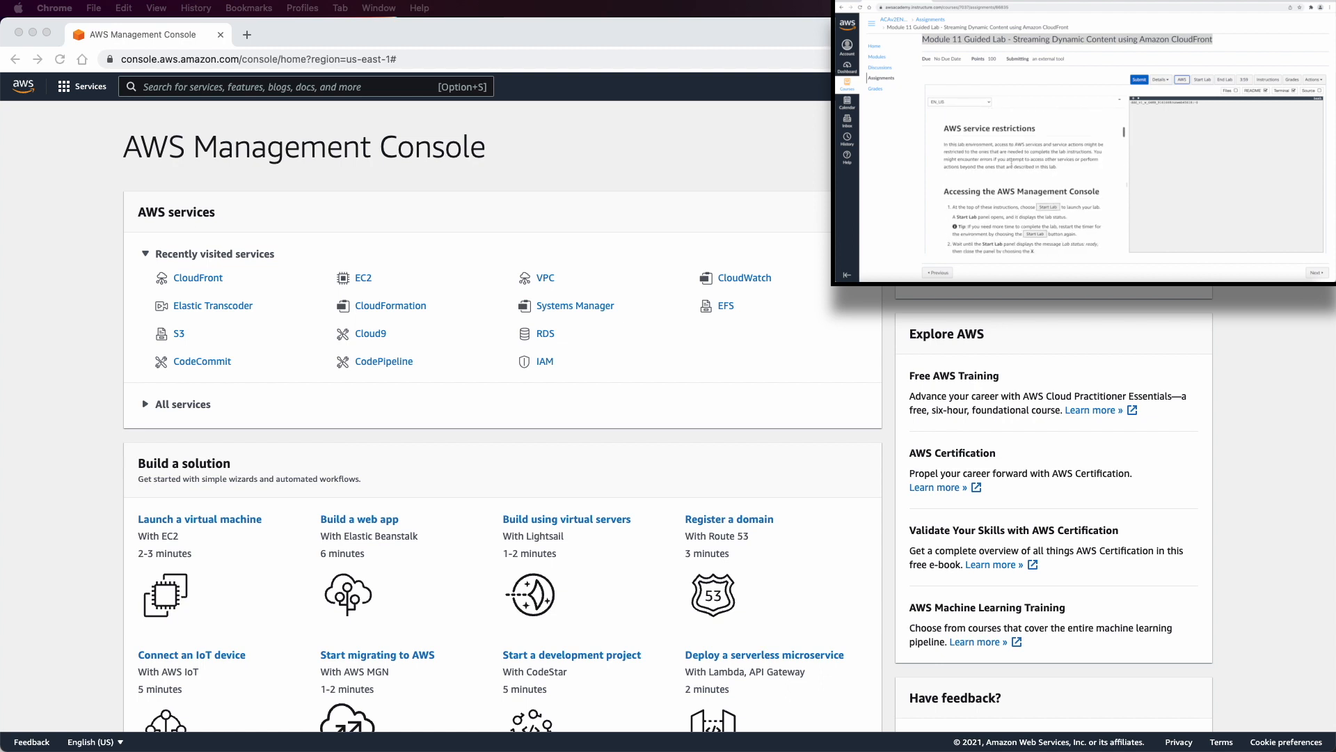
{"action": "scroll", "scroll_direction": "down", "scroll_amount": 3}
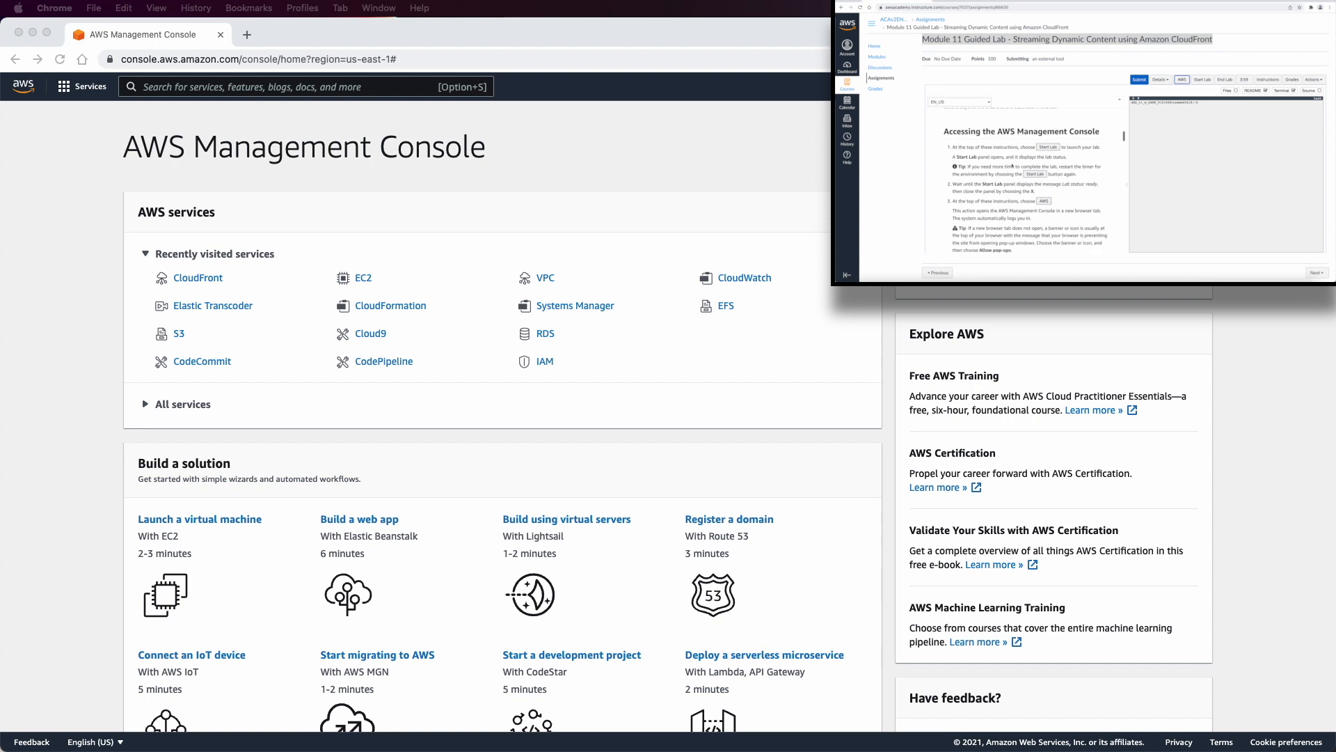
{"action": "scroll", "scroll_direction": "down", "scroll_amount": 3}
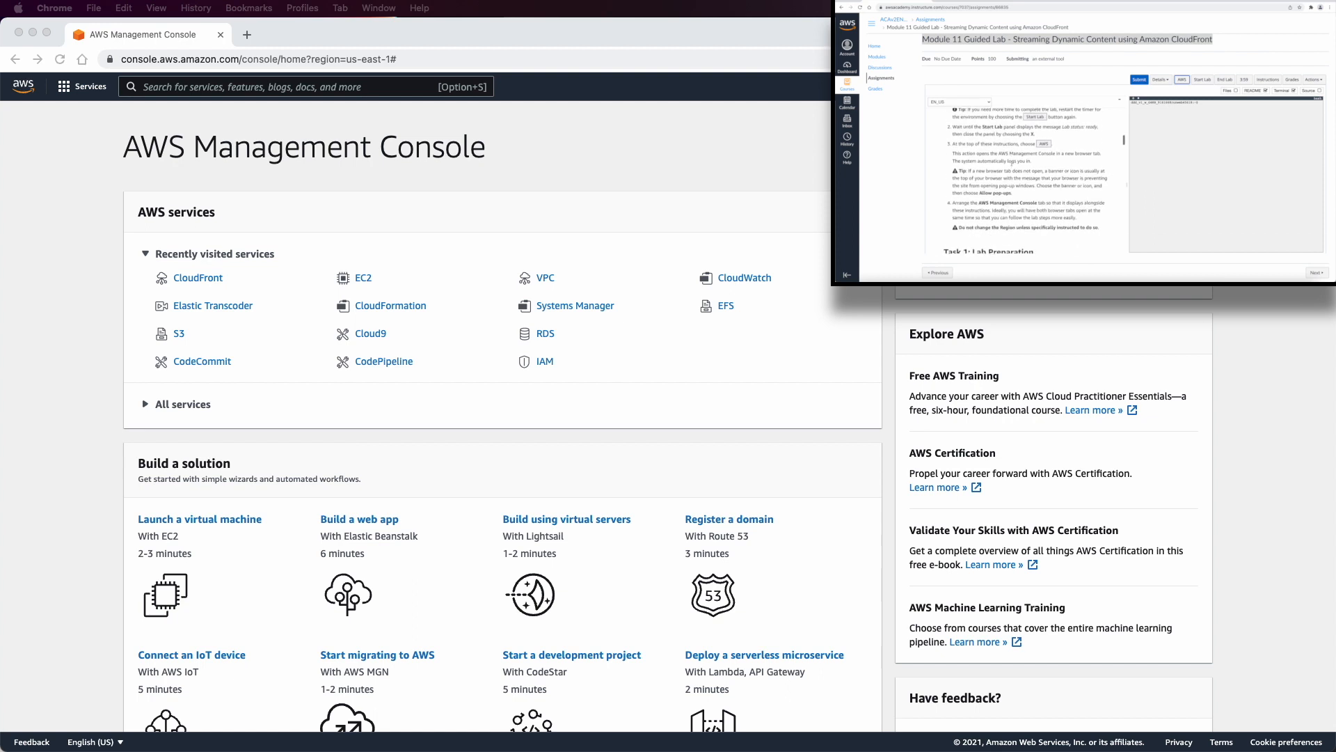
{"action": "scroll", "scroll_direction": "up", "scroll_amount": 3}
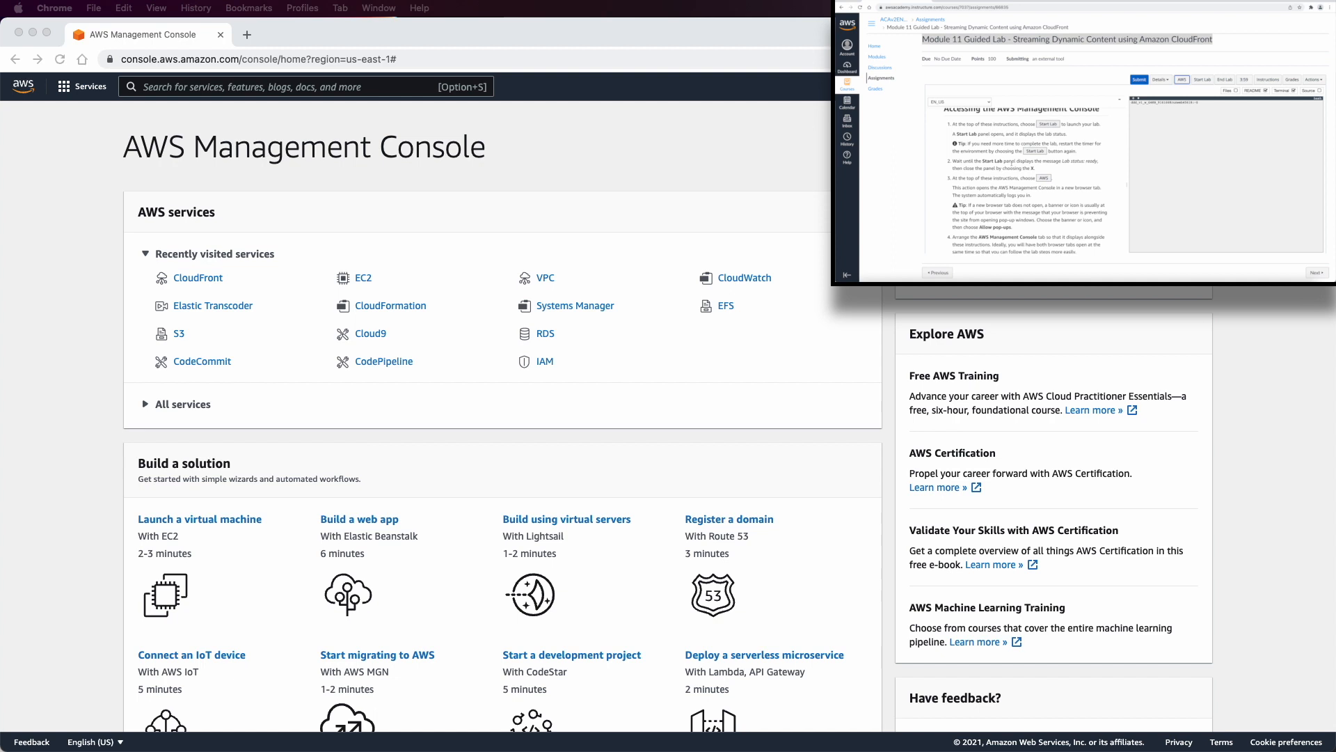
{"action": "scroll", "scroll_direction": "up", "scroll_amount": 3}
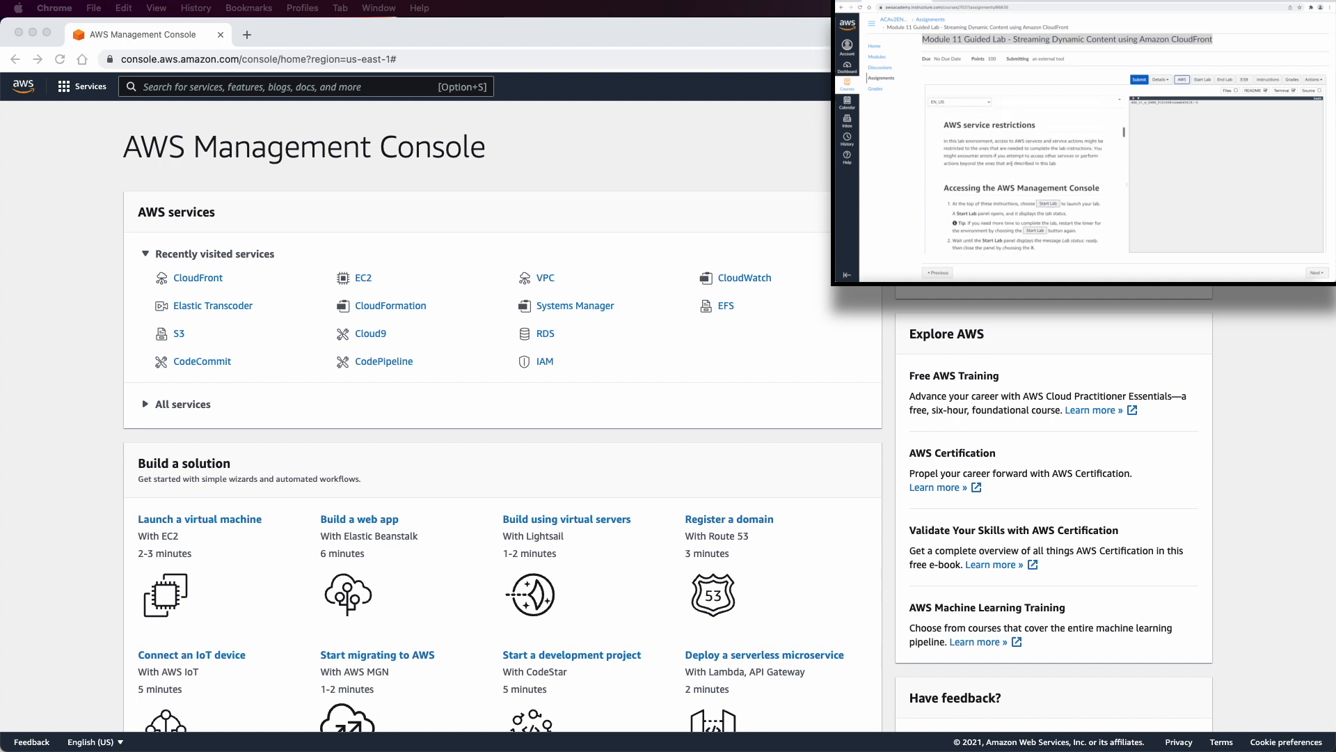
{"action": "scroll", "scroll_direction": "down", "scroll_amount": 3}
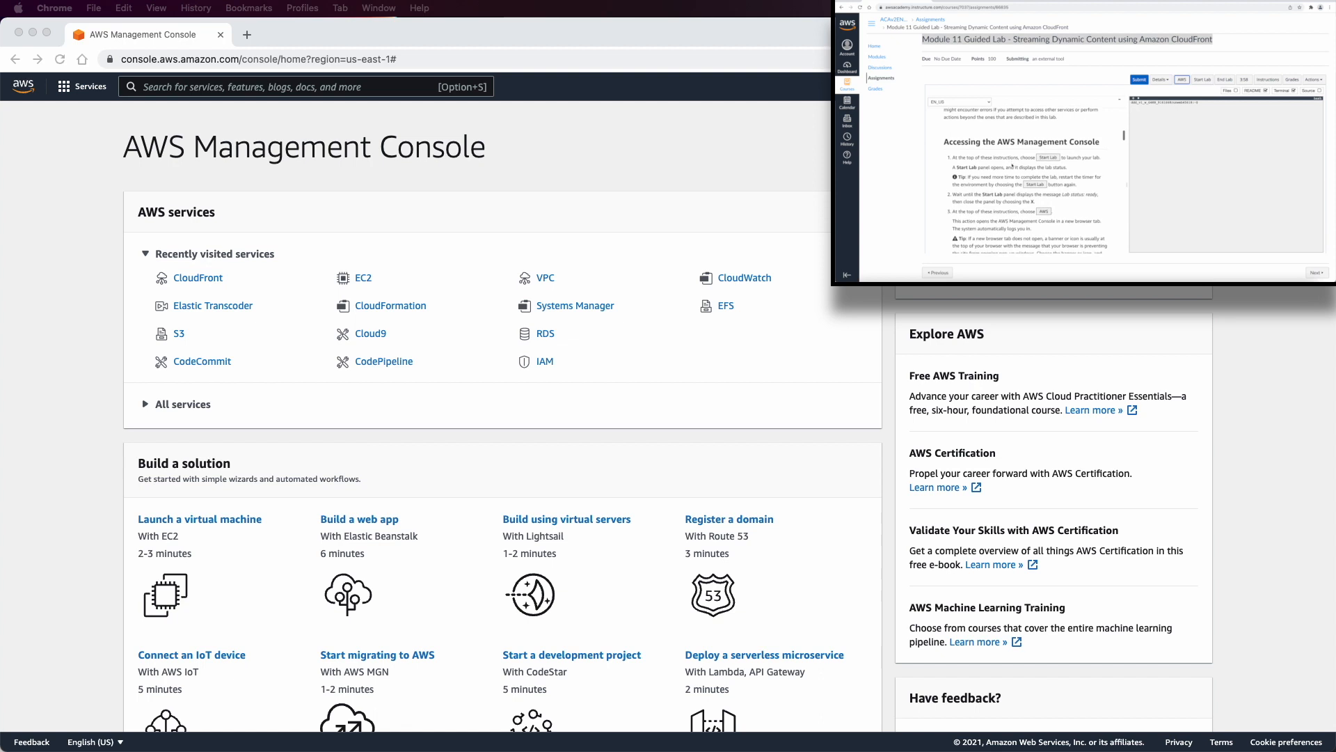
{"action": "scroll", "scroll_direction": "down", "scroll_amount": 3}
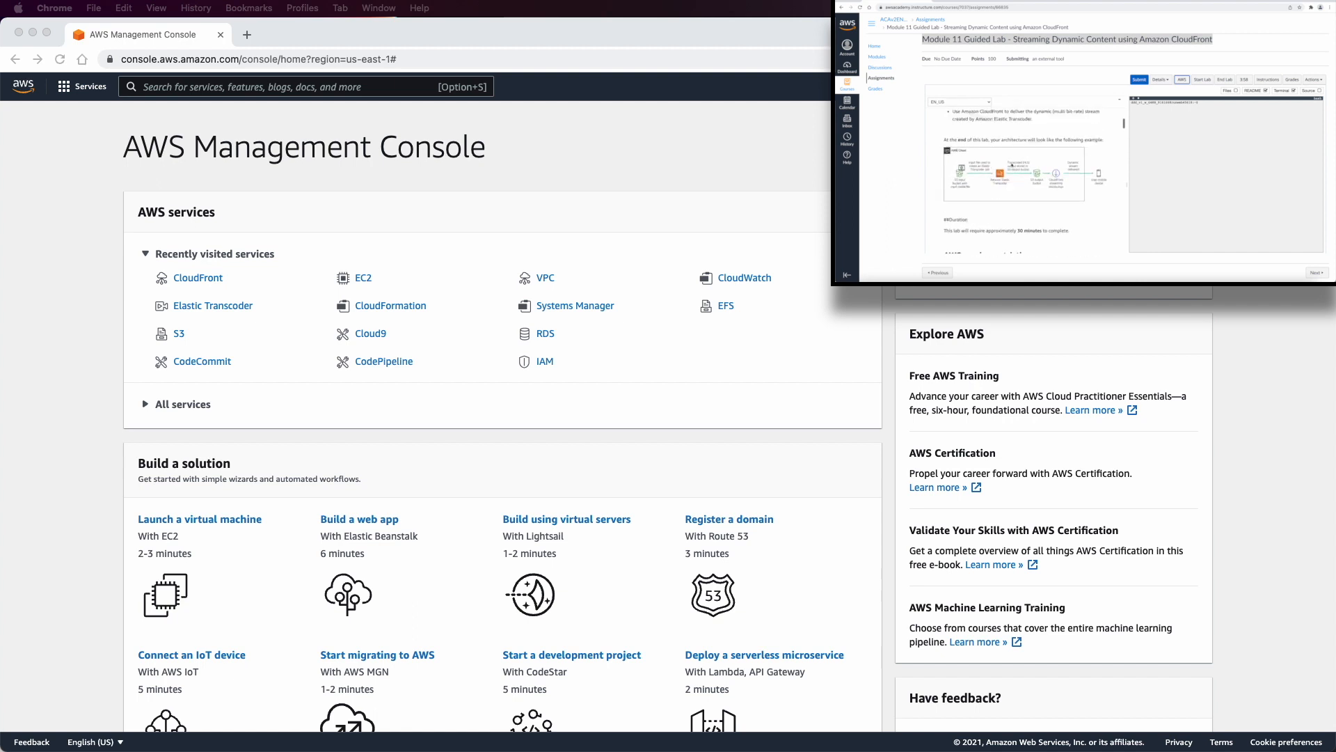
{"action": "scroll", "scroll_direction": "up", "scroll_amount": 3}
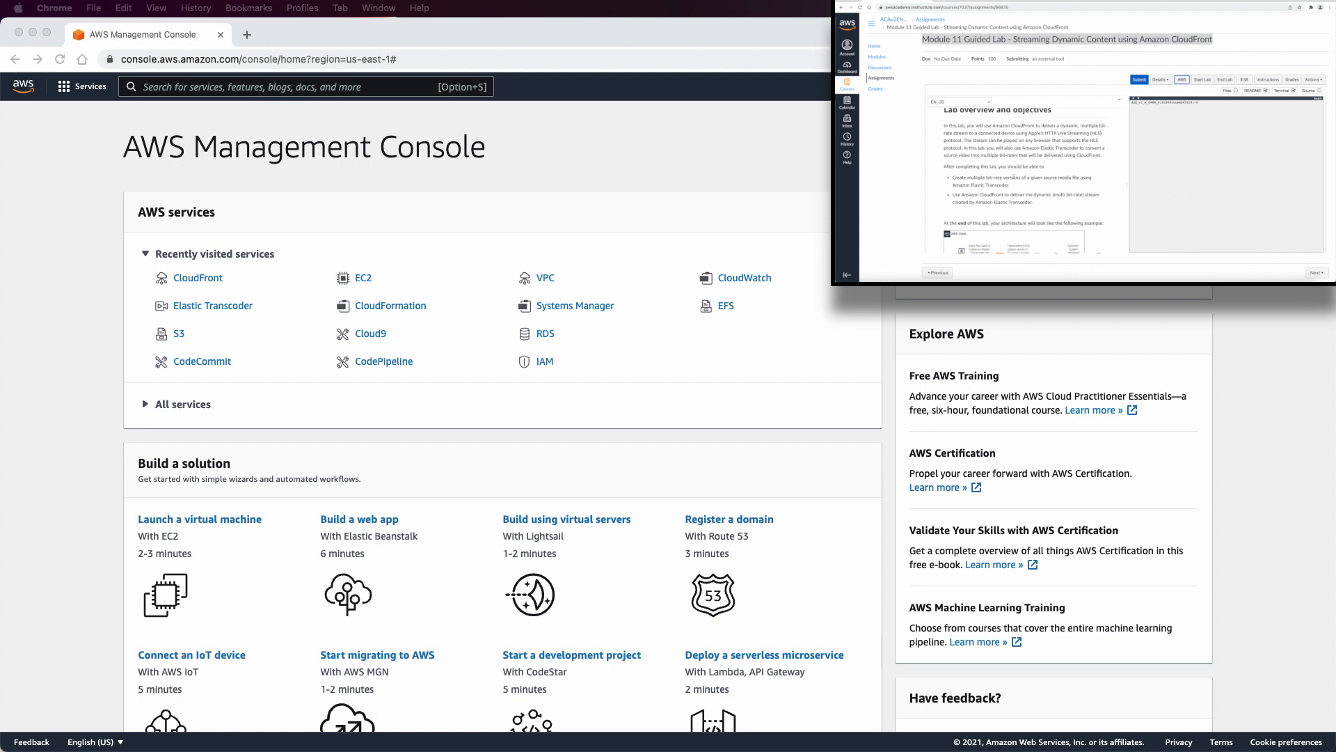
{"action": "scroll", "scroll_direction": "down", "scroll_amount": 3}
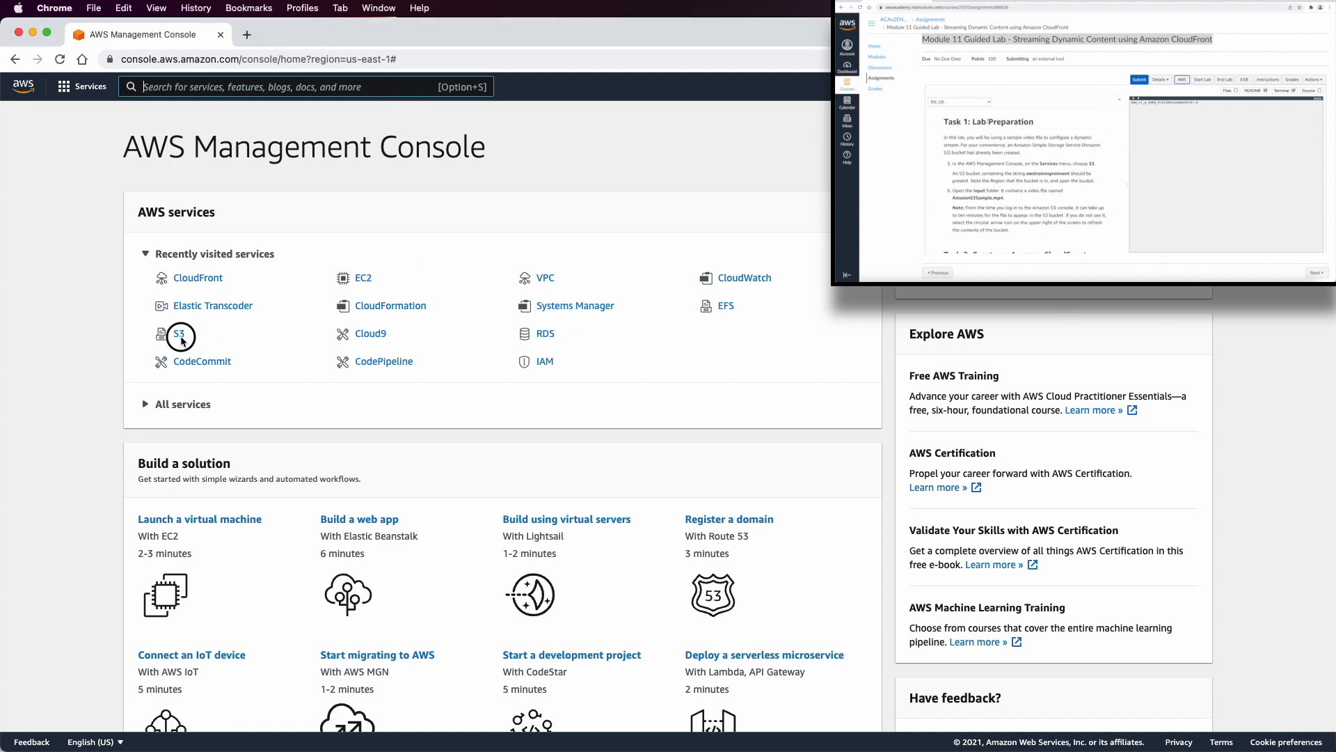
Open S3, then the lab bucket's input folder containing AmazonS3Sample.mp4
{"action": "left_click", "coordinate": [179, 333]}
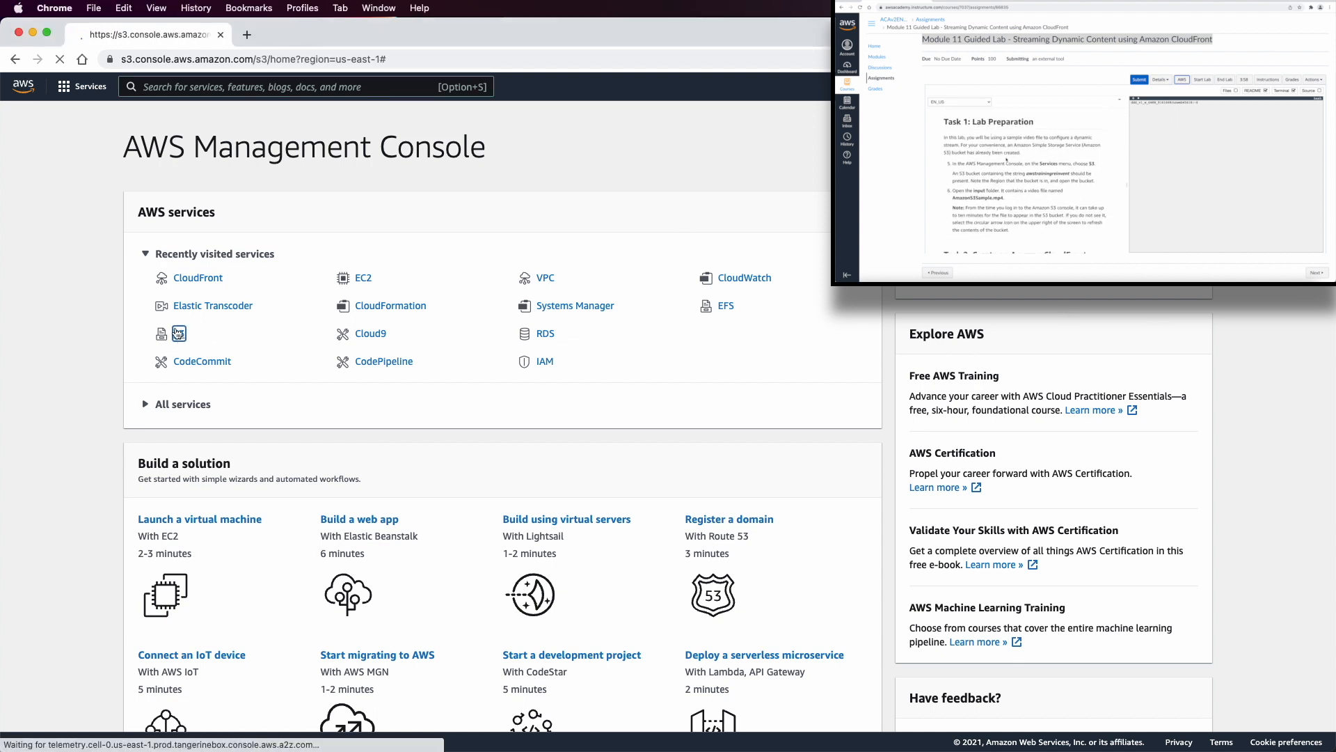
{"action": "left_click", "coordinate": [179, 333]}
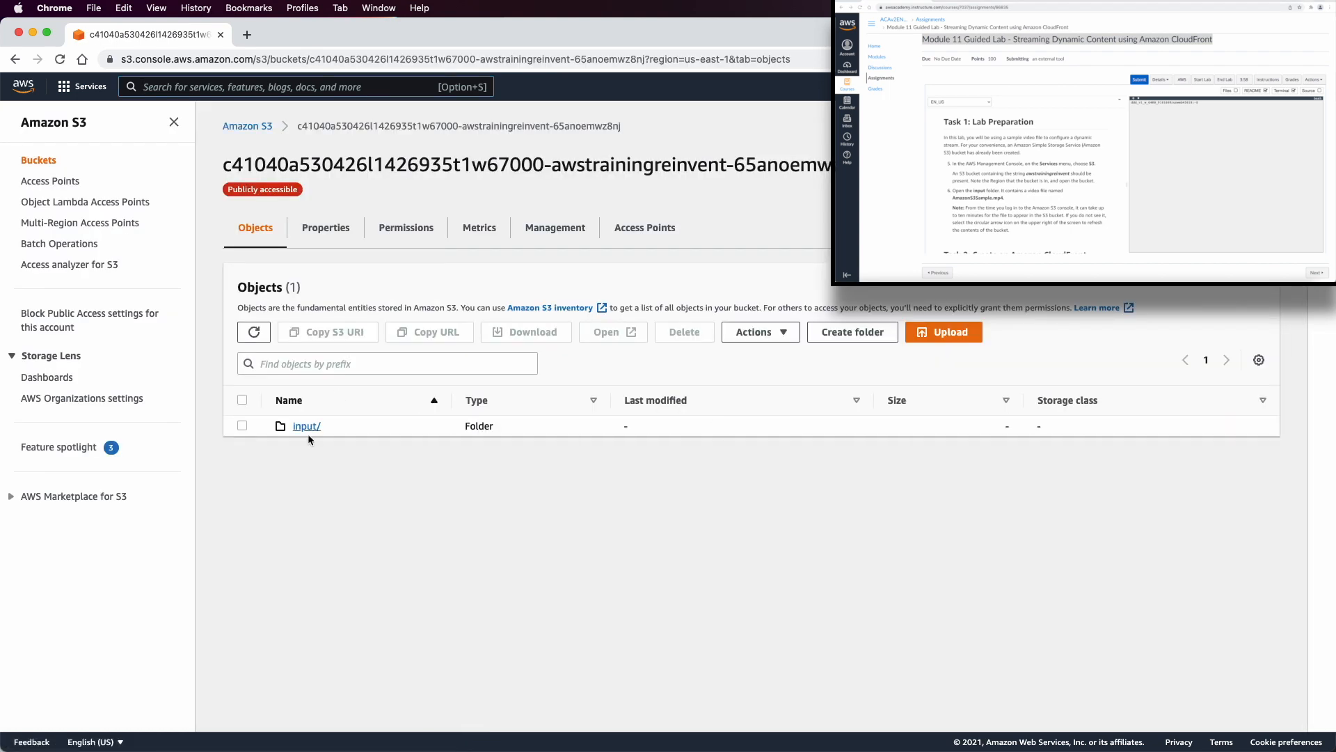
{"action": "left_click", "coordinate": [306, 425]}
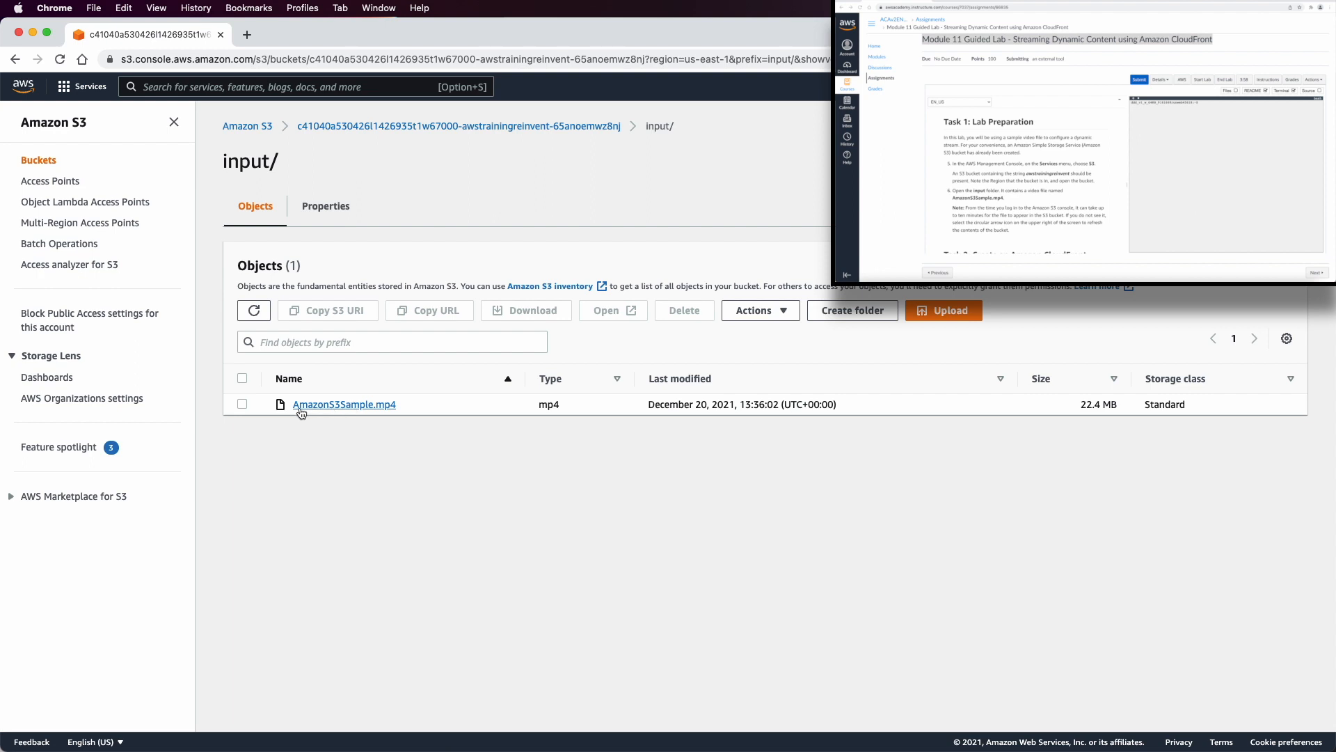
{"action": "mouse_move", "coordinate": [392, 415]}
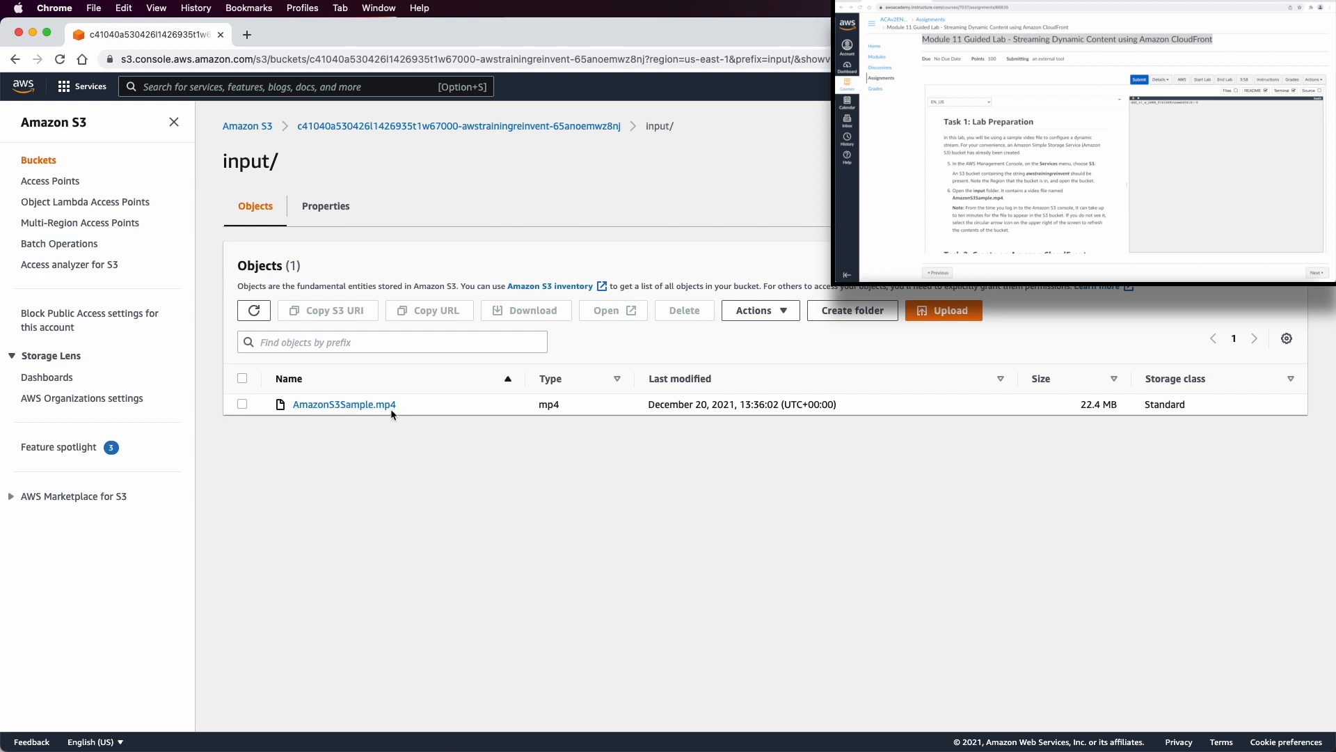
{"action": "mouse_move", "coordinate": [345, 403]}
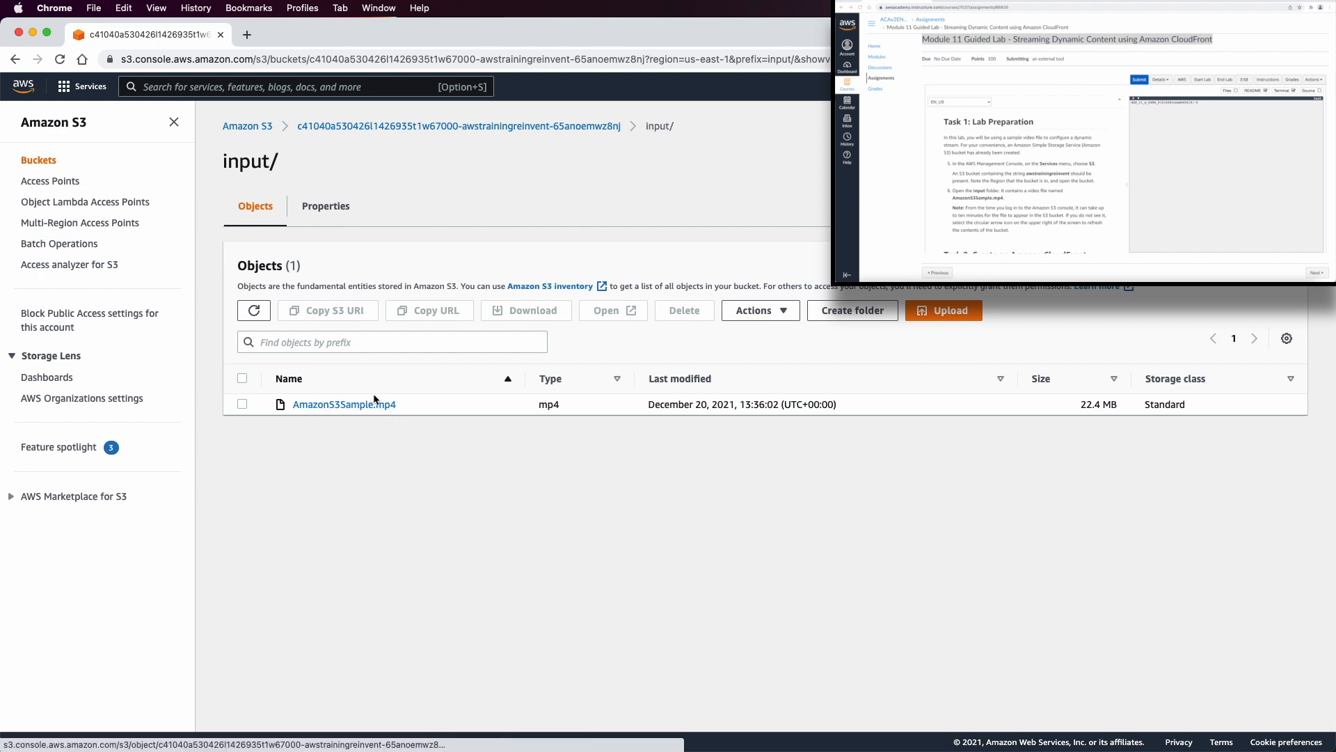
{"action": "mouse_move", "coordinate": [343, 403]}
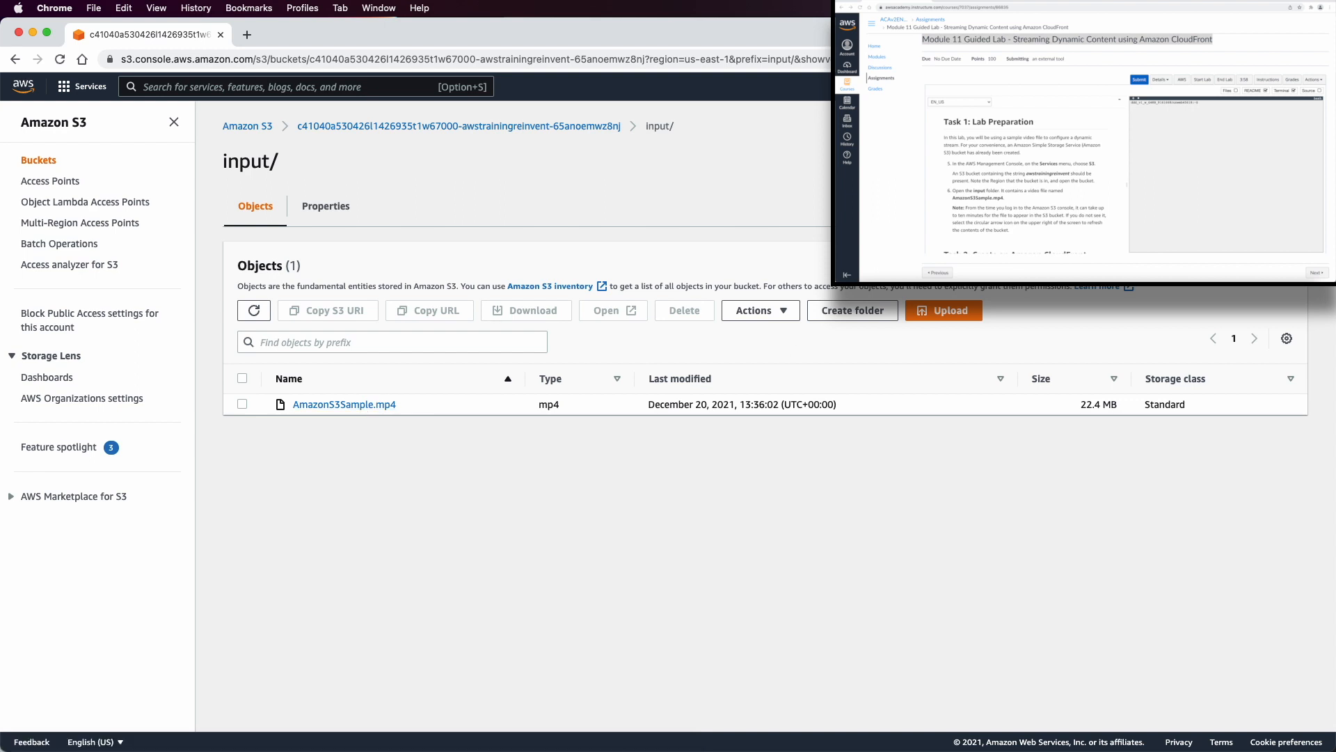
{"action": "scroll", "scroll_direction": "down", "scroll_amount": 3}
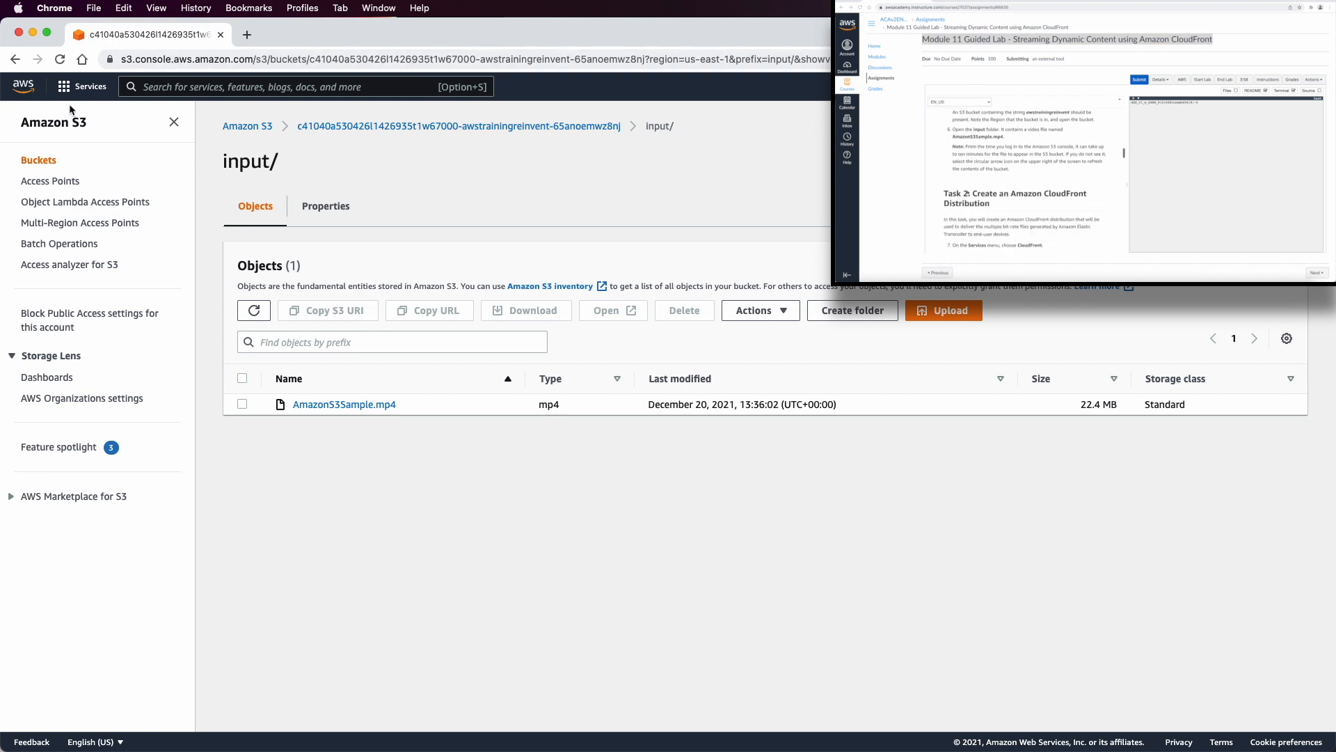
Start a new CloudFront distribution using the lab S3 bucket as origin domain
{"action": "left_click", "coordinate": [80, 87]}
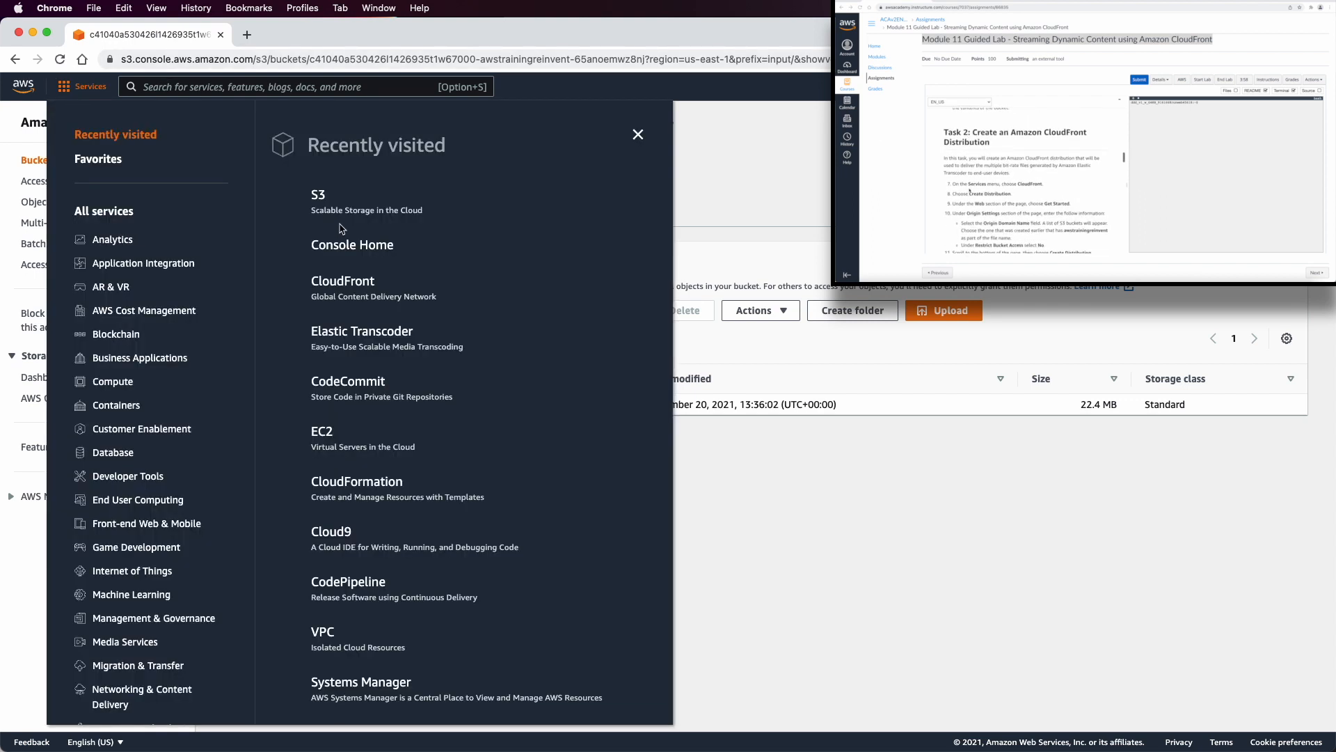
{"action": "left_click", "coordinate": [343, 280]}
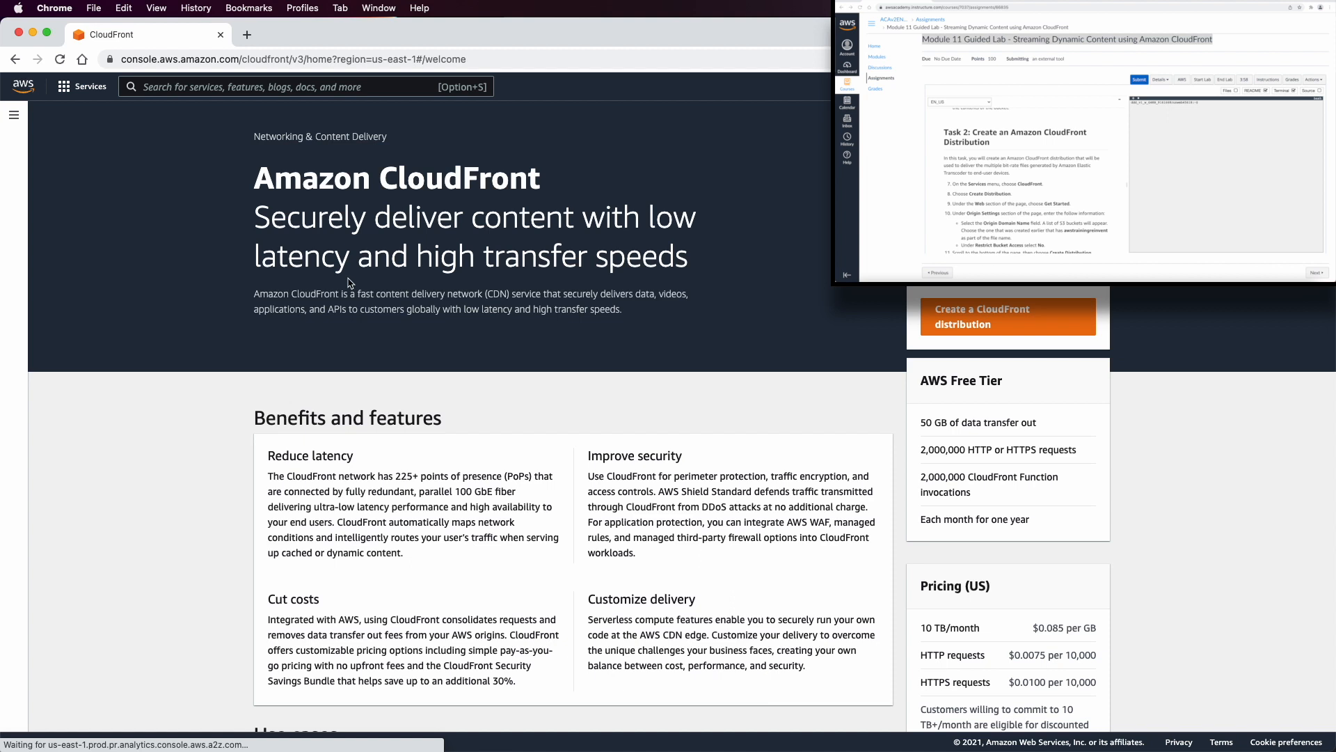
{"action": "left_click", "coordinate": [1006, 316]}
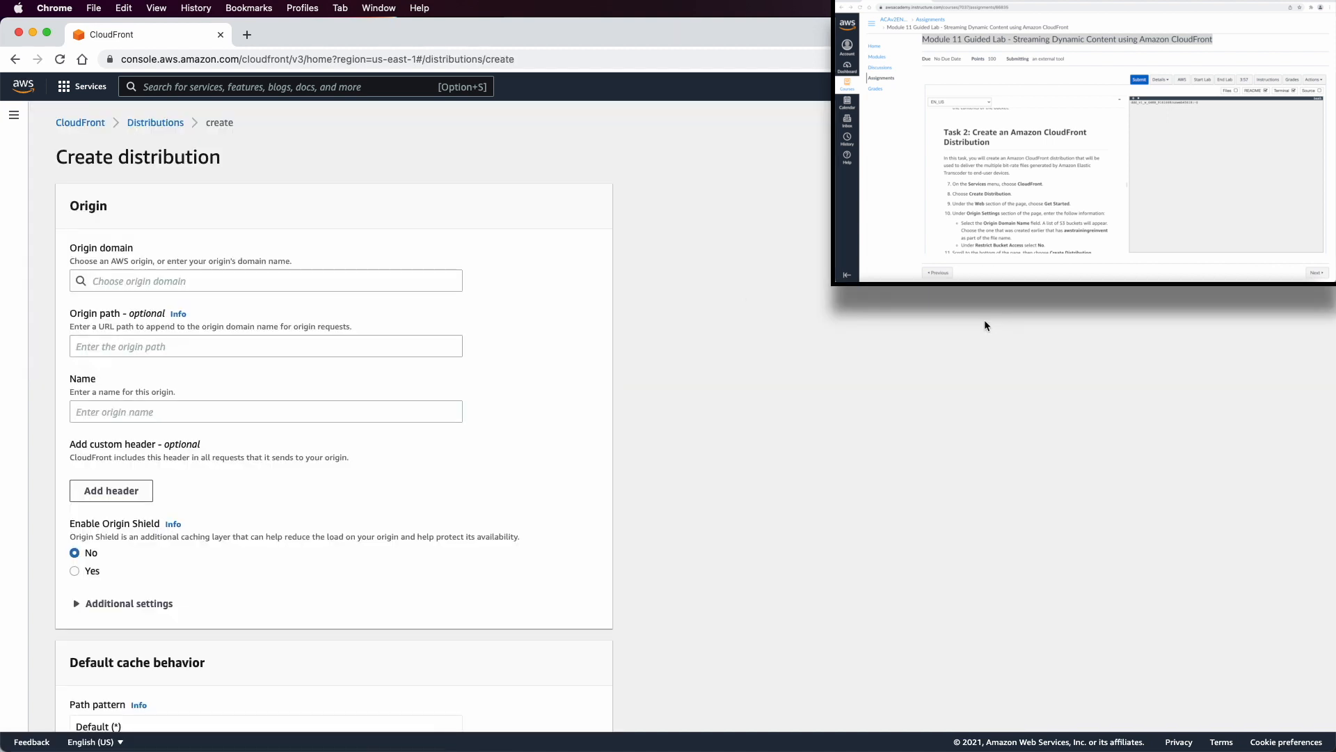
{"action": "left_click", "coordinate": [266, 281]}
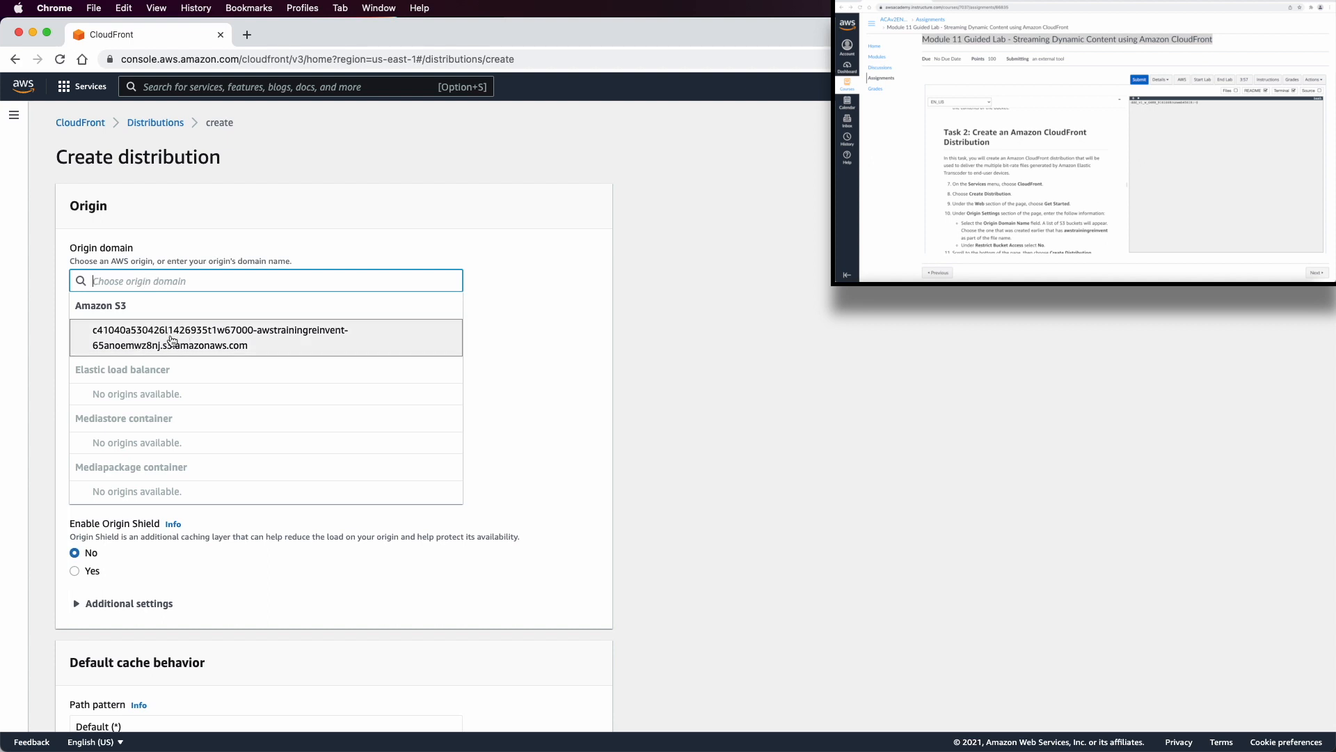
{"action": "mouse_move", "coordinate": [179, 345]}
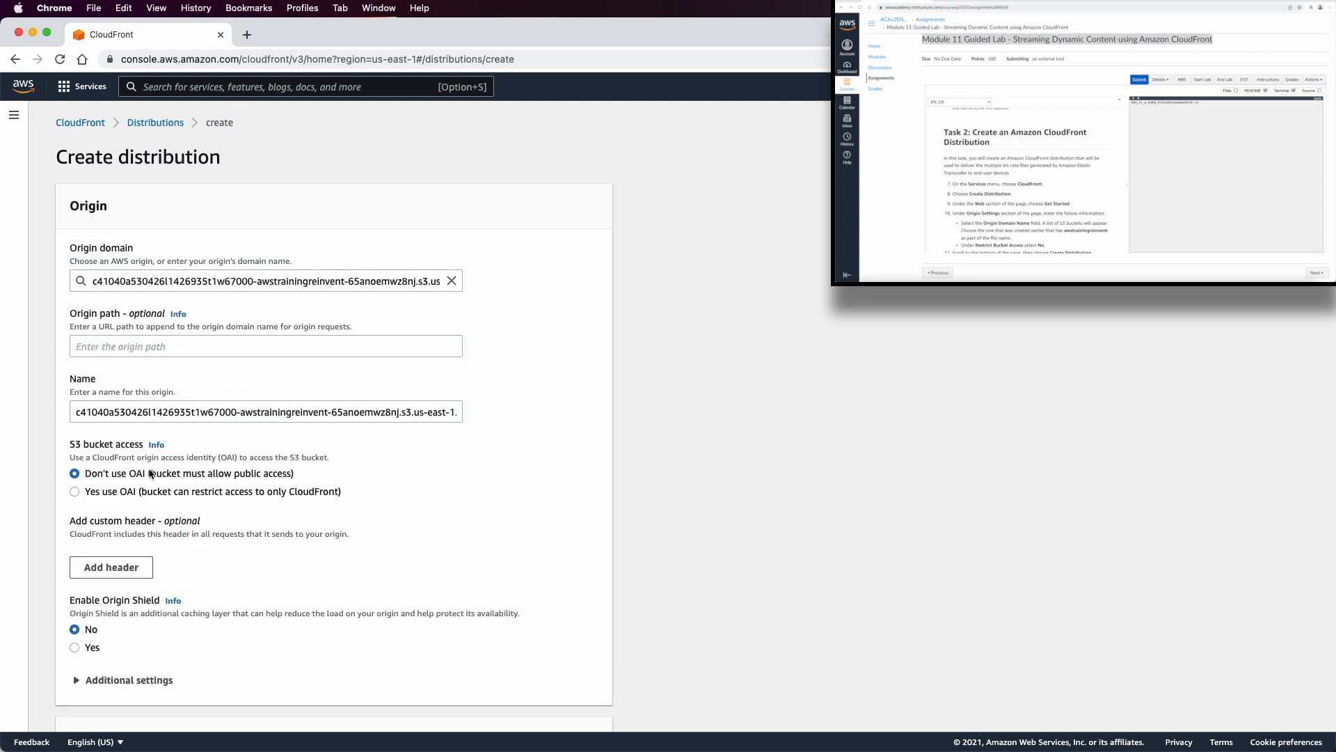
{"action": "scroll", "scroll_direction": "down", "scroll_amount": 3}
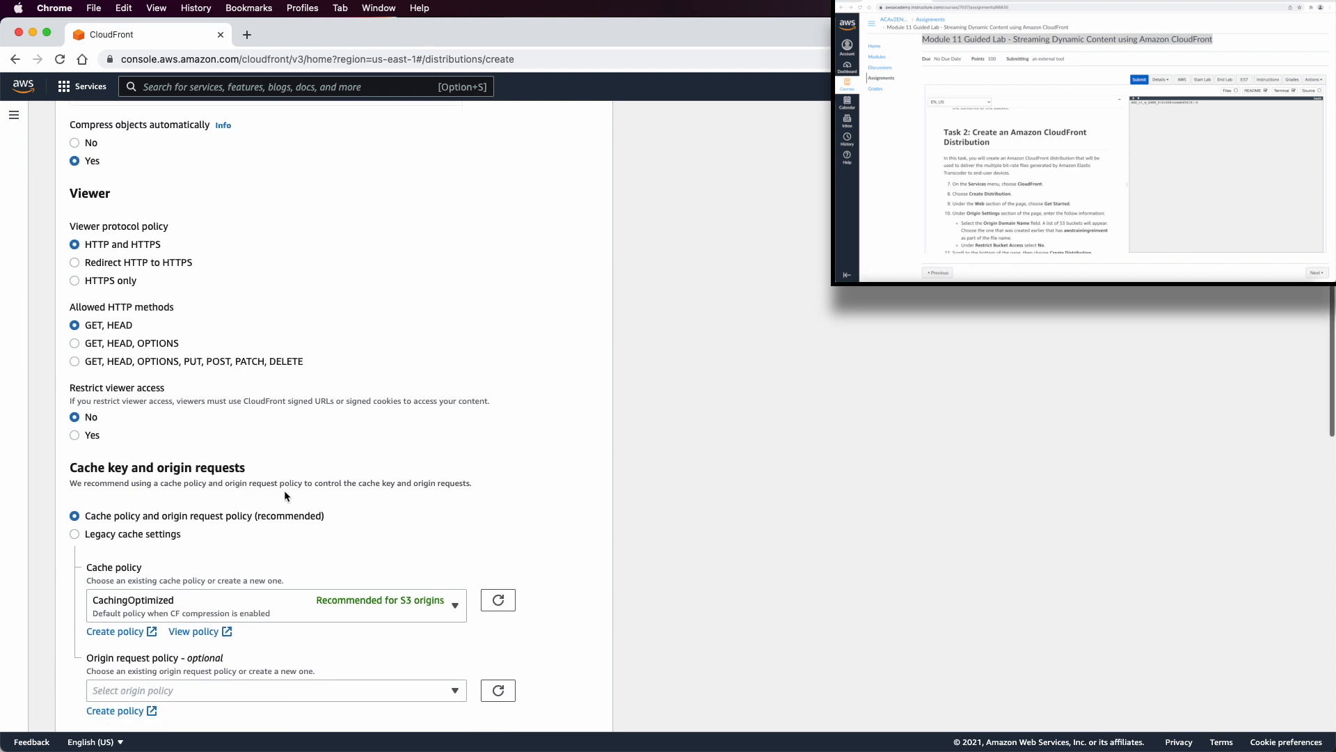
{"action": "scroll", "scroll_direction": "down", "scroll_amount": 3}
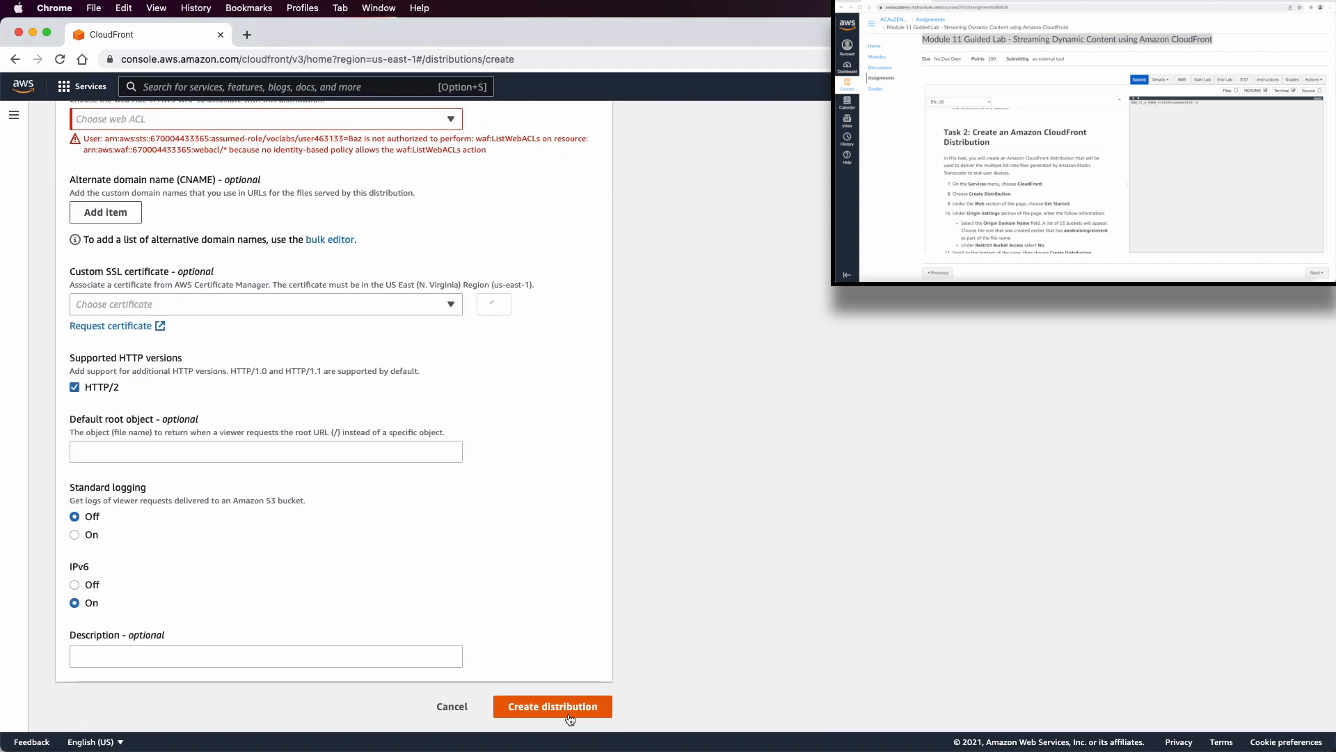
Create CloudFront distribution E3QE9VINGQ25WD and confirm it is deploying
{"action": "left_click", "coordinate": [552, 706]}
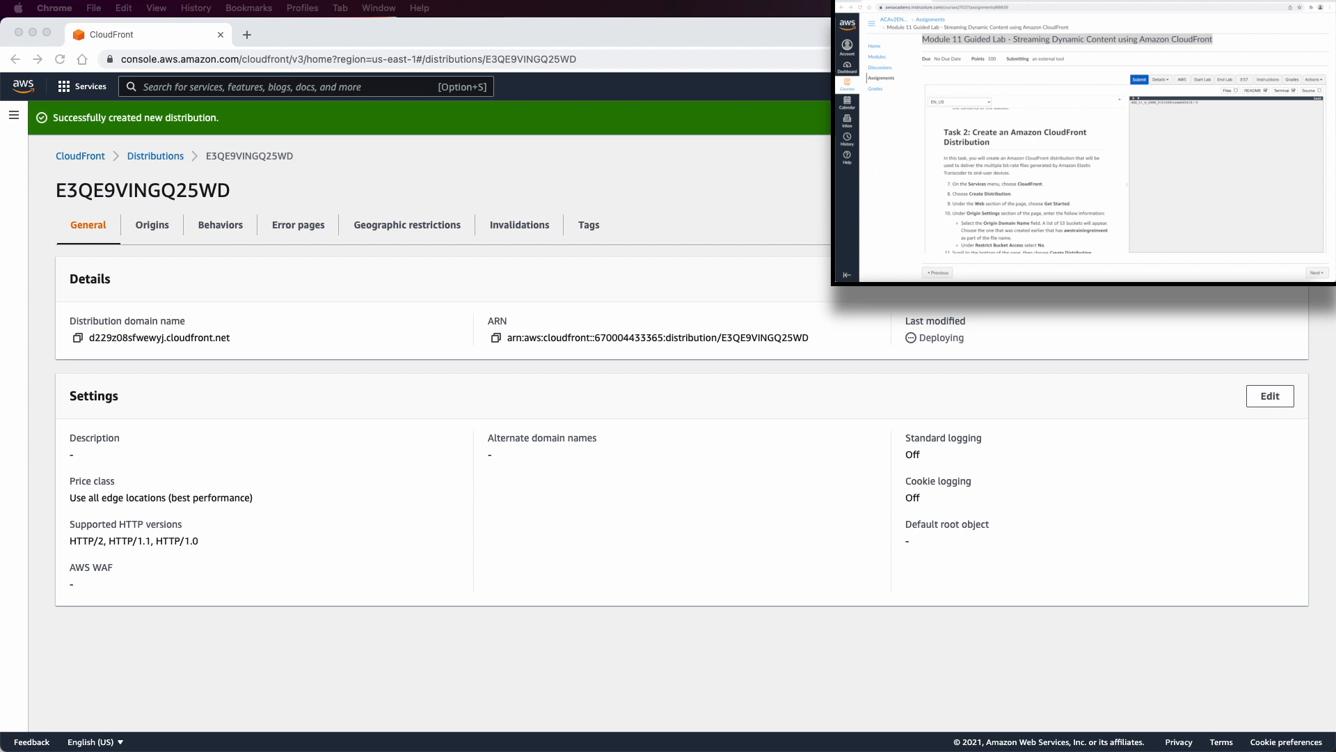
{"action": "mouse_move", "coordinate": [643, 268]}
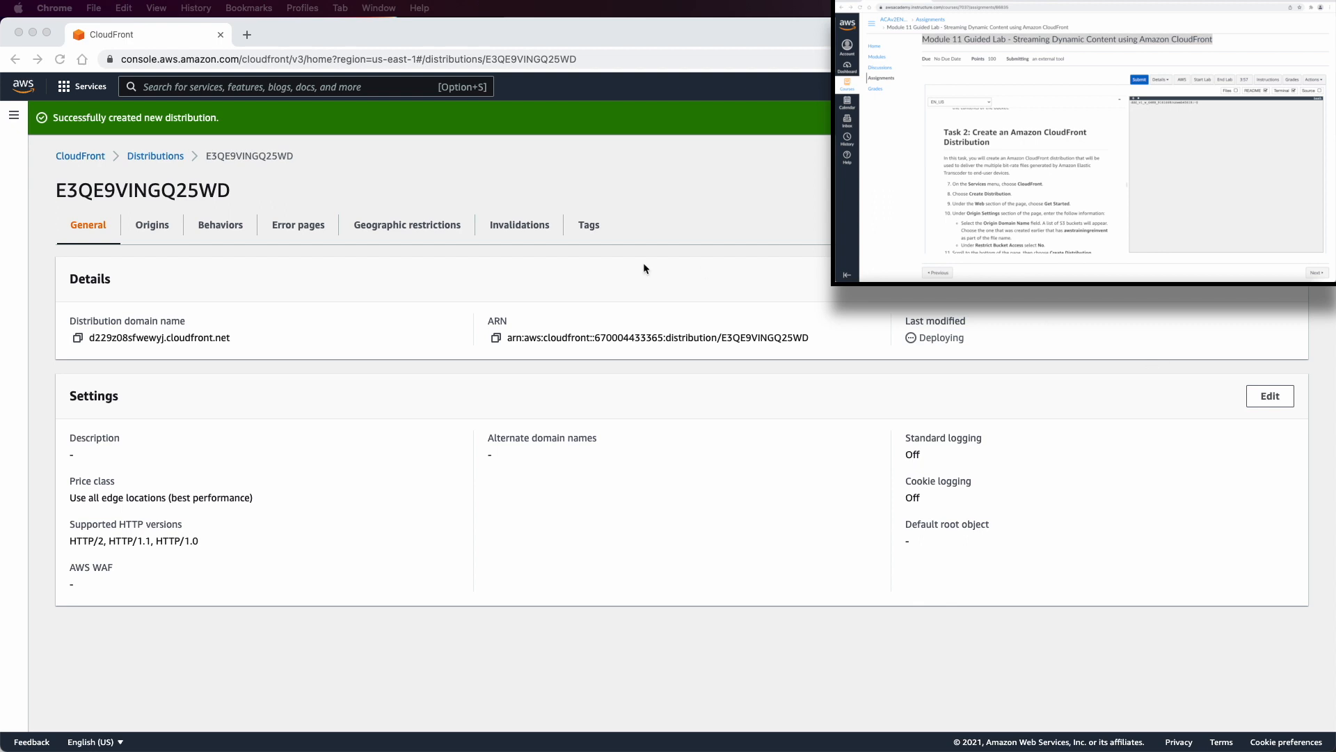
{"action": "left_click", "coordinate": [80, 86]}
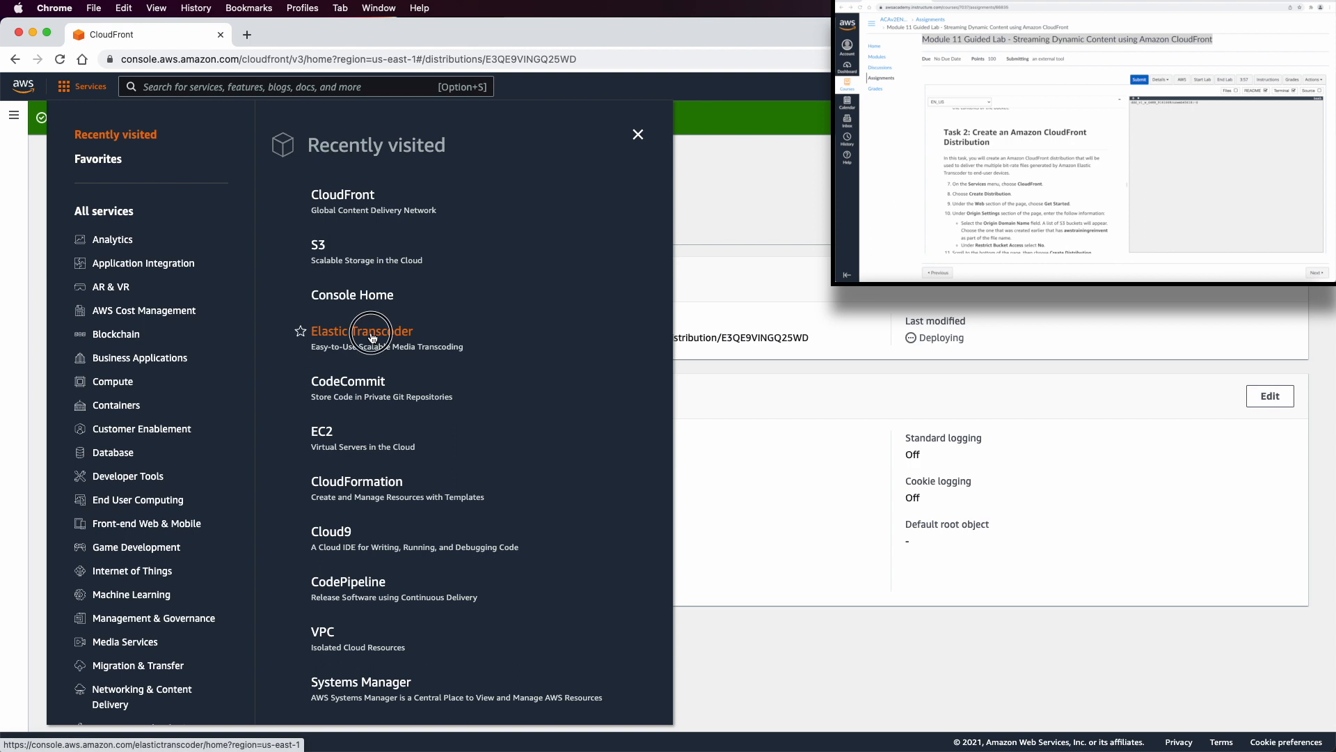
Begin Elastic Transcoder pipeline InputPipeline with the lab input bucket and AmazonElasticTranscoderRole
{"action": "left_click", "coordinate": [361, 331]}
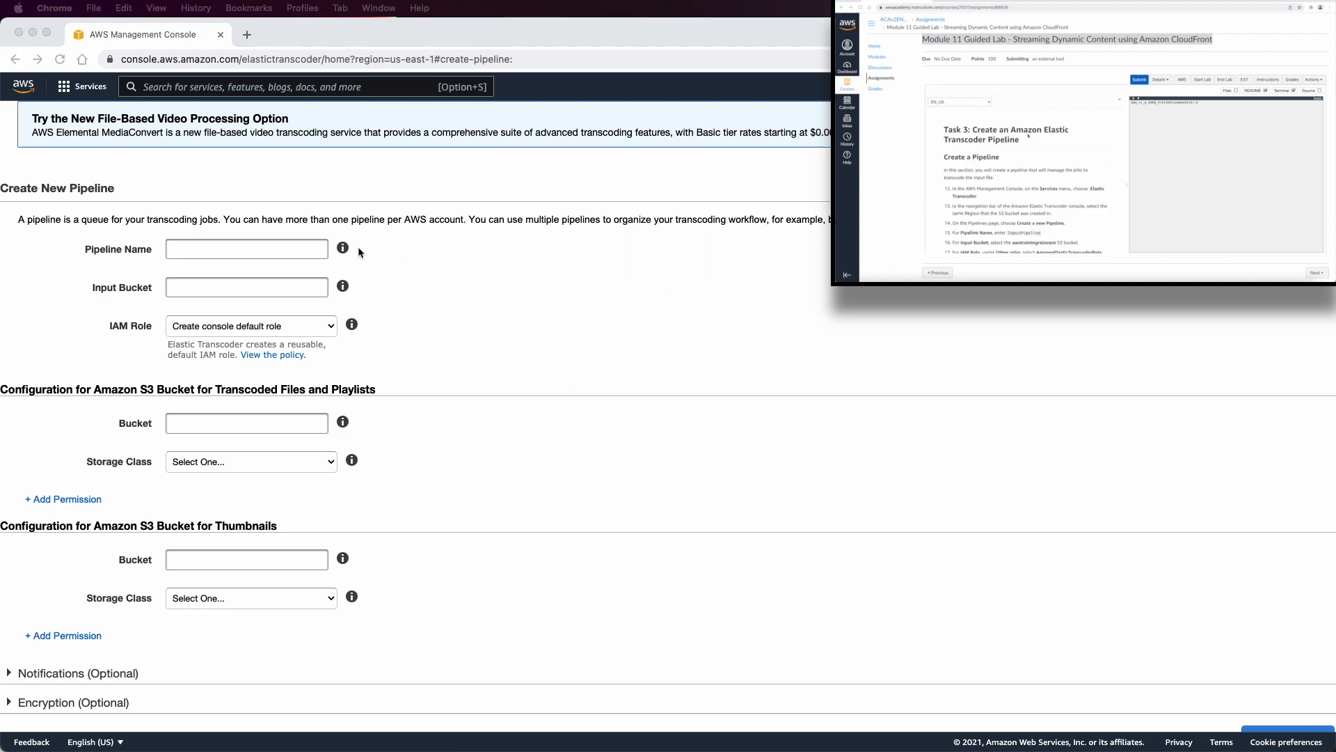
{"action": "left_click", "coordinate": [246, 286]}
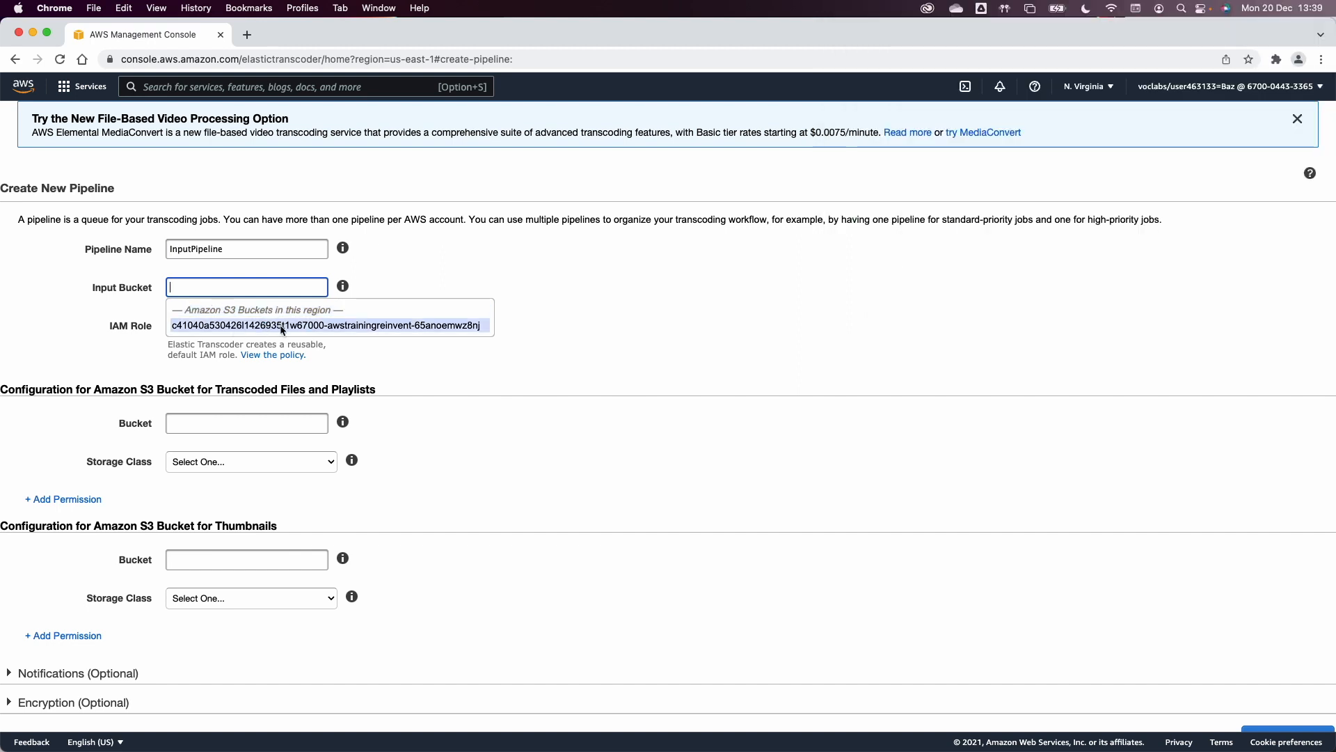
{"action": "mouse_move", "coordinate": [382, 339]}
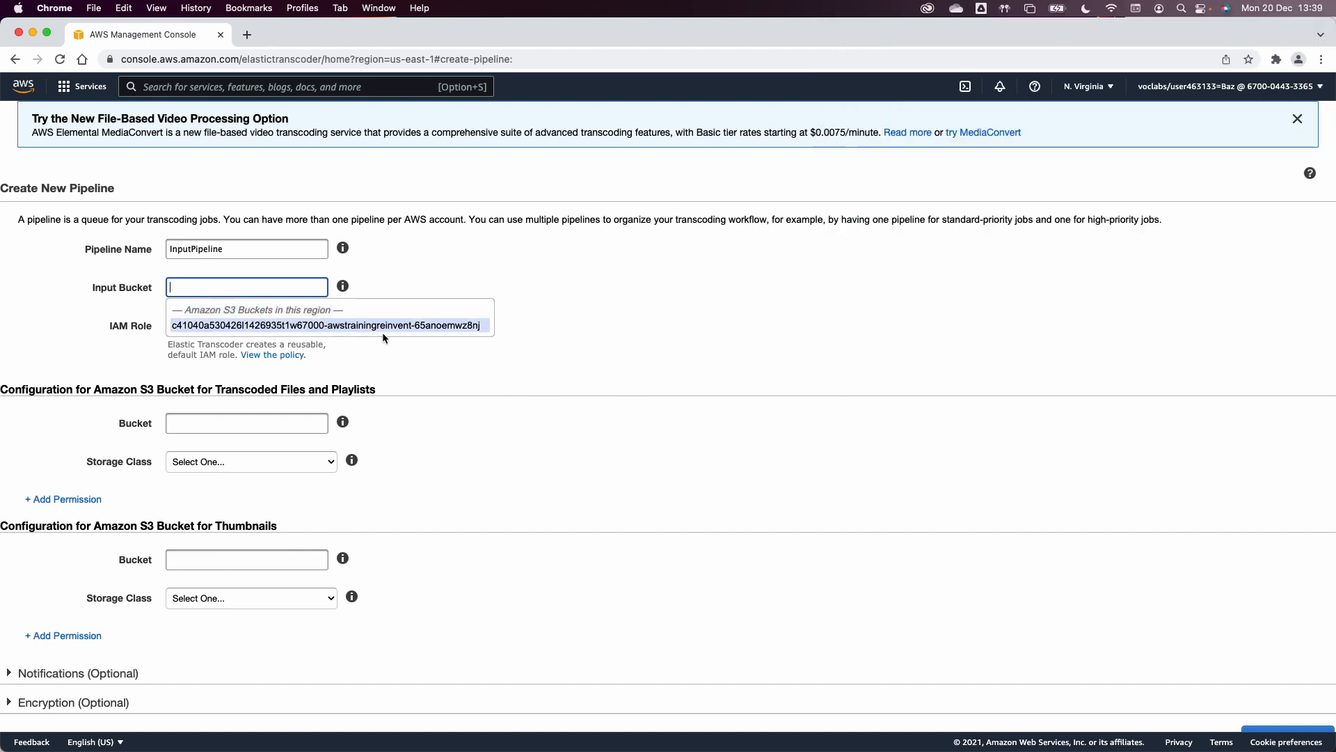
{"action": "left_click", "coordinate": [326, 325]}
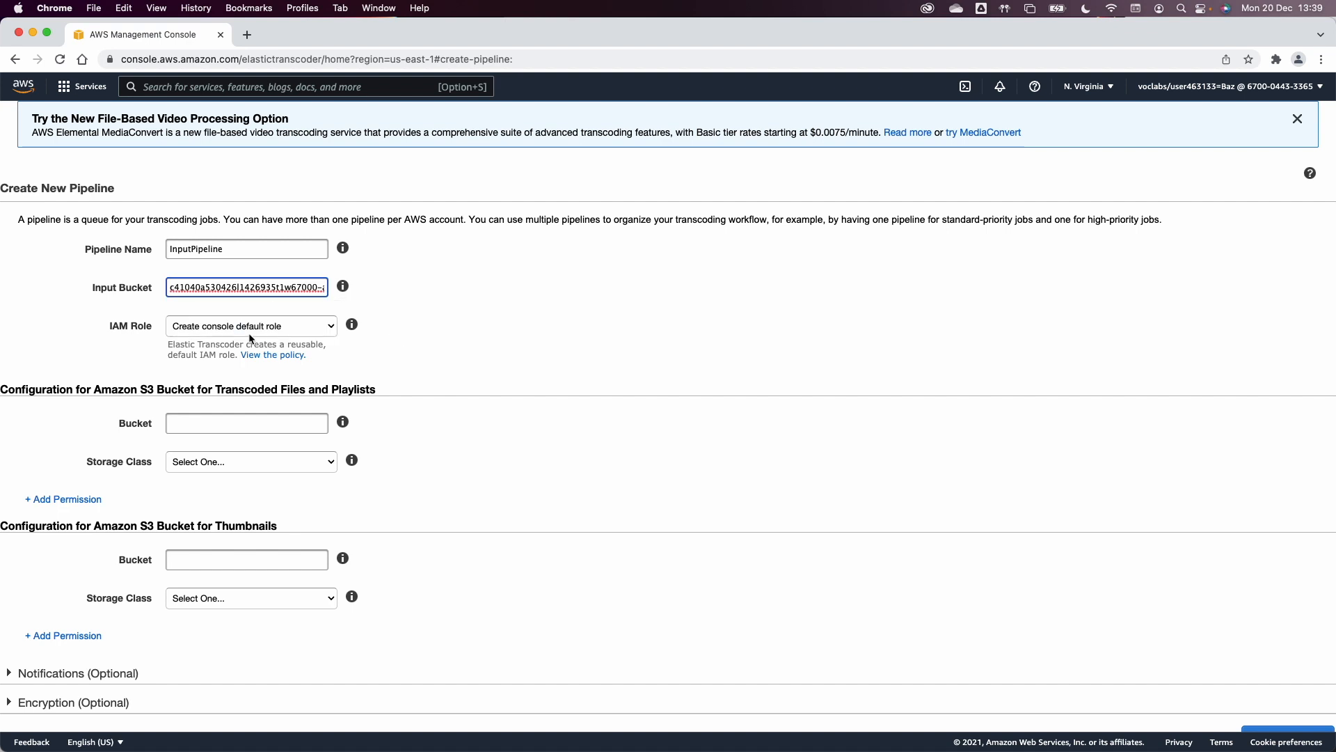
{"action": "left_click", "coordinate": [250, 326]}
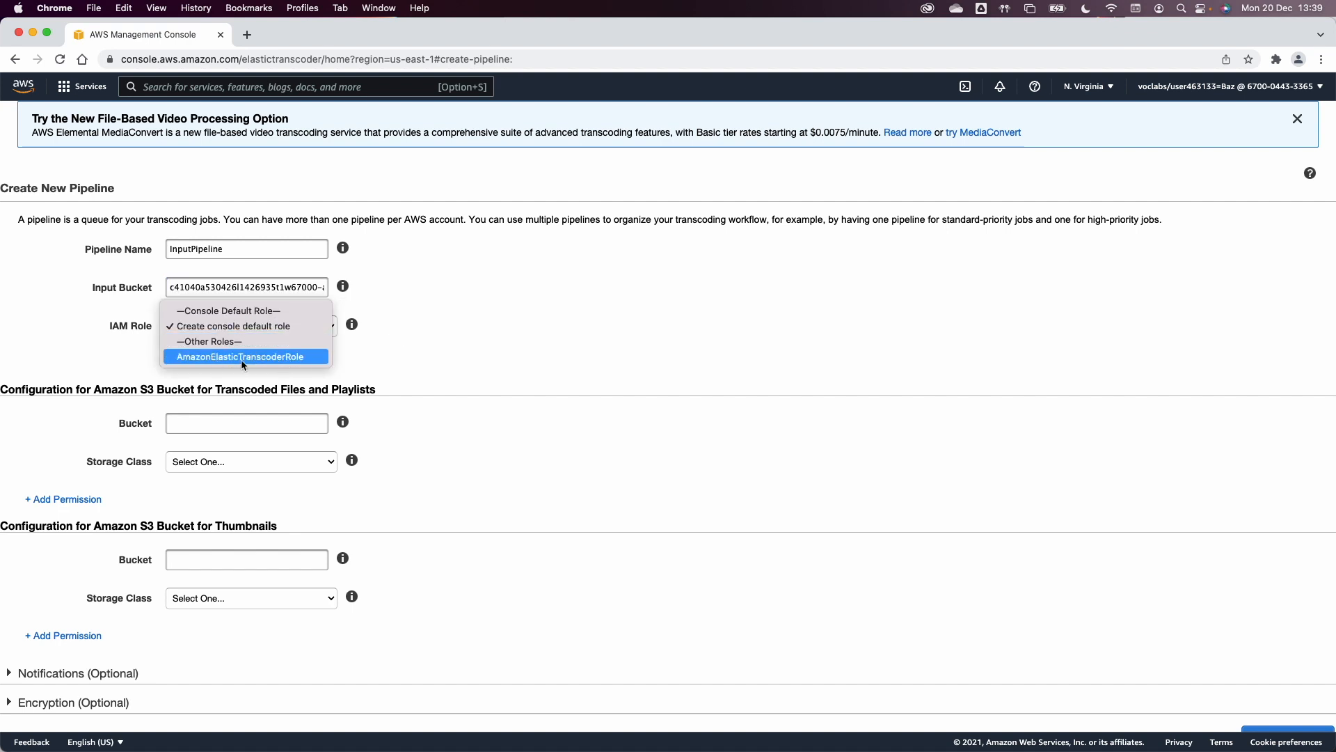
{"action": "left_click", "coordinate": [241, 356]}
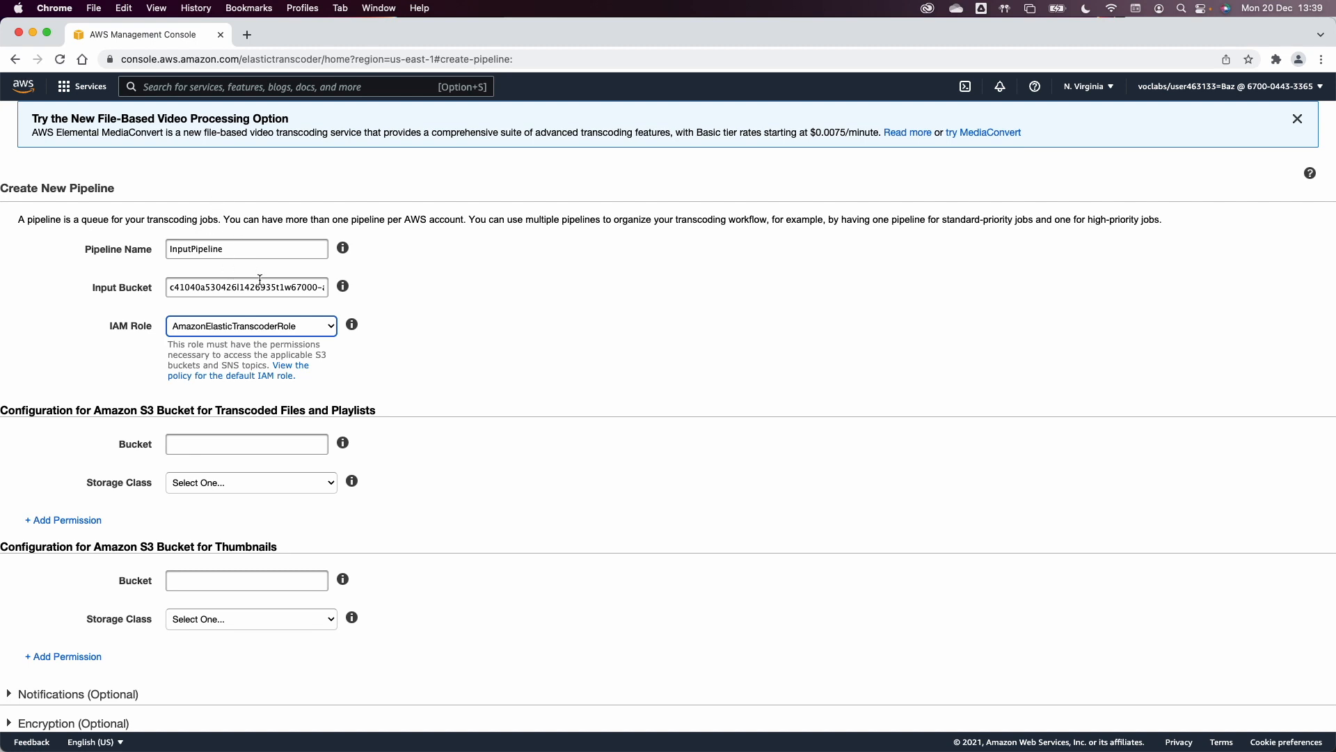
{"action": "mouse_move", "coordinate": [283, 389]}
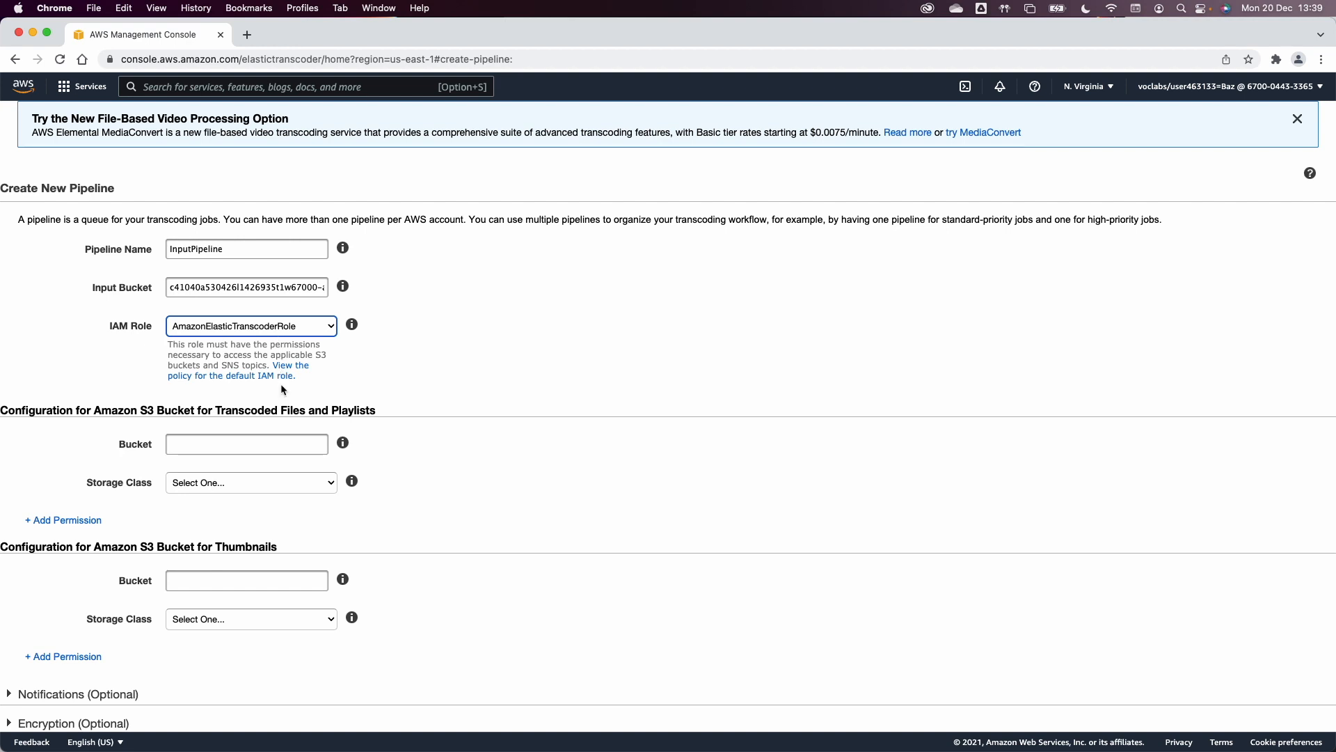
{"action": "mouse_move", "coordinate": [295, 440]}
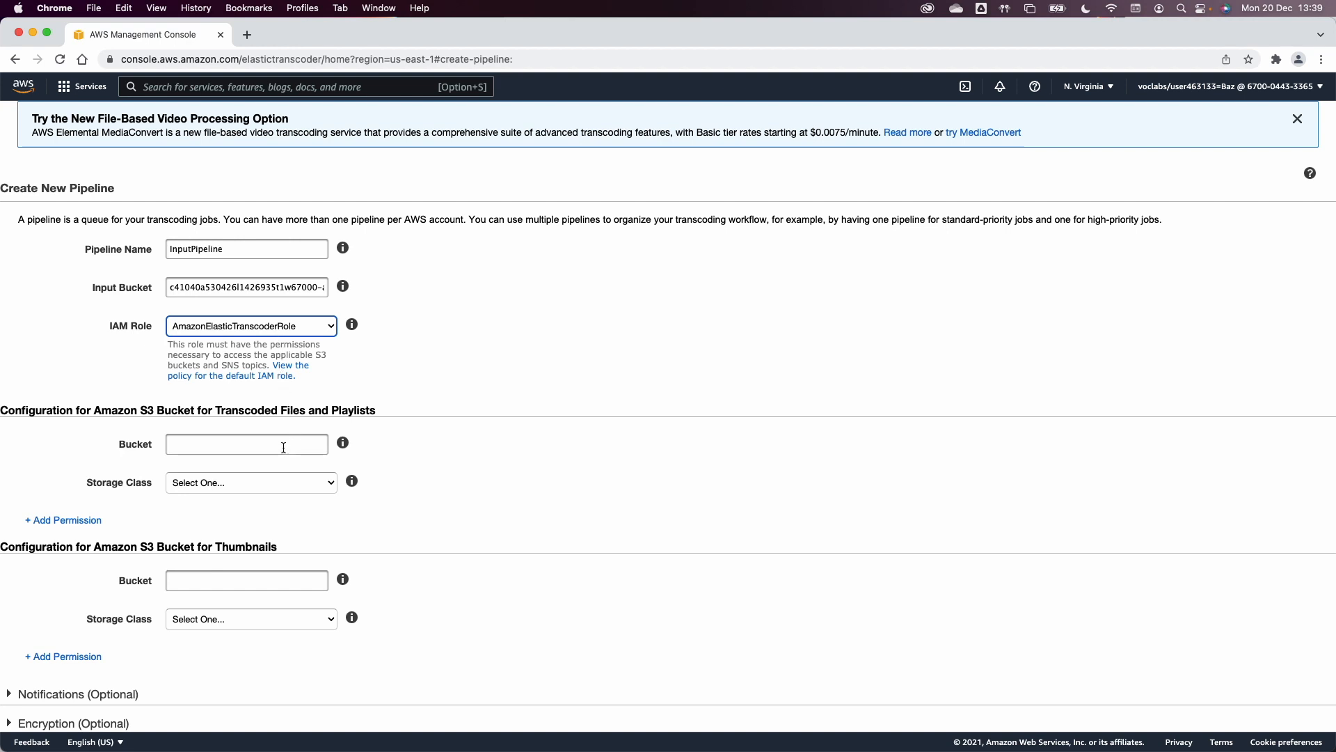
Store transcoded files as Standard, thumbnails in the lab bucket as Reduced Redundancy, and create the pipeline
{"action": "type", "text": "c41040a530426l1426935t1w67000-i"}
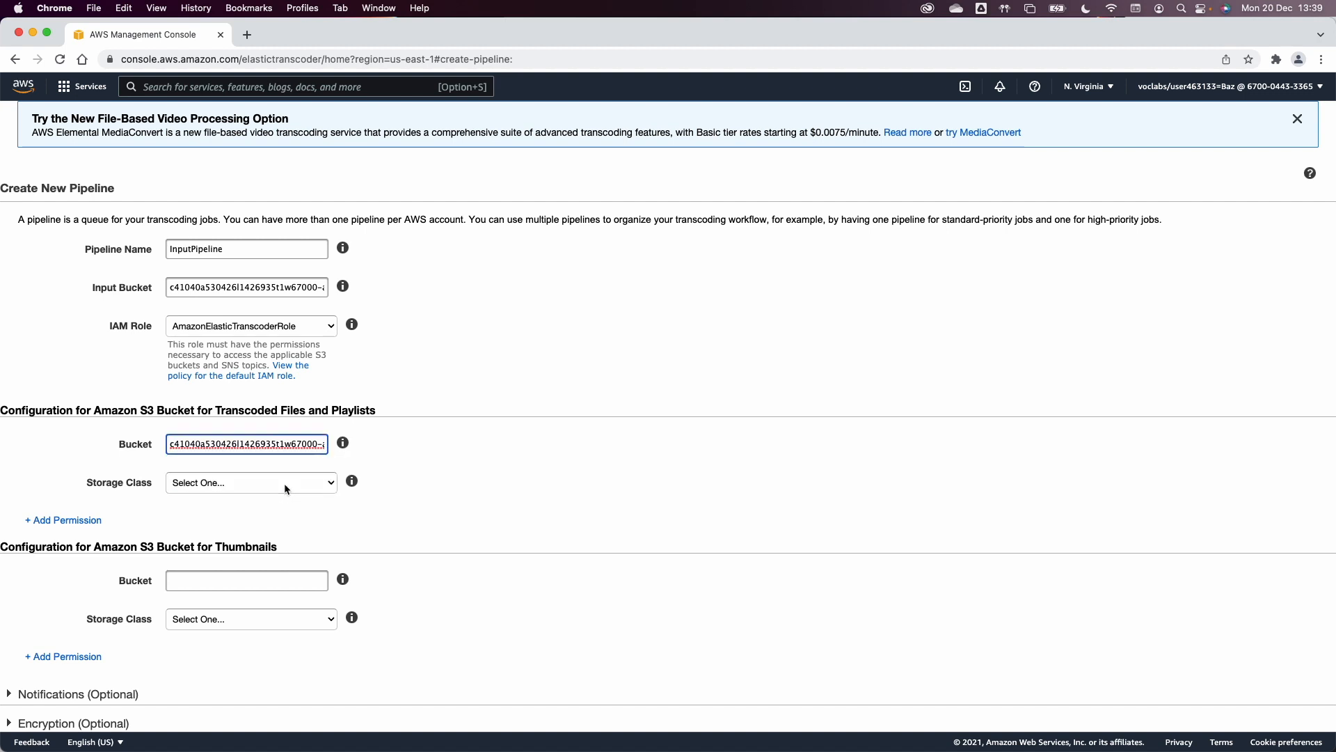
{"action": "left_click", "coordinate": [250, 482]}
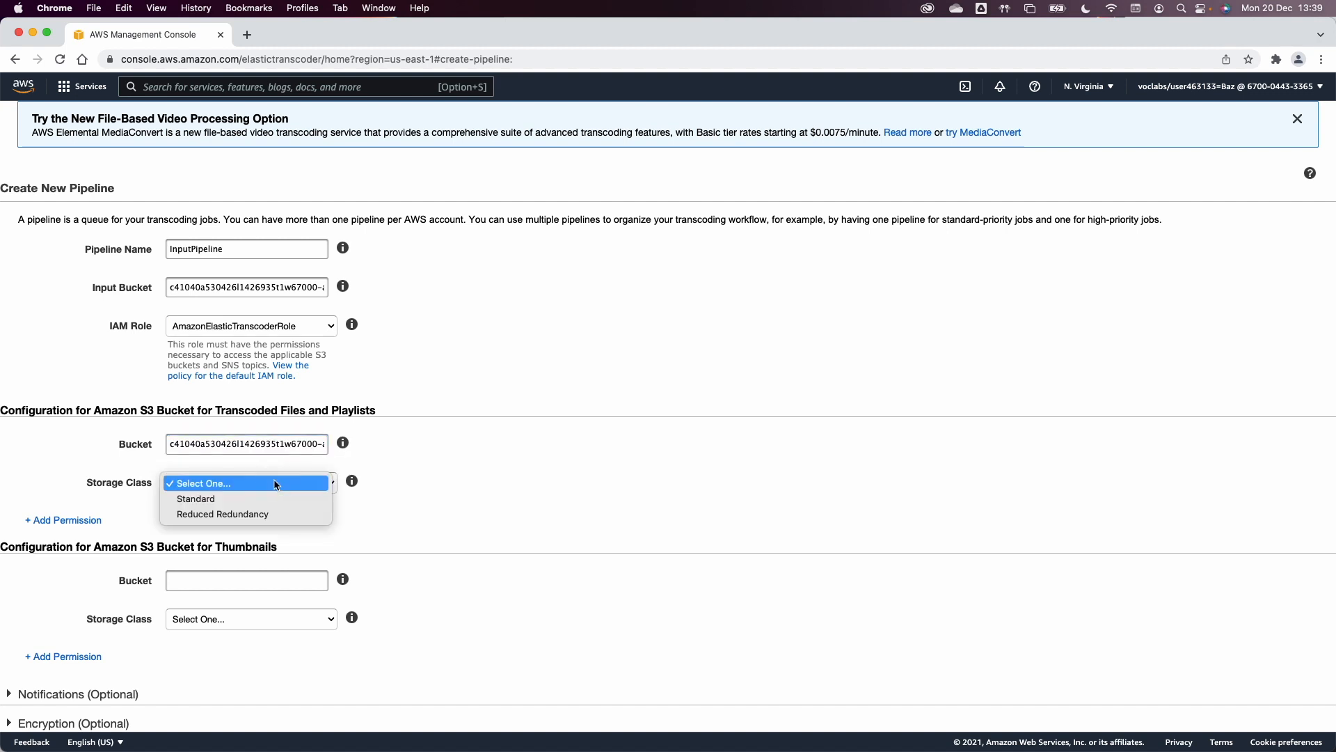
{"action": "left_click", "coordinate": [194, 498]}
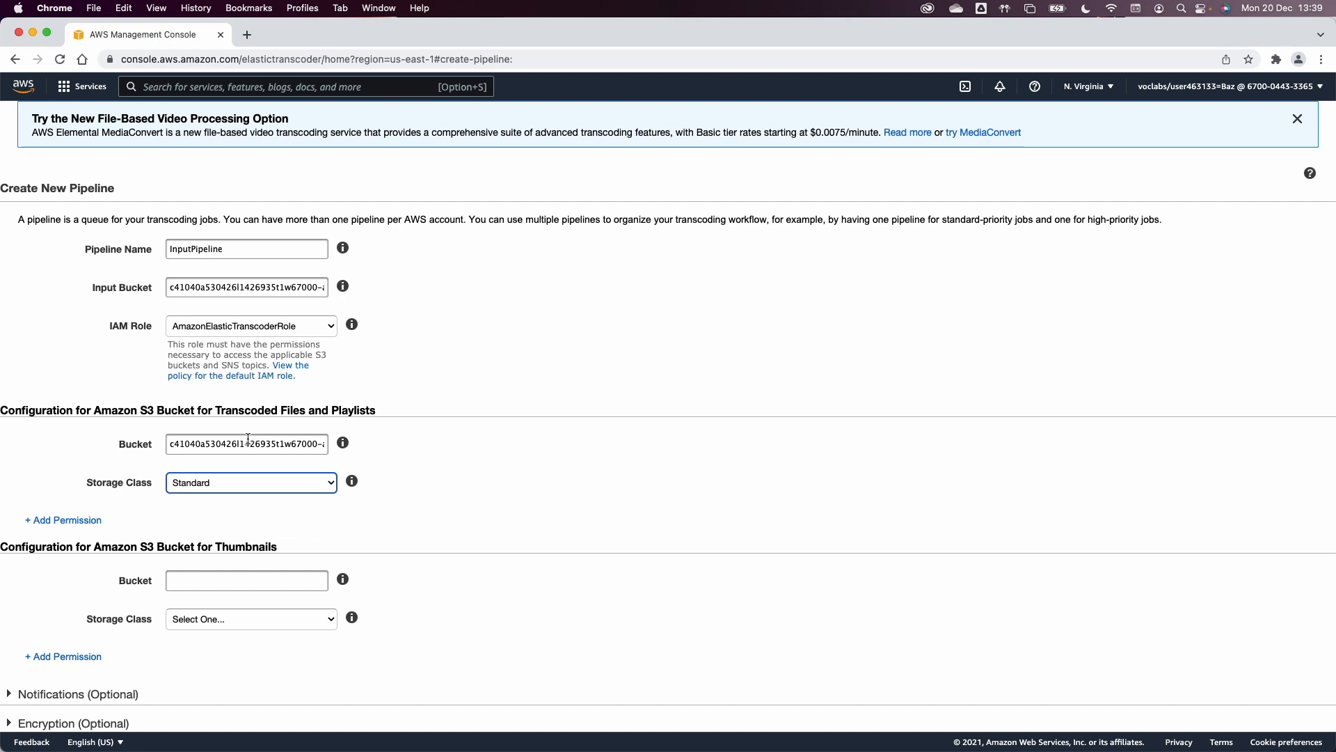
{"action": "mouse_move", "coordinate": [271, 534]}
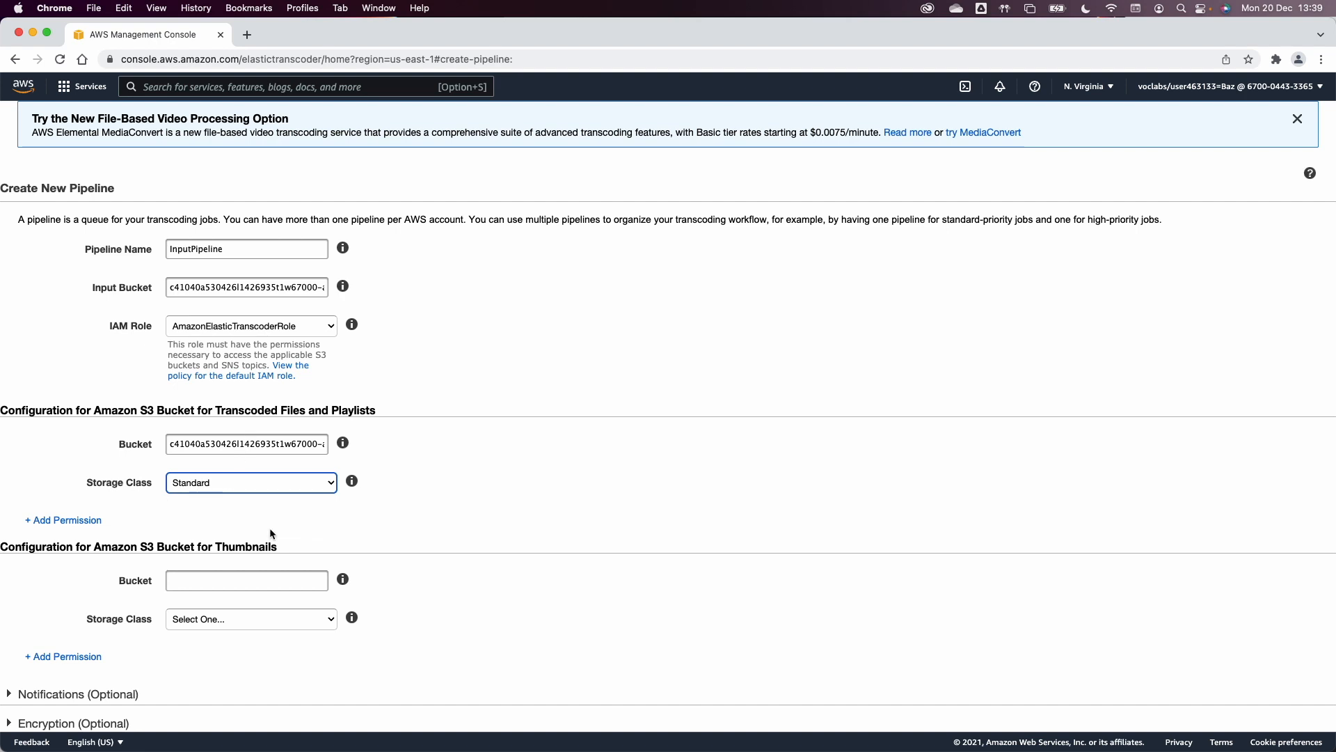
{"action": "left_click", "coordinate": [247, 580]}
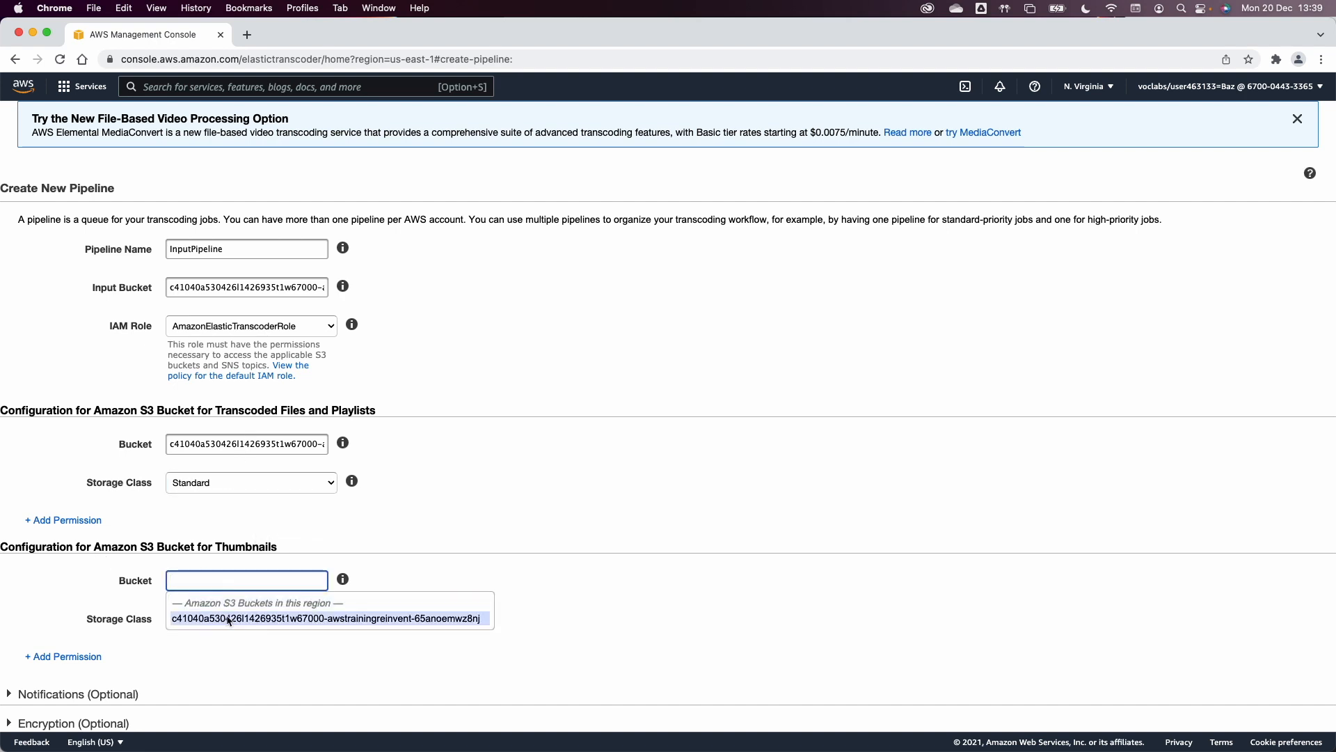
{"action": "left_click", "coordinate": [326, 618]}
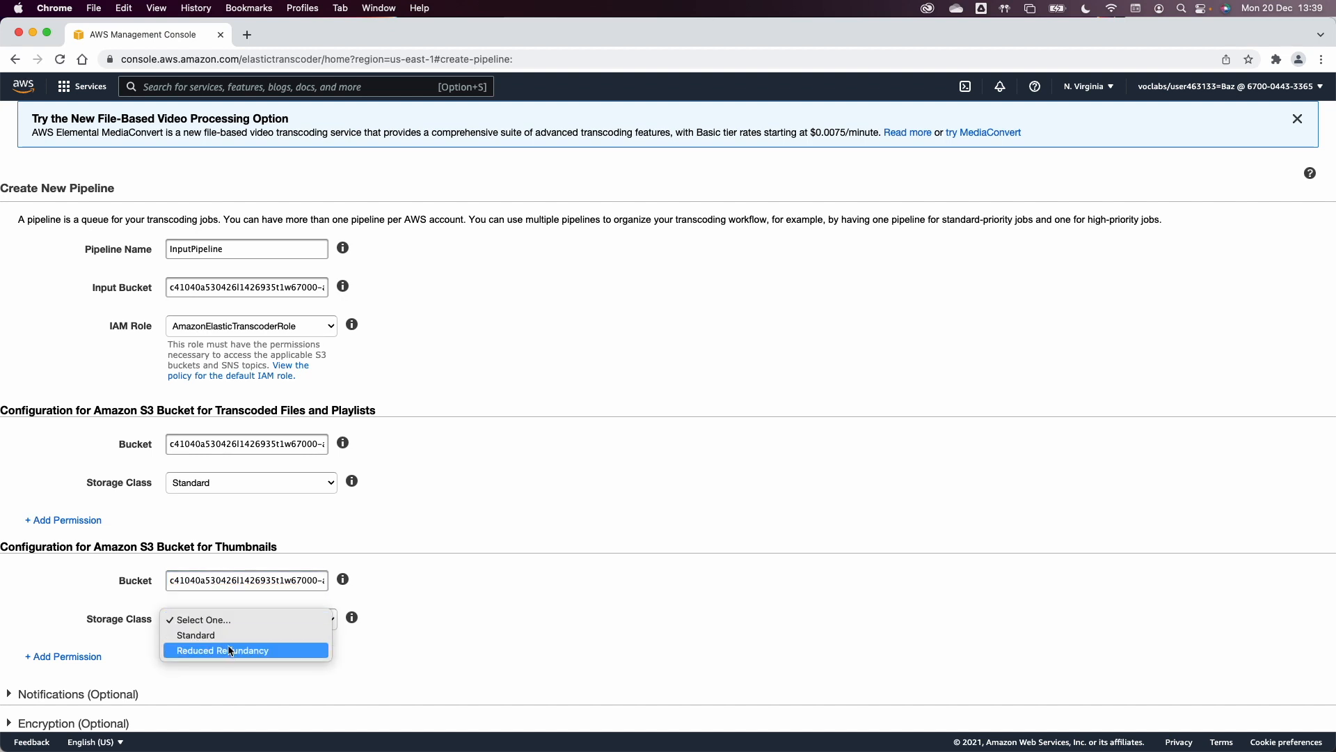
{"action": "left_click", "coordinate": [221, 650]}
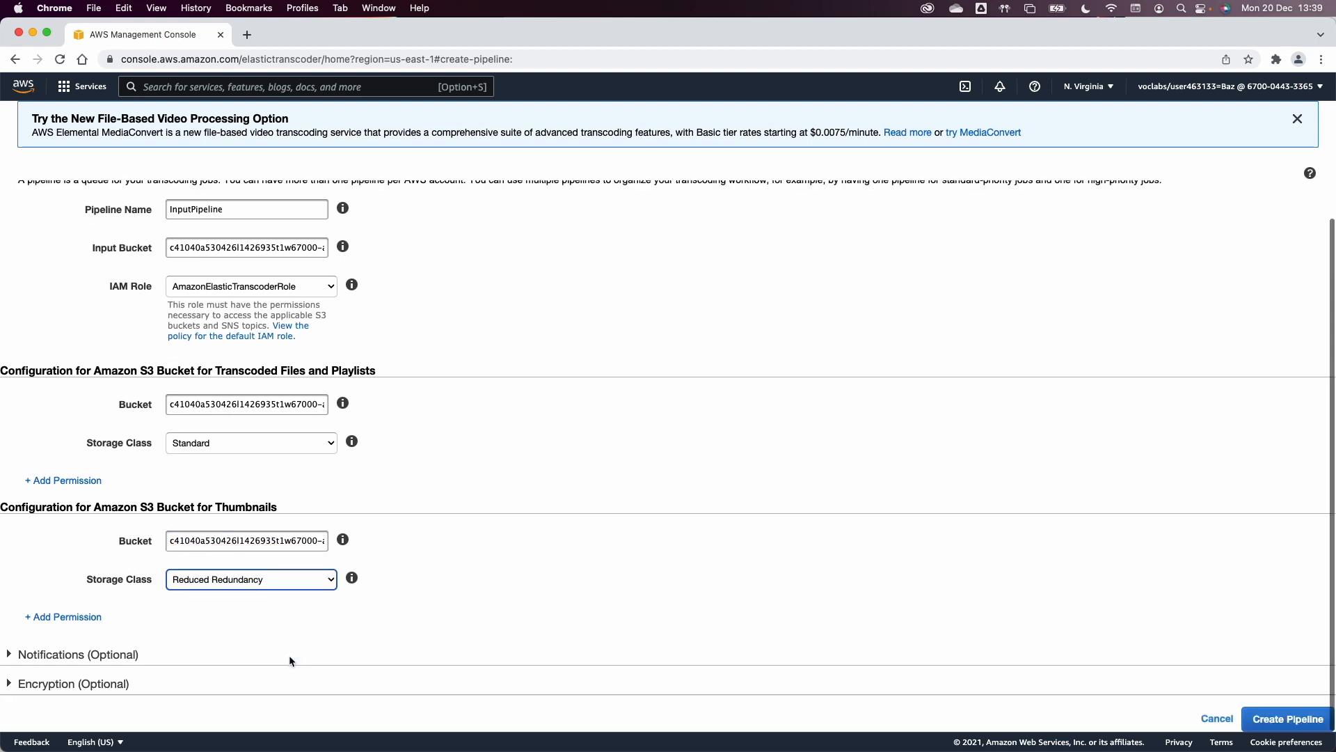
{"action": "left_click", "coordinate": [1287, 719]}
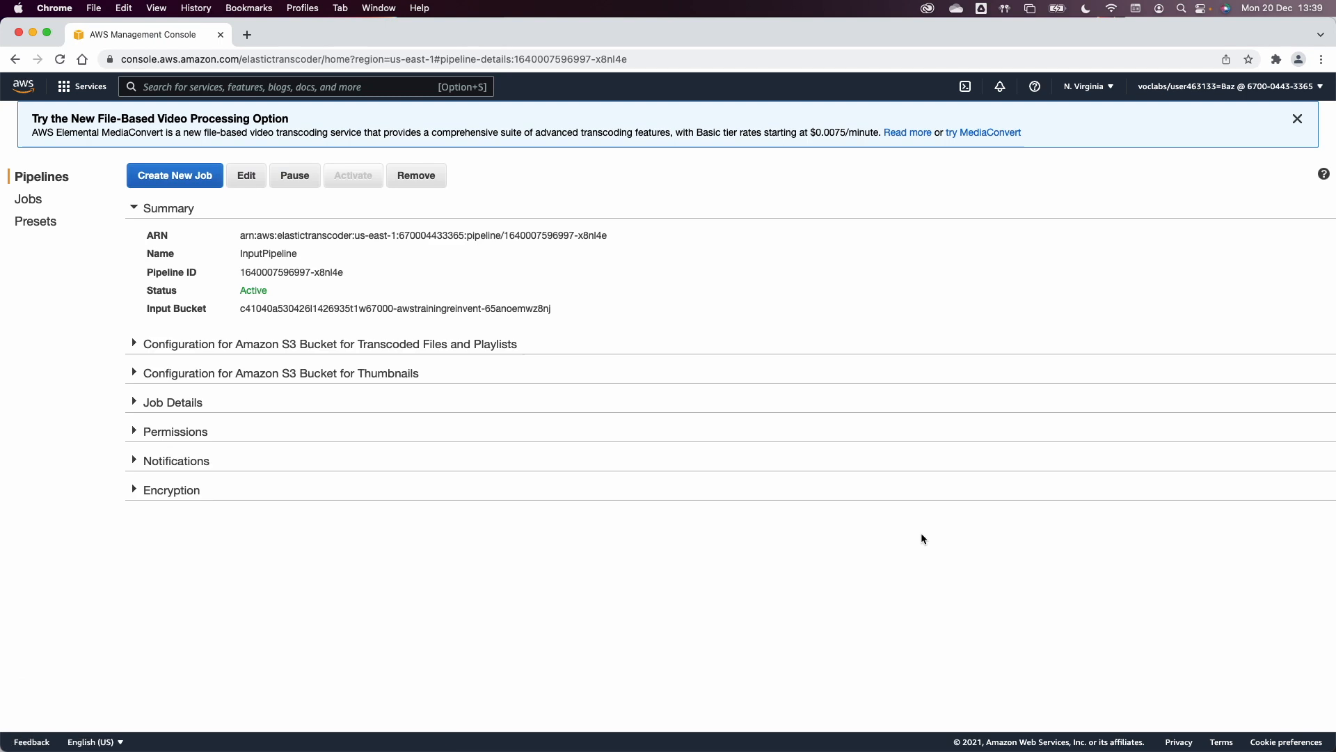
{"action": "mouse_move", "coordinate": [172, 135]}
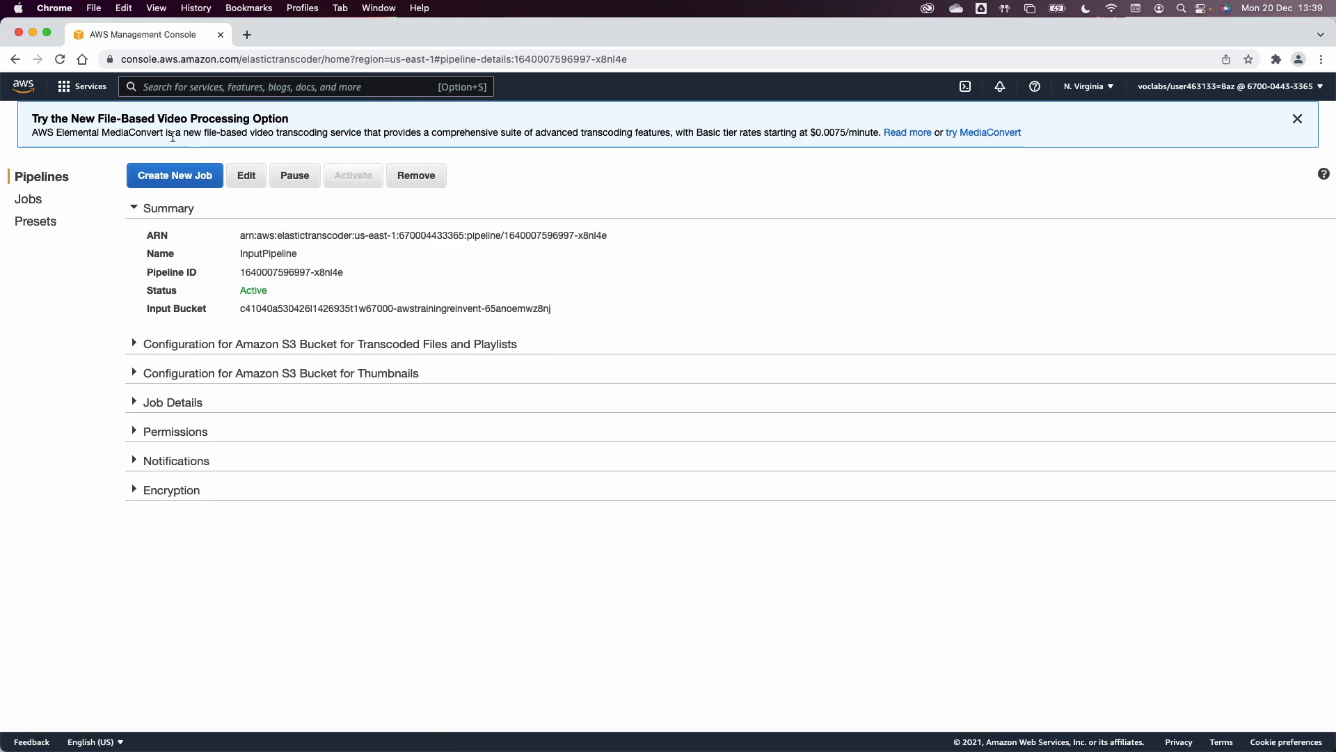
{"action": "left_click", "coordinate": [174, 175]}
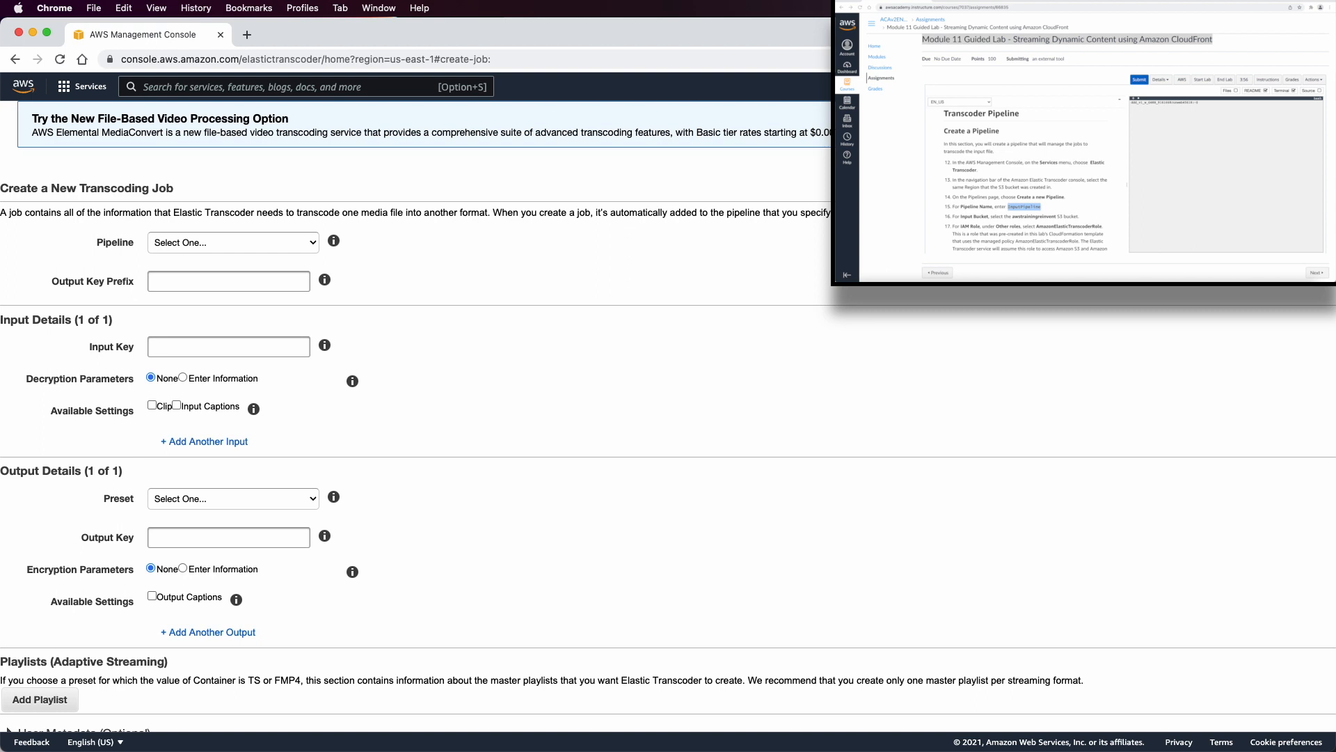
{"action": "mouse_move", "coordinate": [182, 257]}
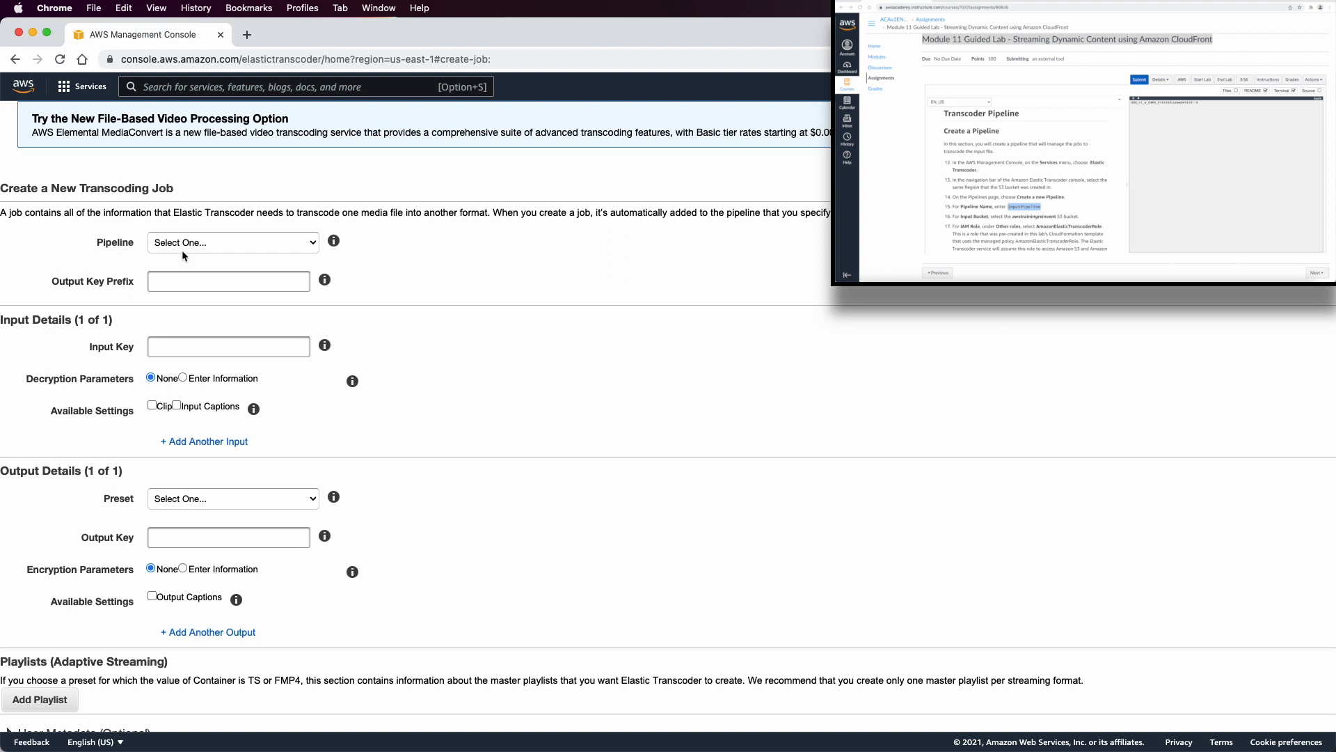
Fill the job with pipeline InputPipeline, prefix /output and input key input/AmazonS3Sample.mp4
{"action": "left_click", "coordinate": [232, 242]}
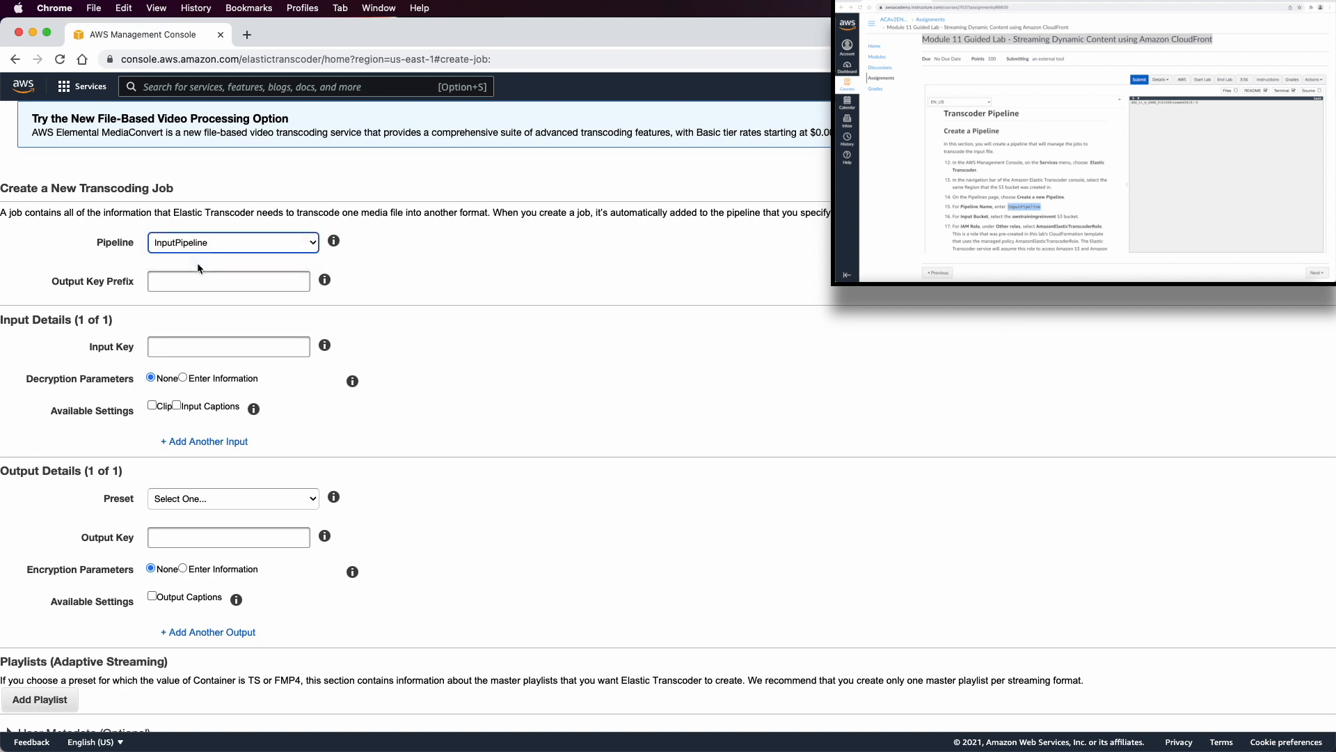
{"action": "left_click", "coordinate": [228, 280]}
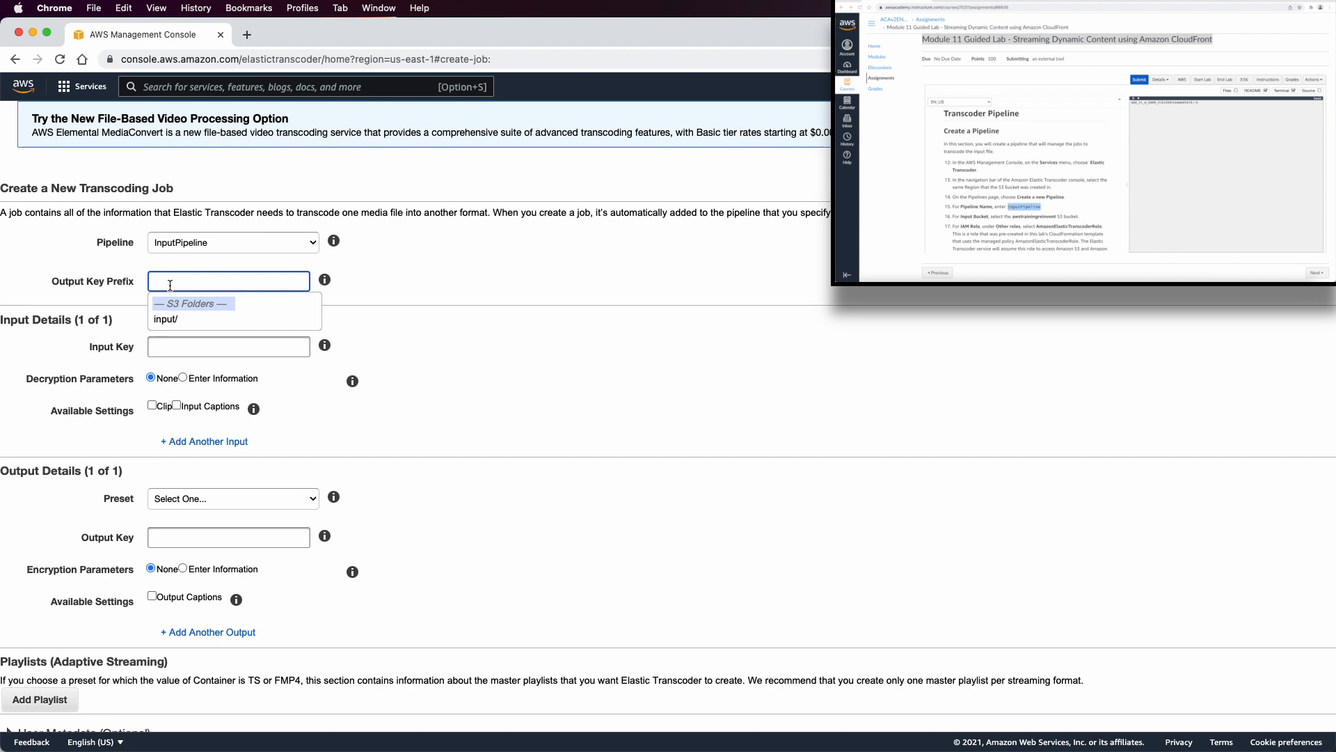
{"action": "type", "text": "/outp"}
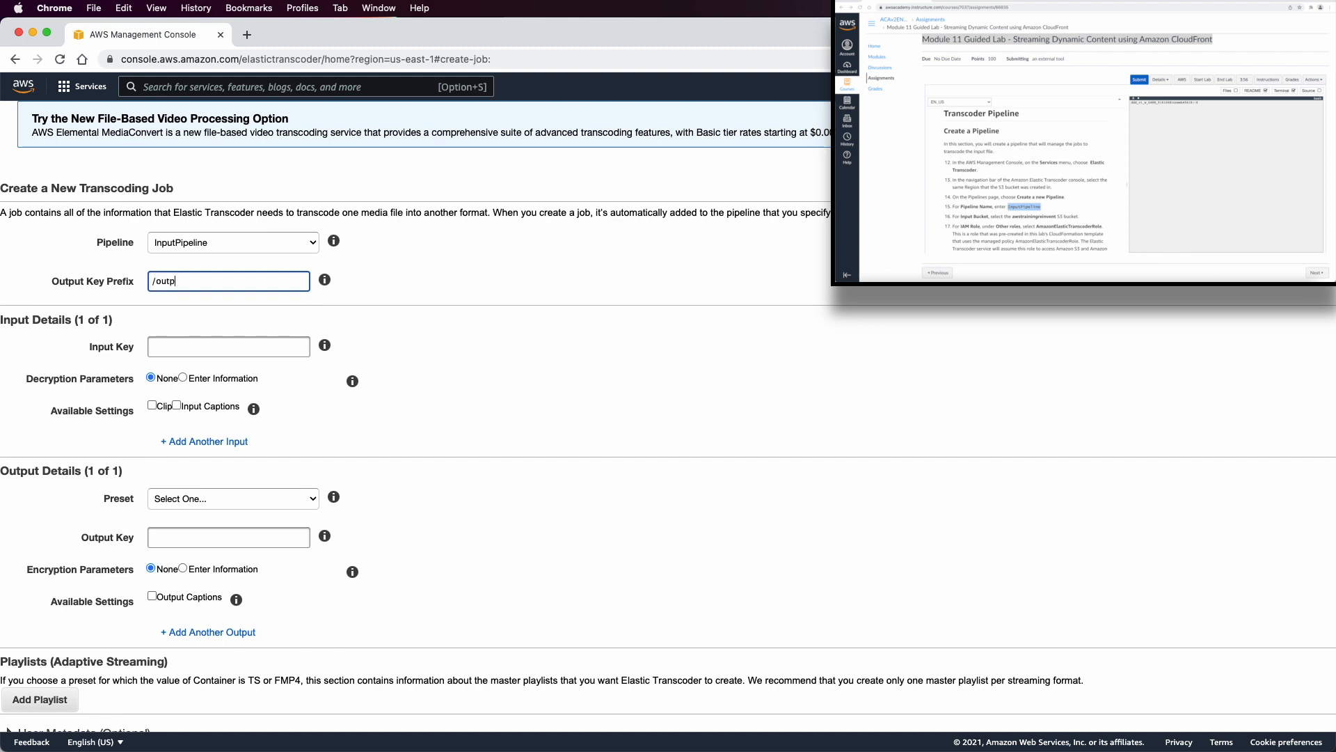
{"action": "type", "text": "ut"}
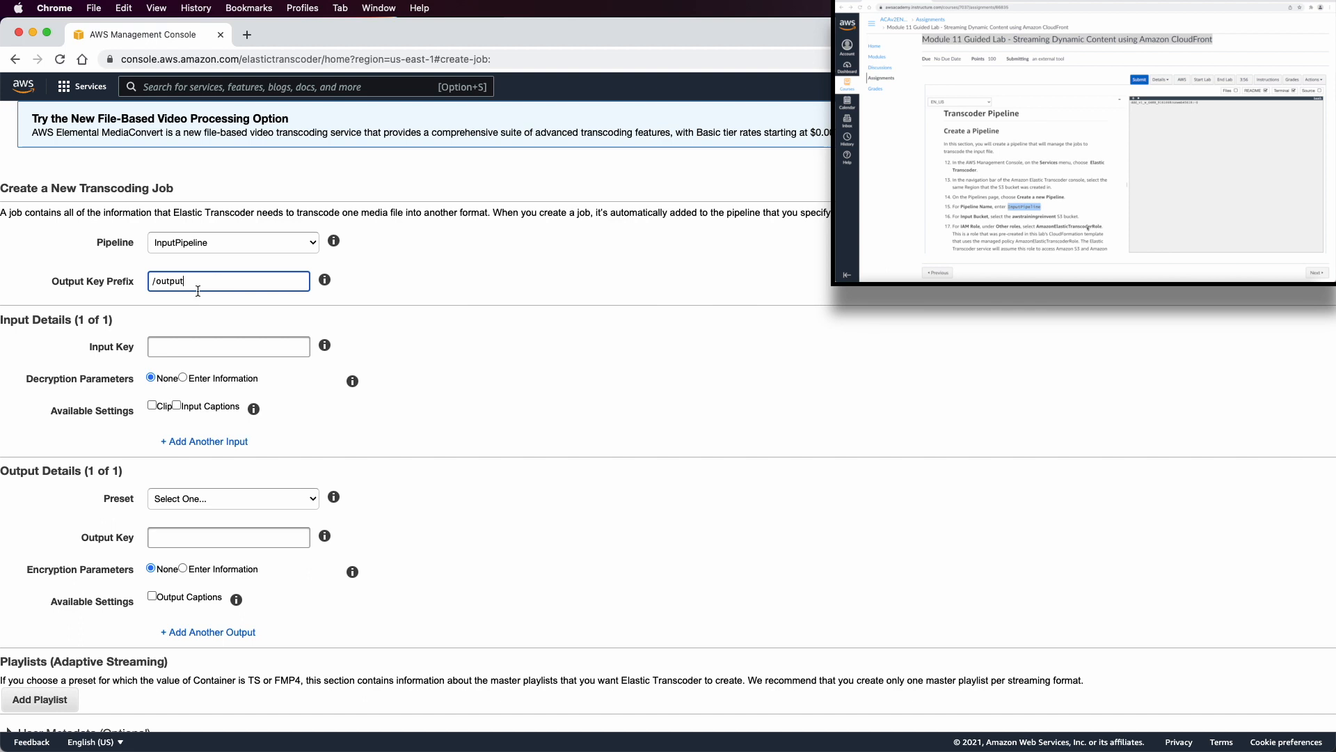
{"action": "scroll", "scroll_direction": "down", "scroll_amount": 3}
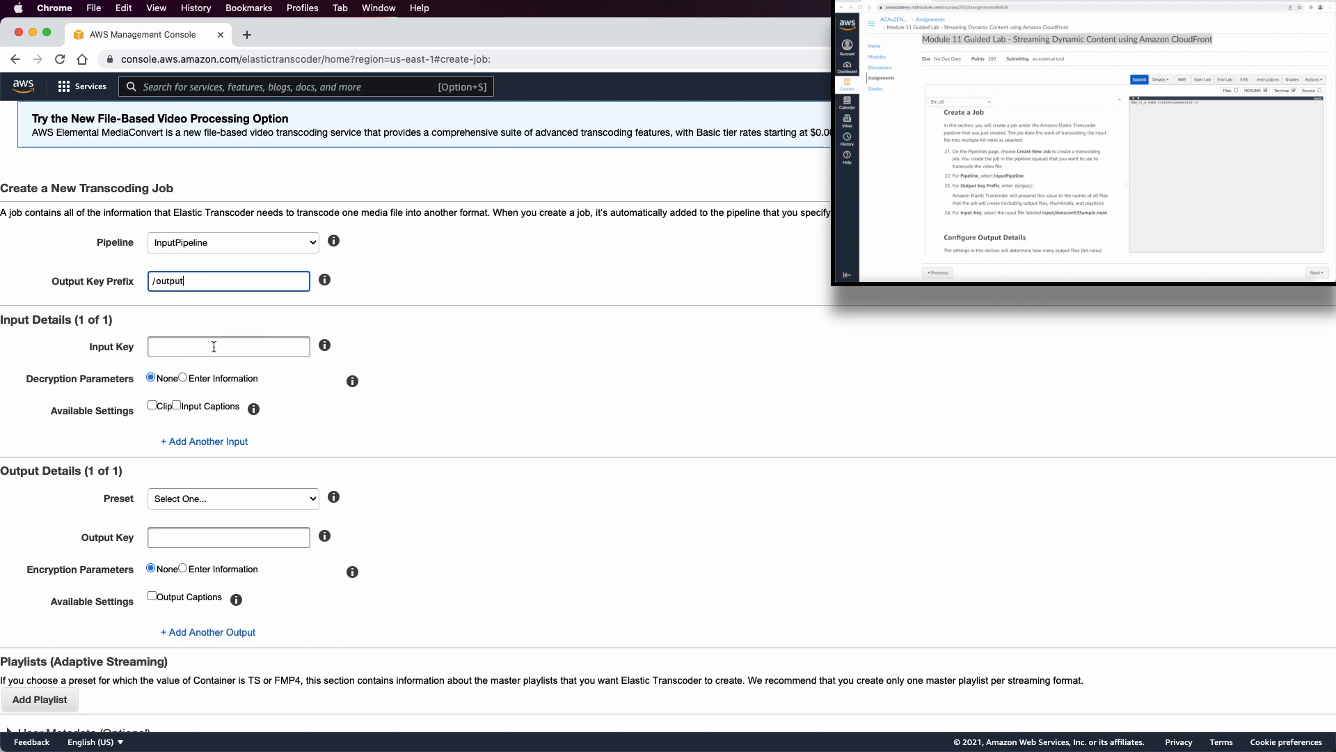
{"action": "left_click", "coordinate": [228, 346]}
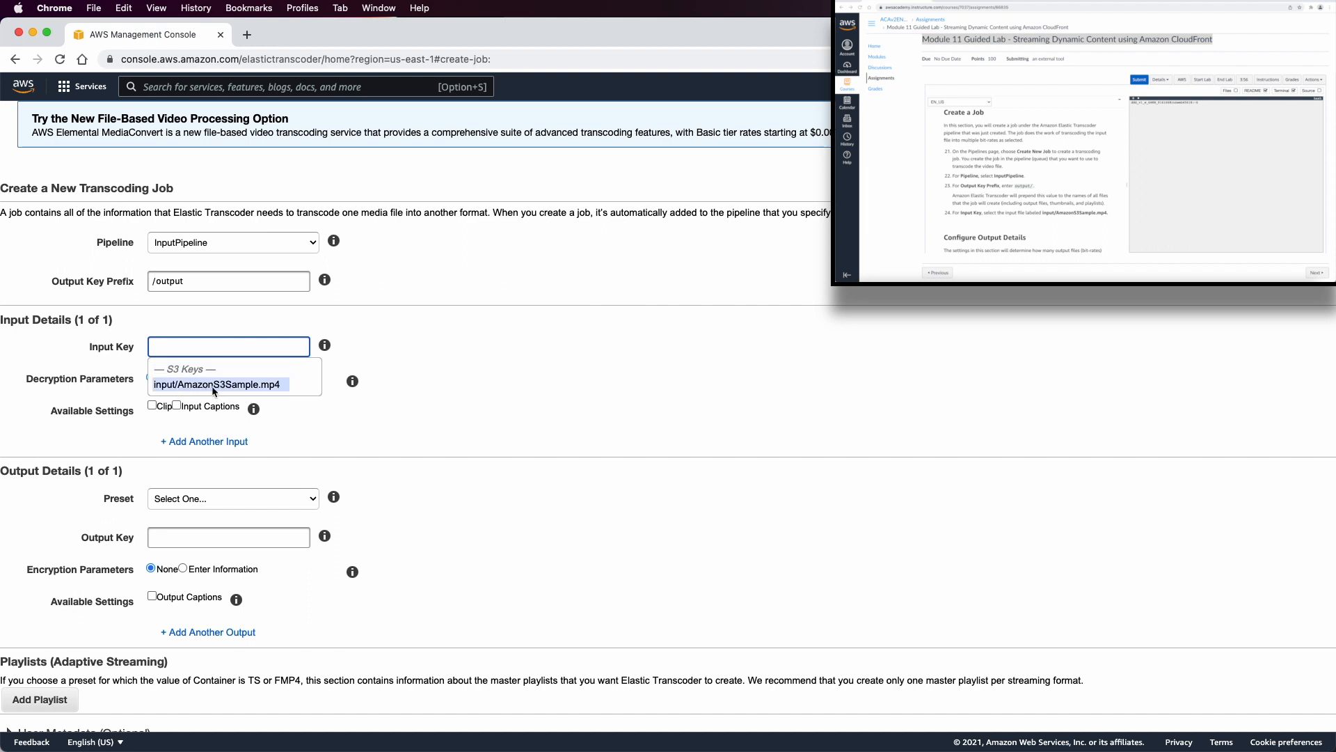
{"action": "left_click", "coordinate": [216, 385]}
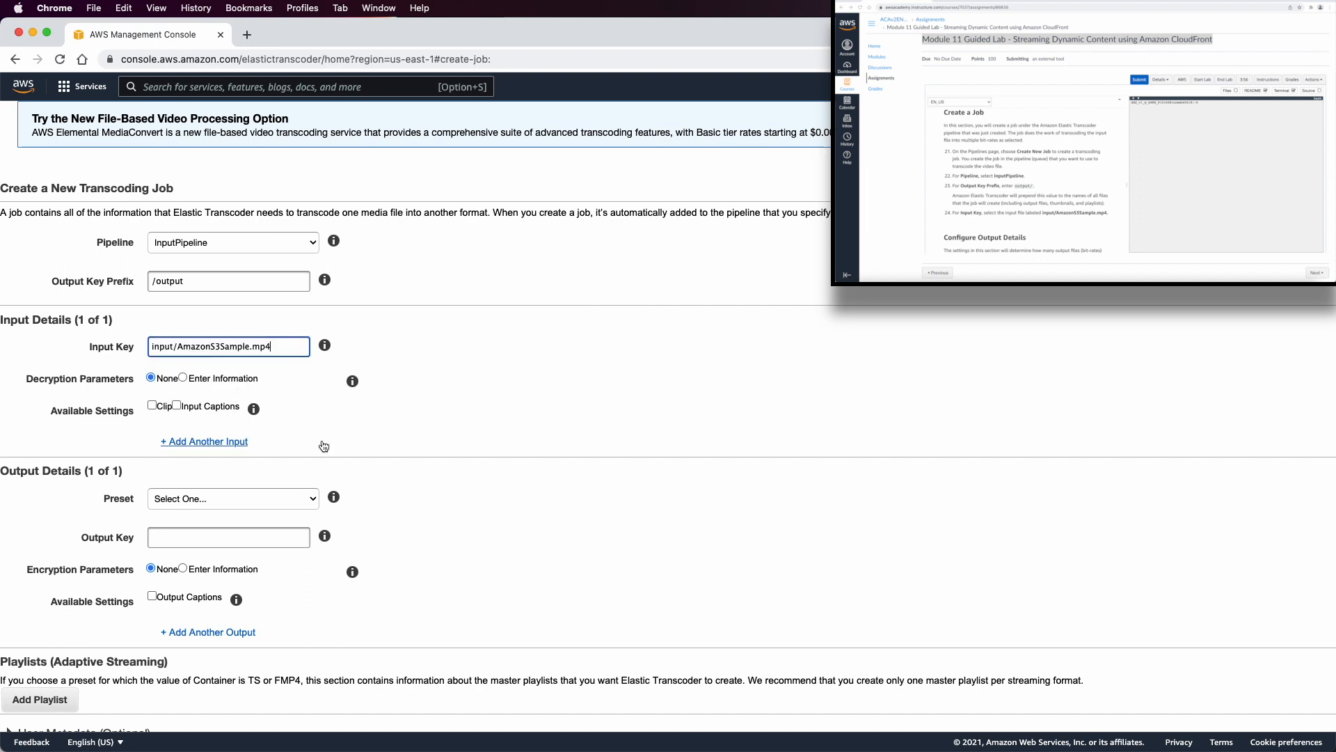
{"action": "left_click", "coordinate": [231, 498]}
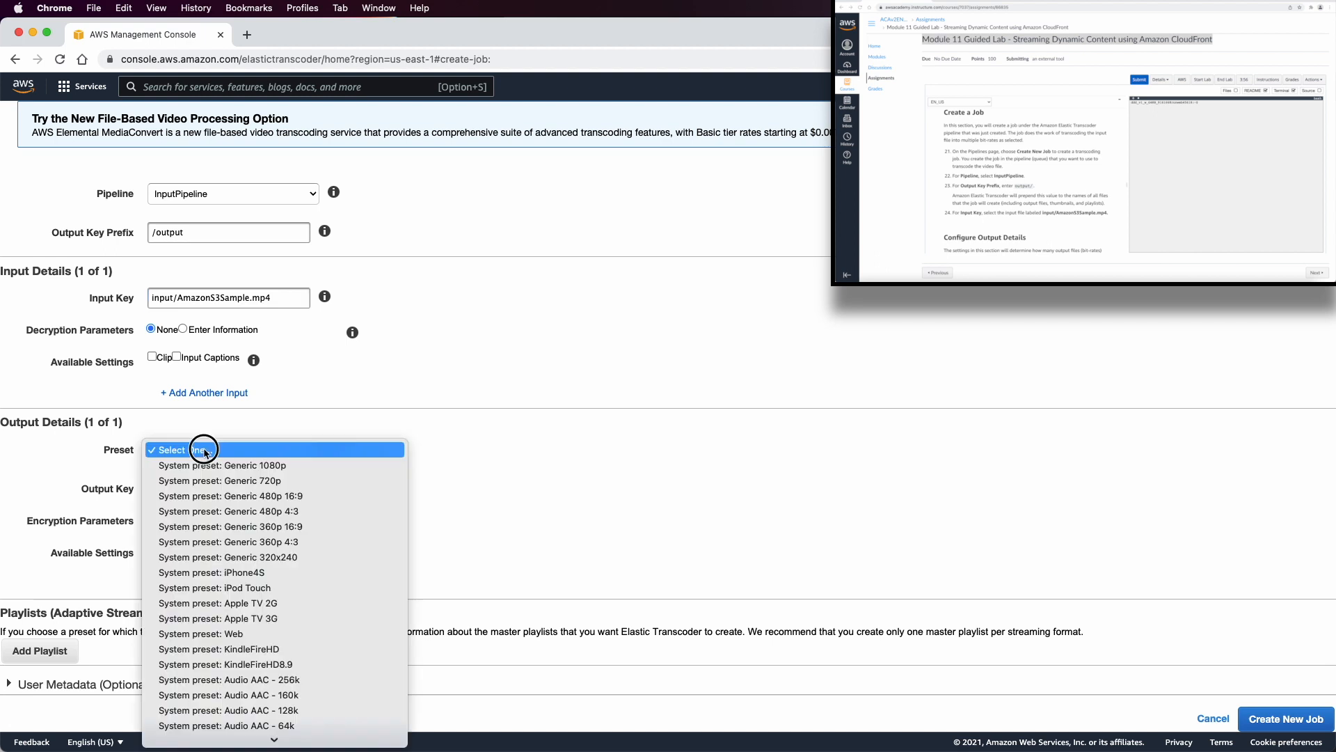
{"action": "mouse_move", "coordinate": [204, 449]}
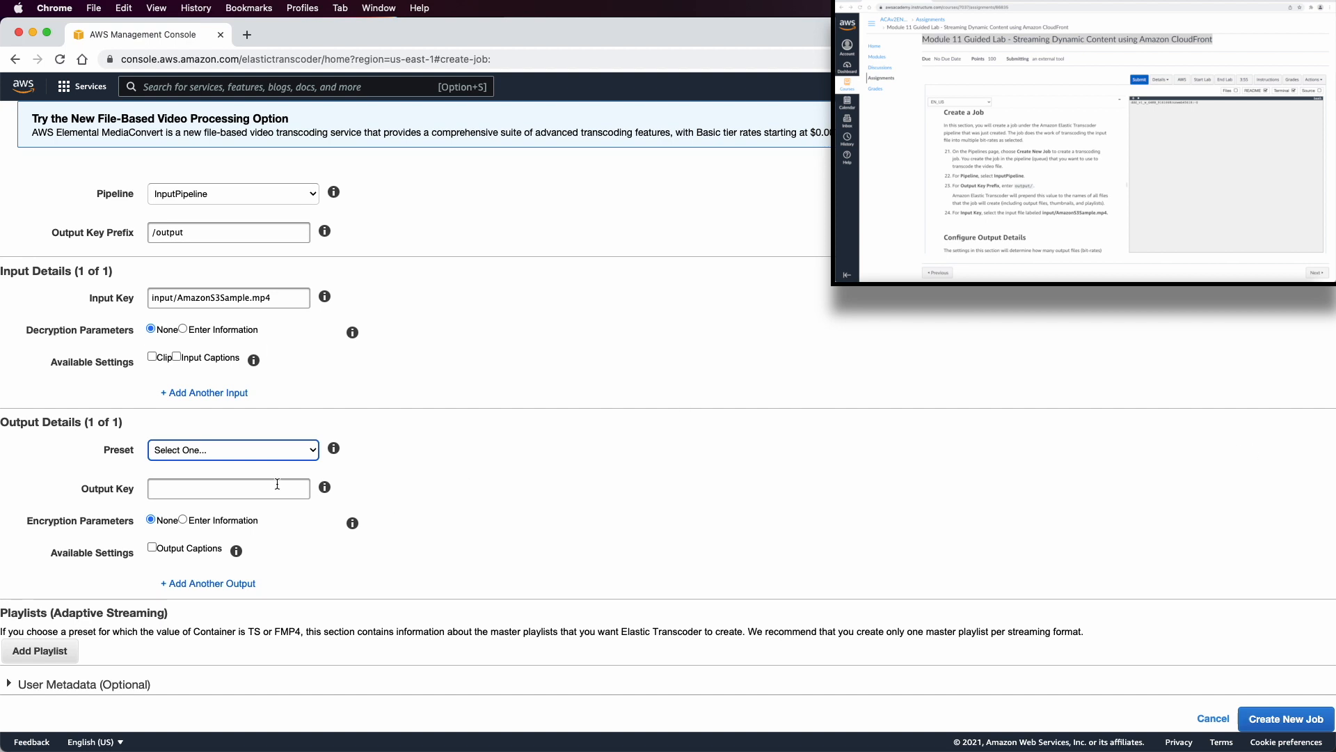
Give the first output the HLS 2M preset with a segment duration of 10
{"action": "left_click", "coordinate": [232, 449]}
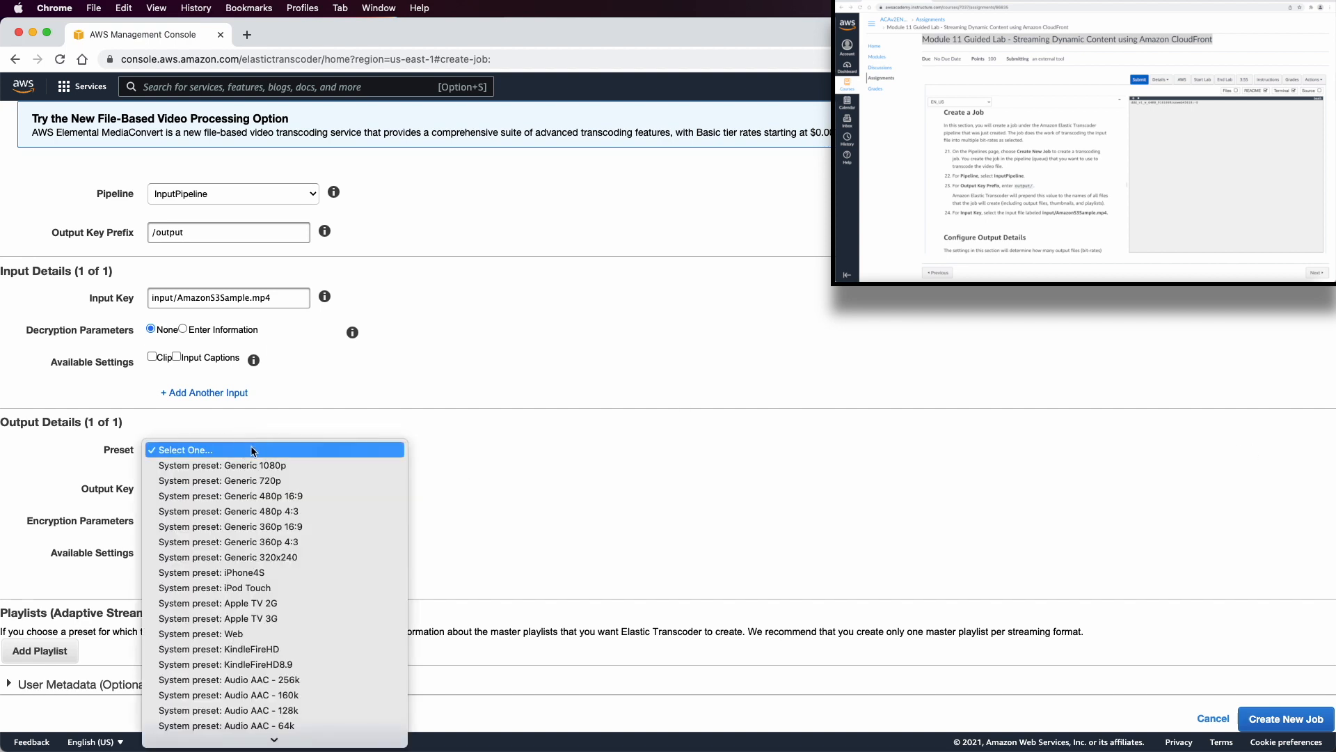
{"action": "mouse_move", "coordinate": [277, 573]}
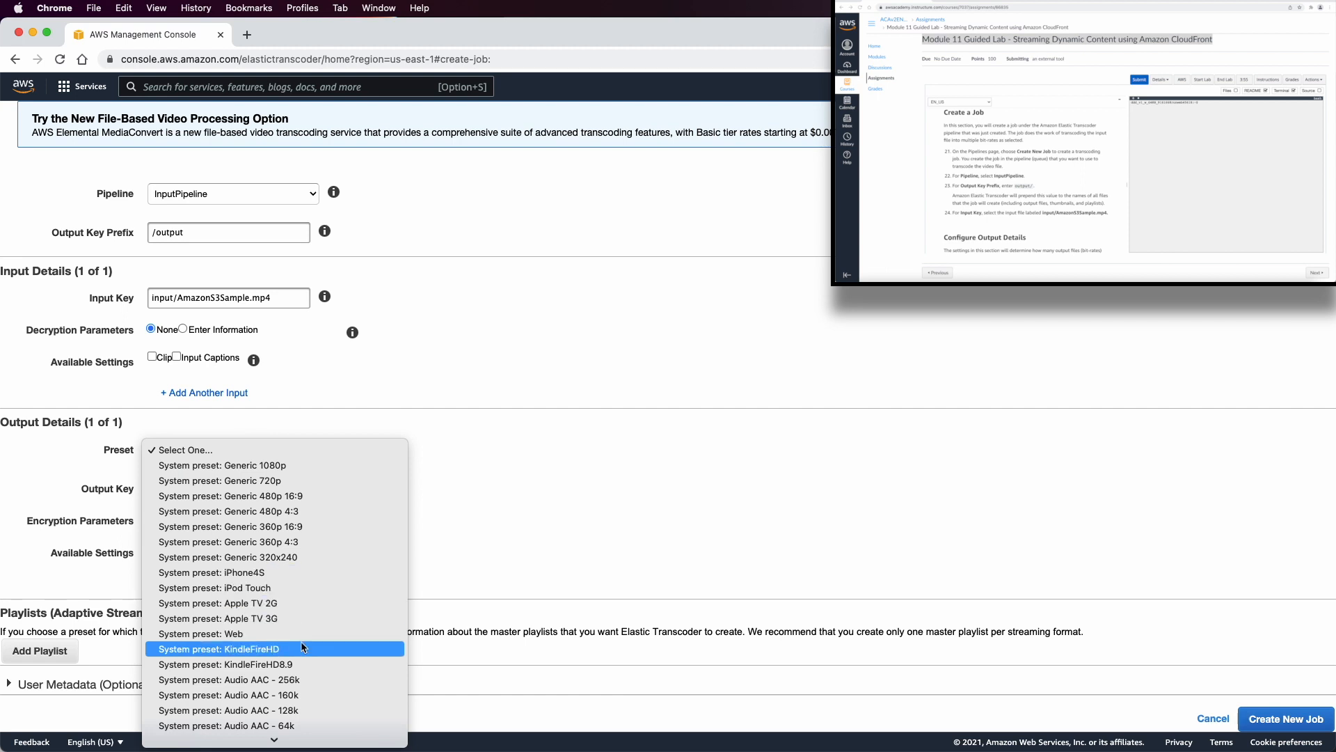
{"action": "scroll", "scroll_direction": "down", "scroll_amount": 3}
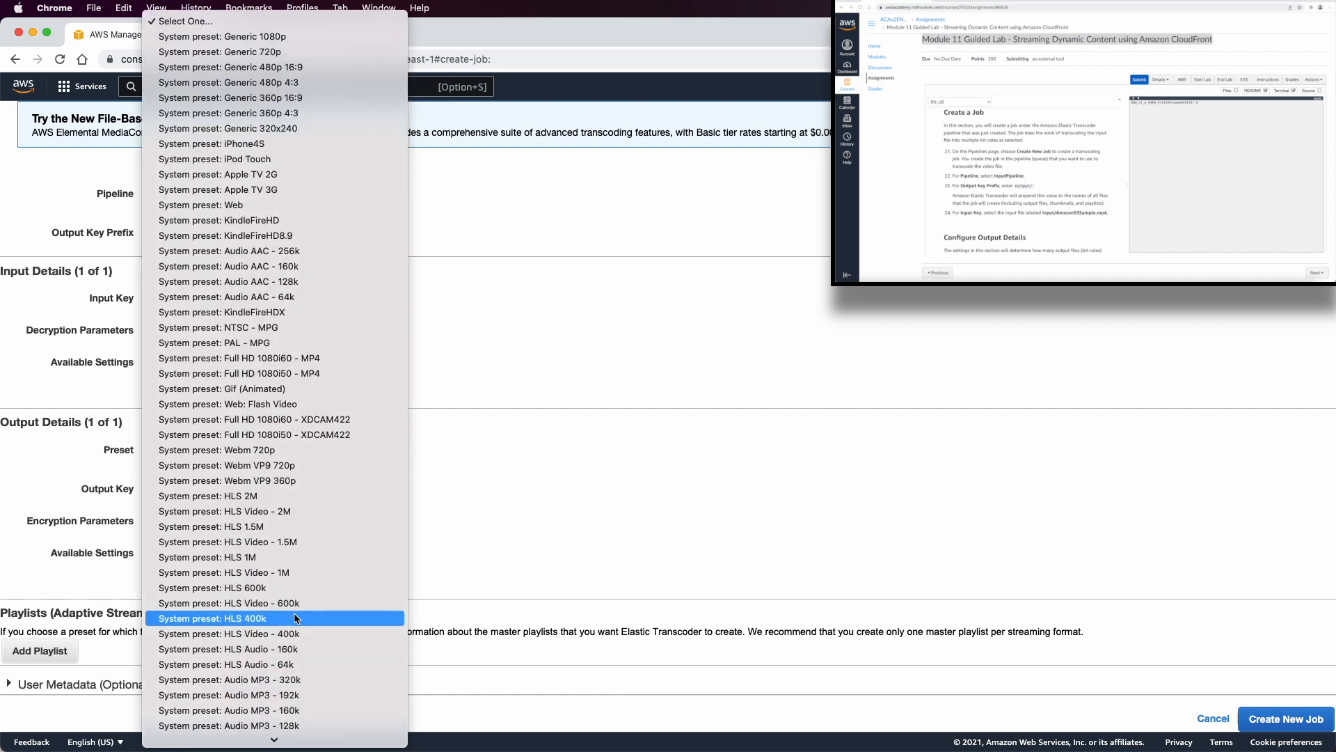
{"action": "left_click", "coordinate": [208, 495]}
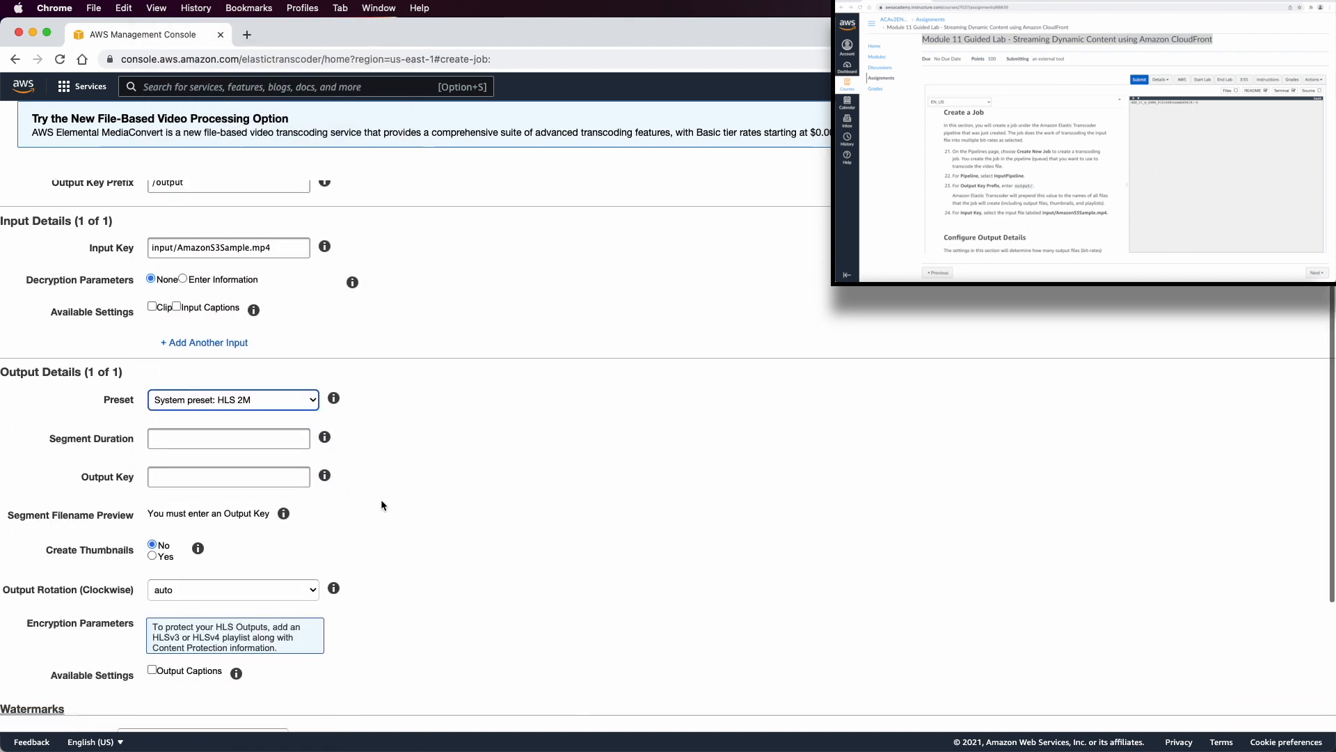
{"action": "type", "text": "1"}
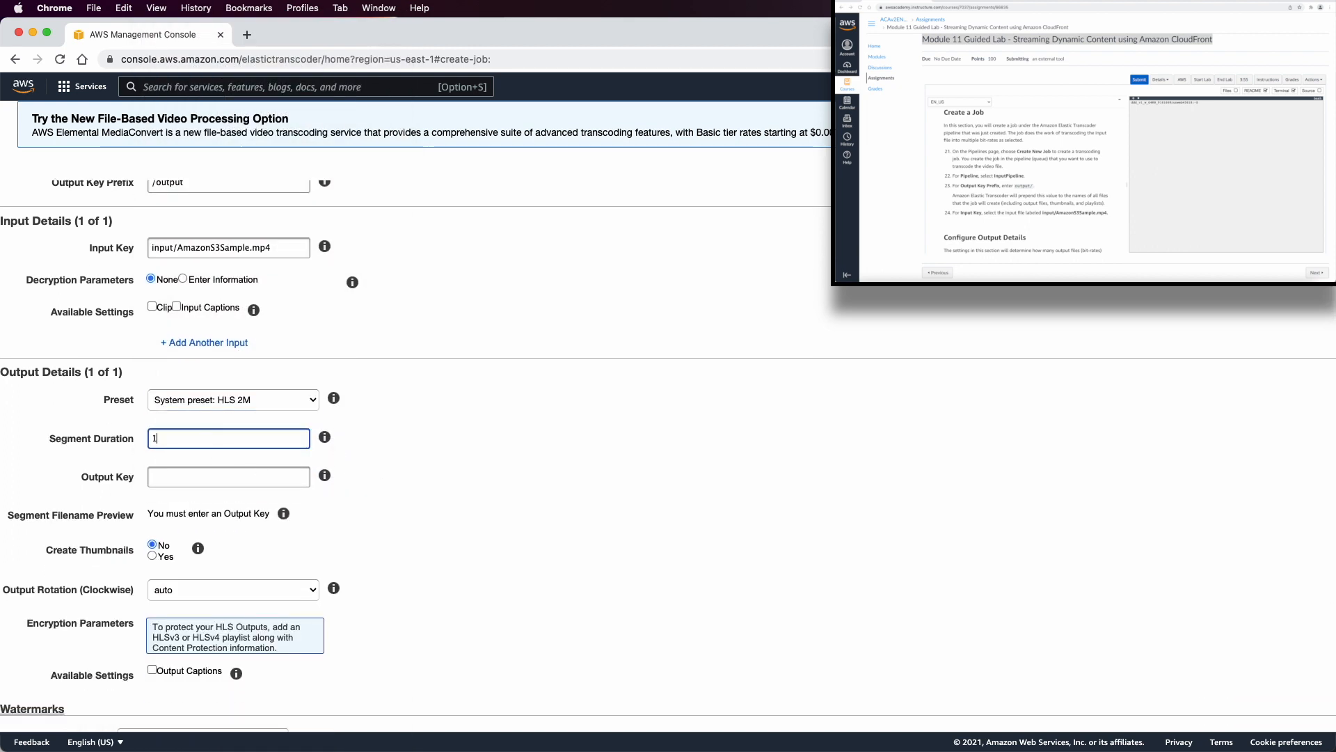
{"action": "type", "text": "0"}
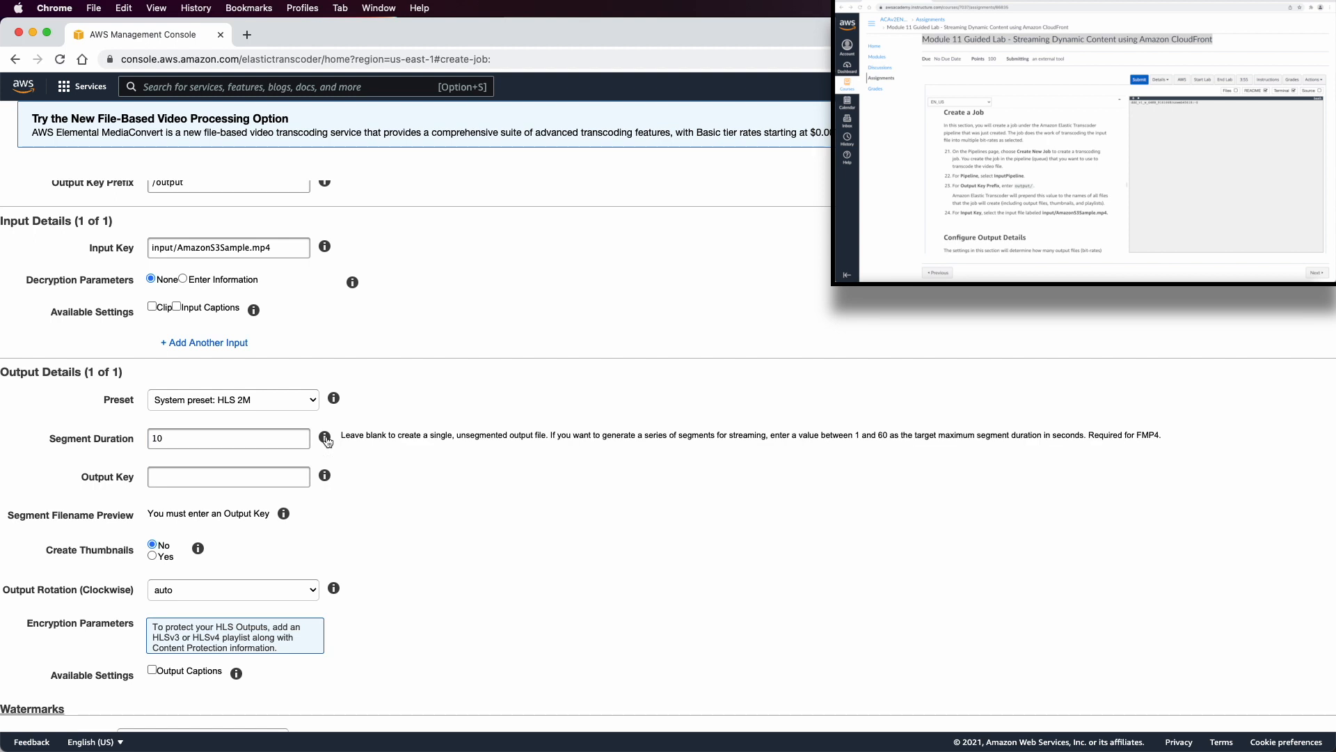
Set the first output's key to HLS20M
{"action": "scroll", "scroll_direction": "down", "scroll_amount": 3}
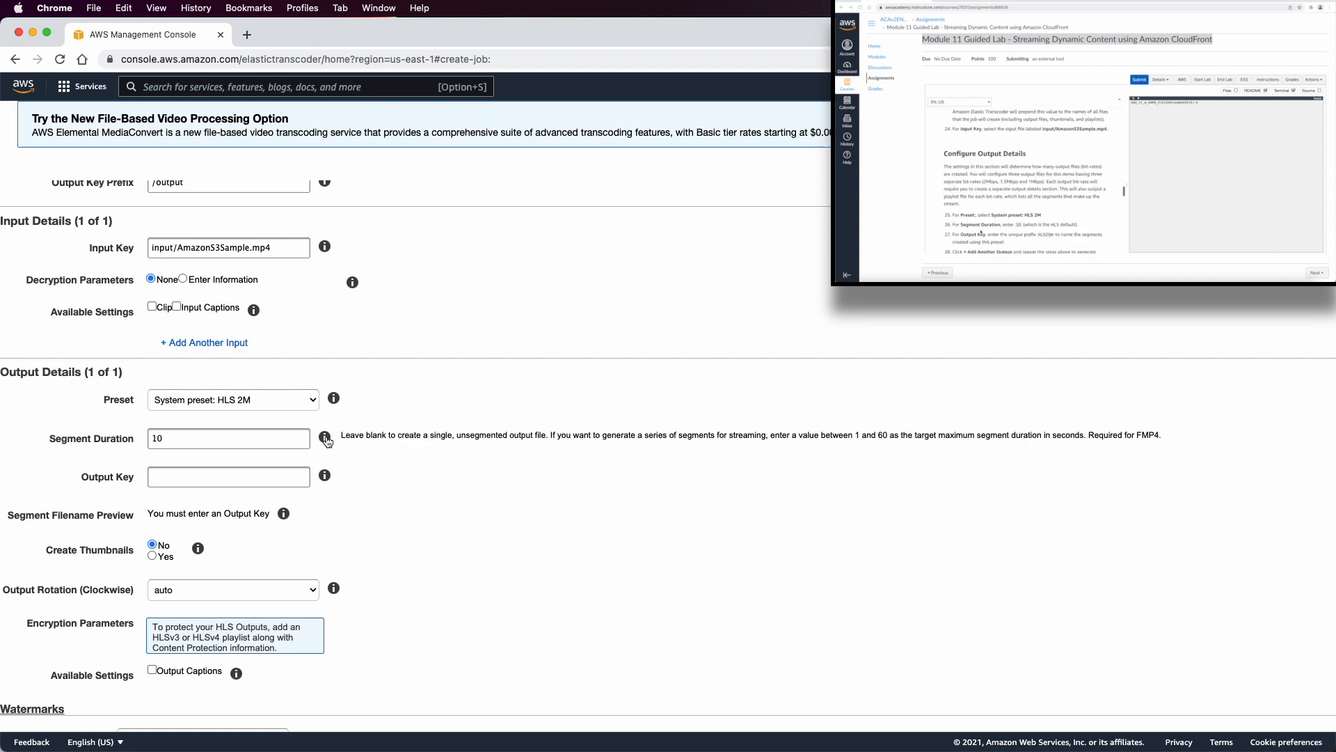
{"action": "scroll", "scroll_direction": "down", "scroll_amount": 3}
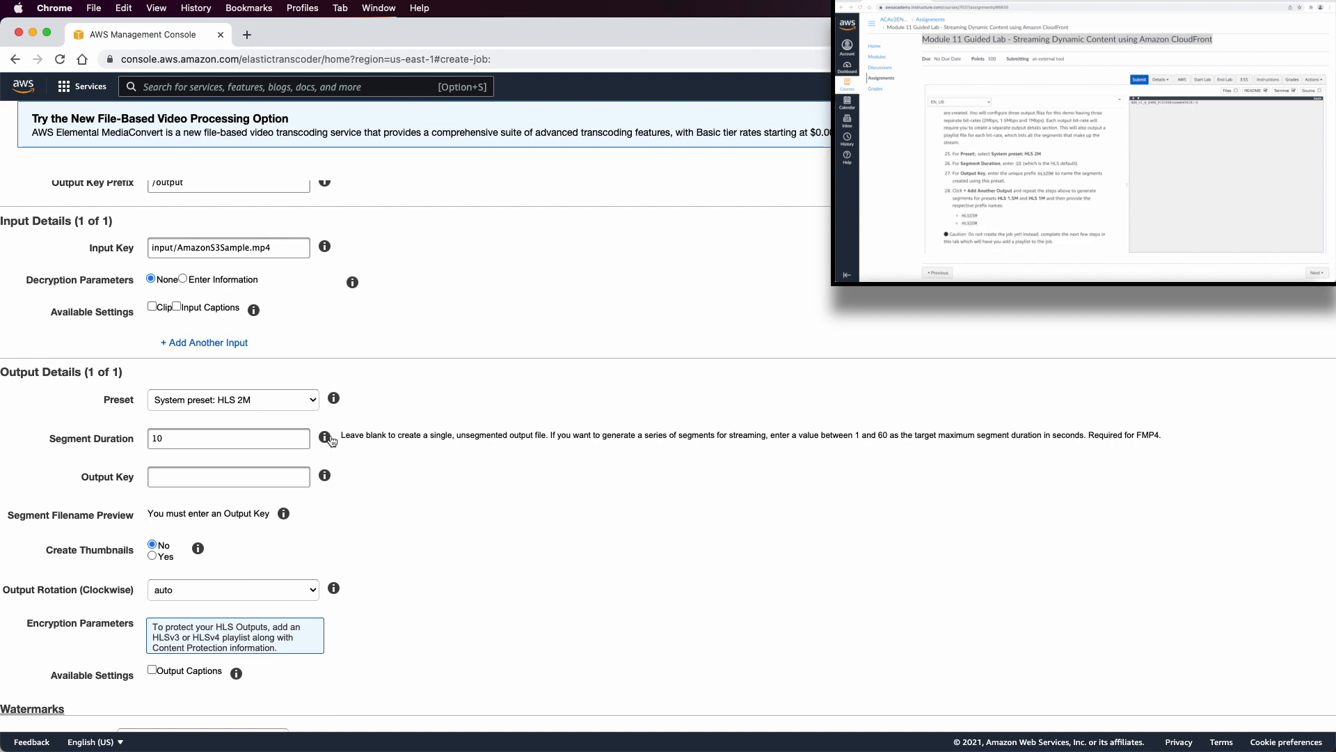
{"action": "left_click", "coordinate": [227, 437]}
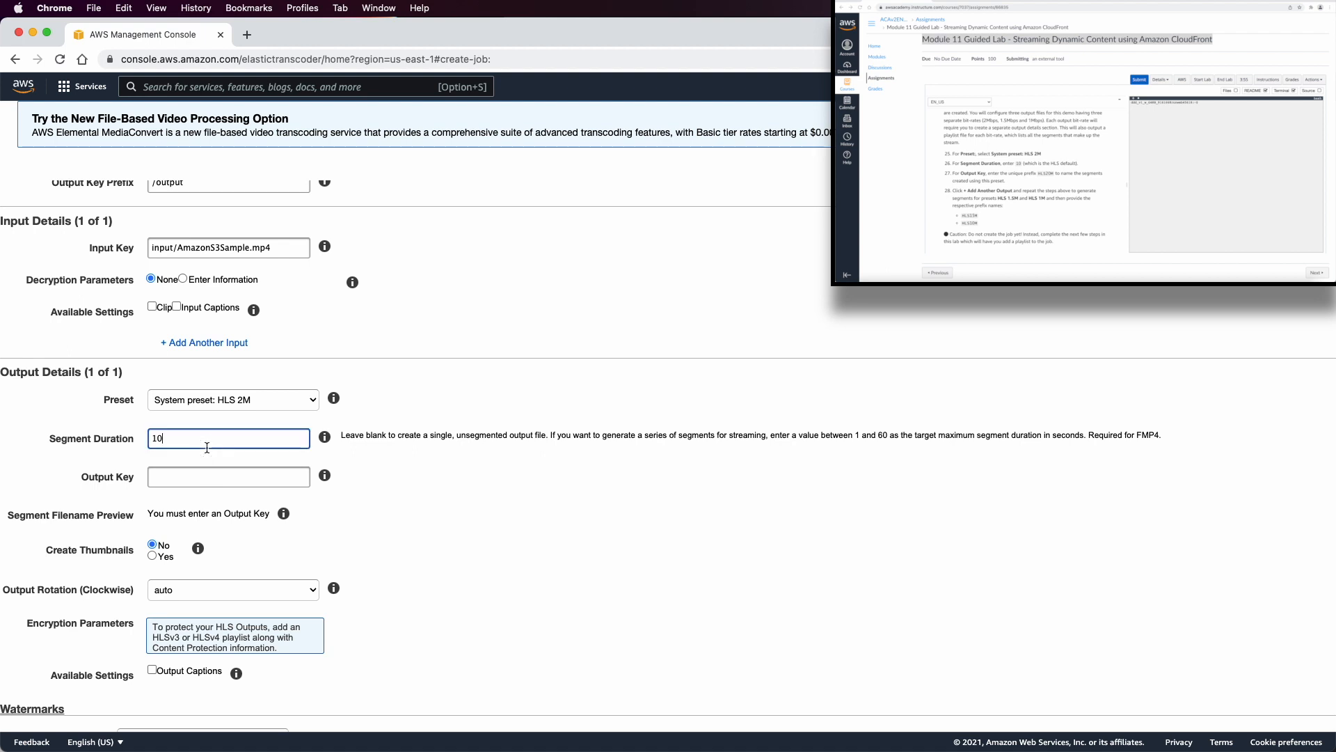
{"action": "left_click", "coordinate": [227, 476]}
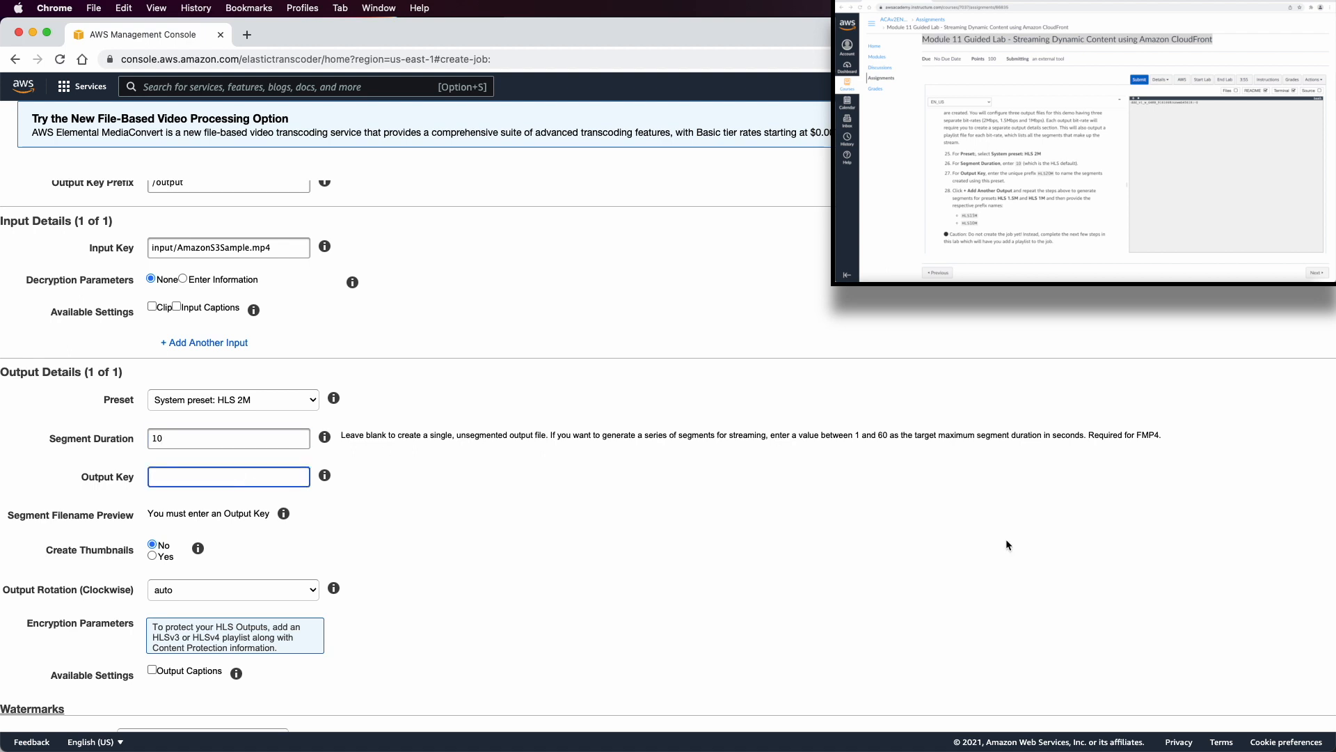
{"action": "mouse_move", "coordinate": [223, 485]}
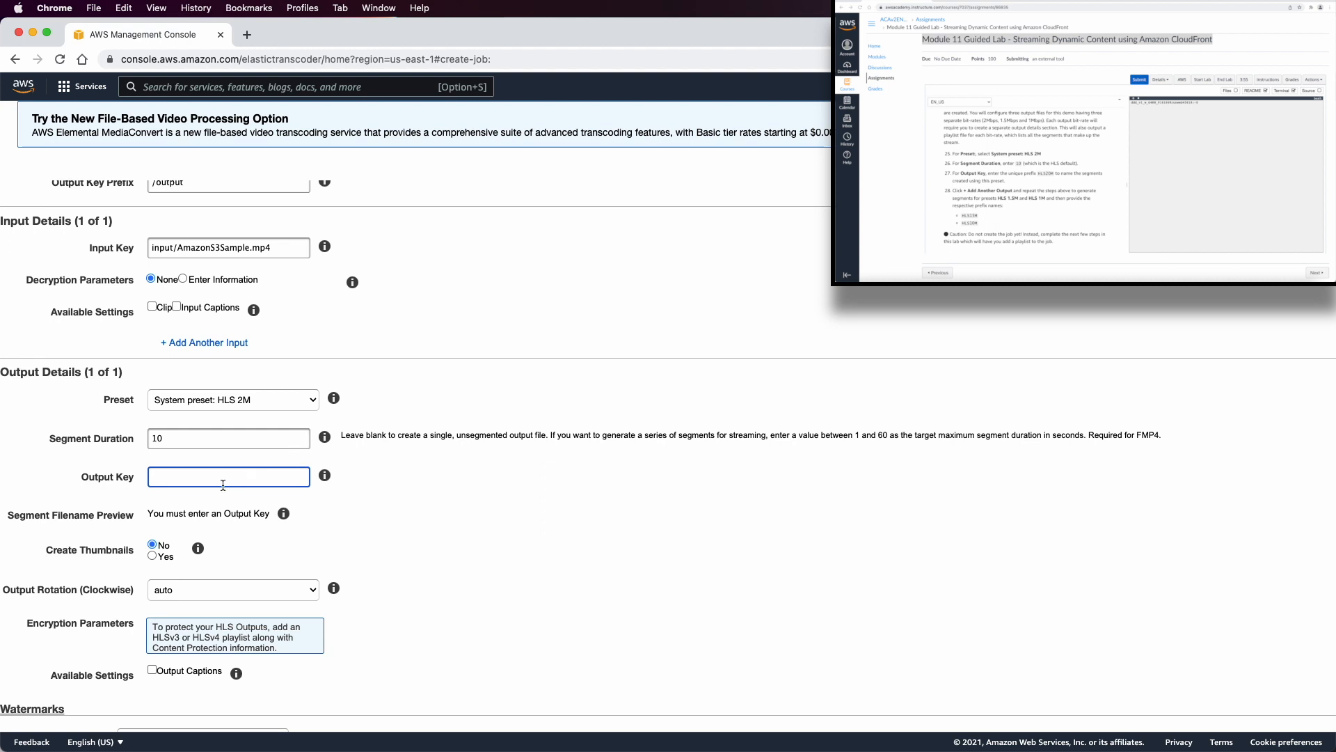
{"action": "type", "text": "HLS"}
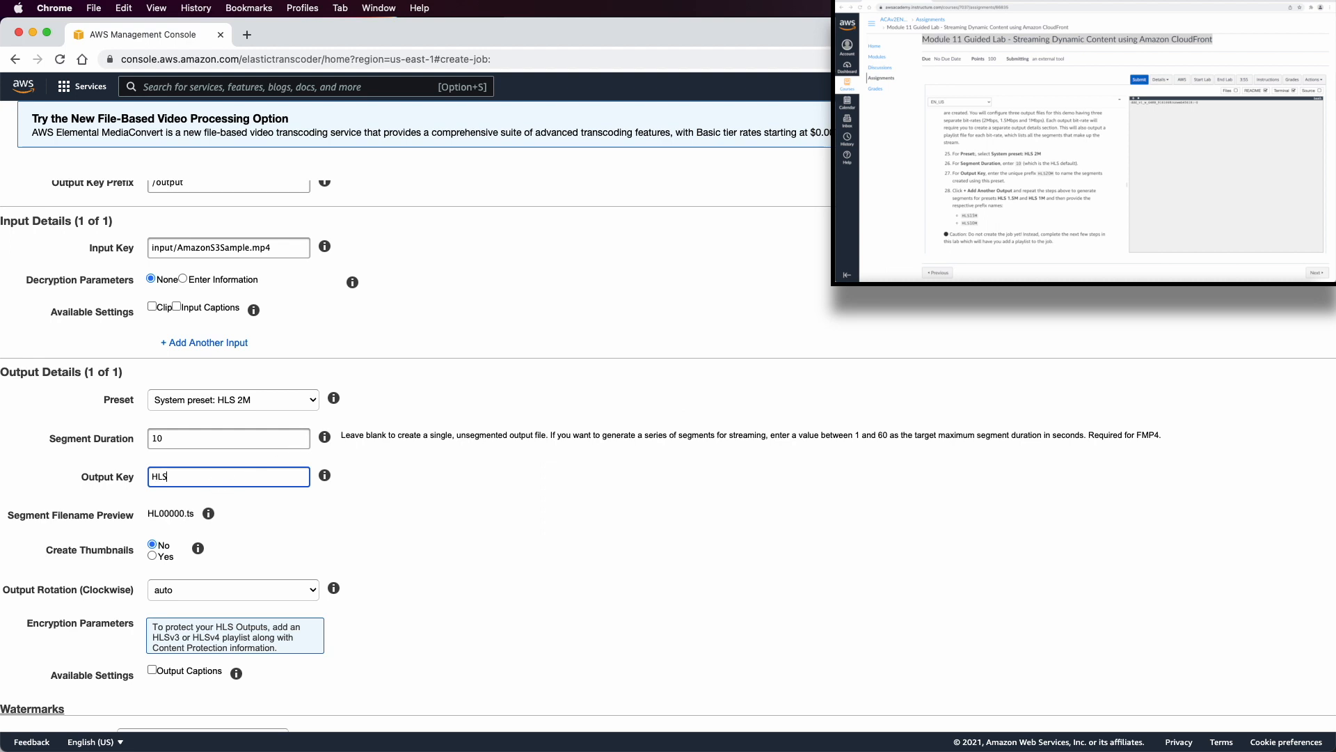
{"action": "type", "text": "20"}
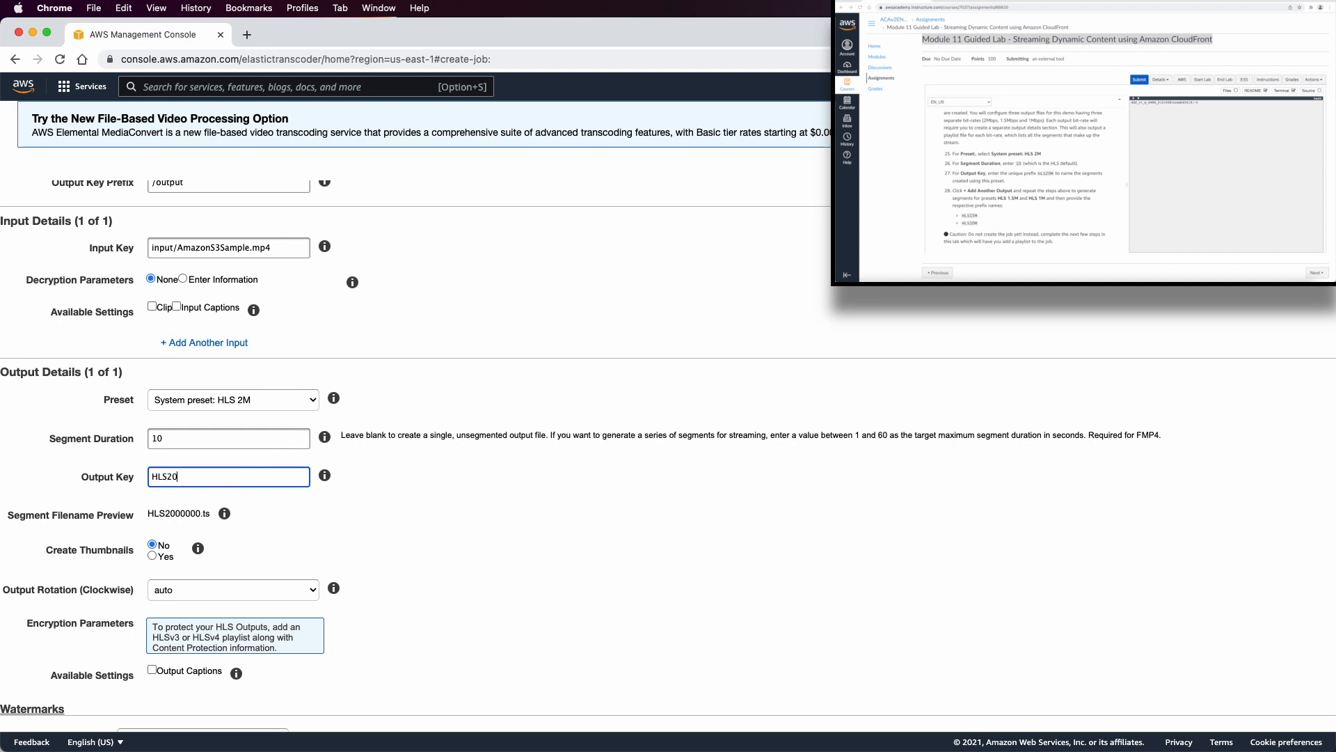
{"action": "type", "text": "M"}
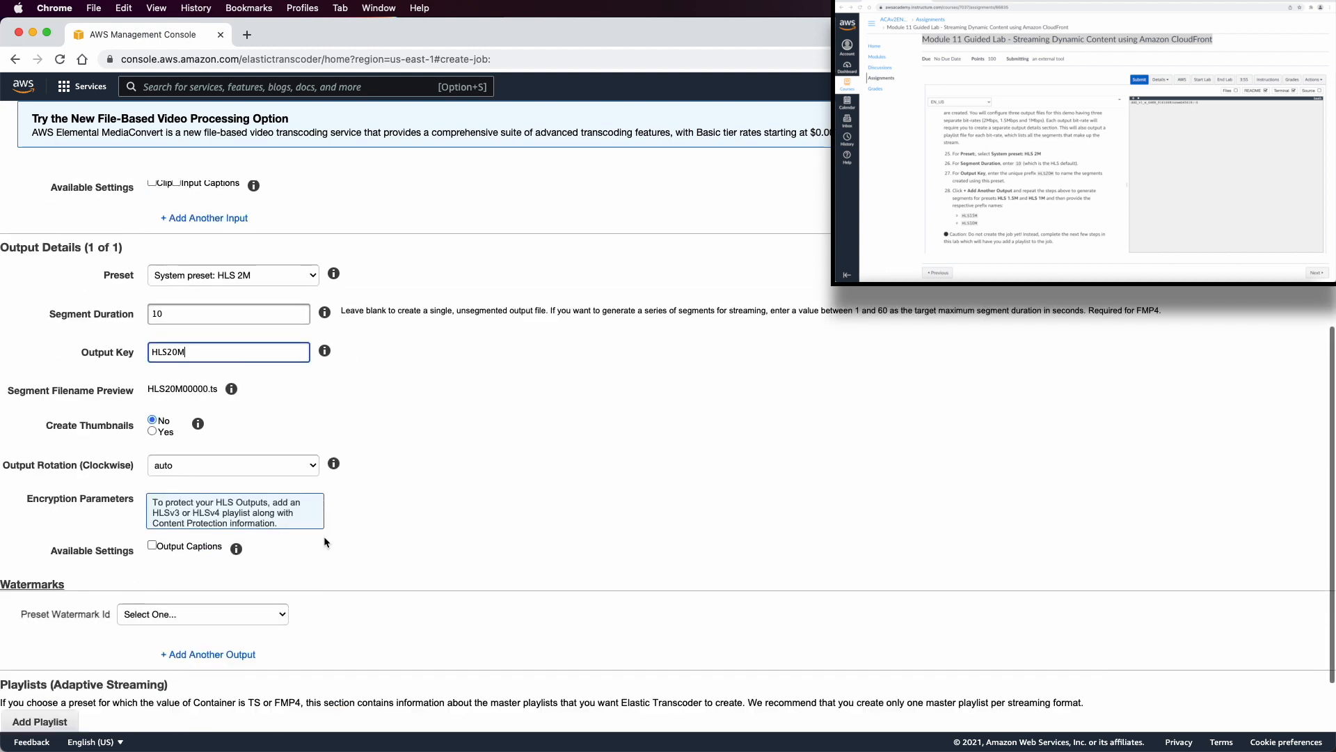
{"action": "scroll", "scroll_direction": "down", "scroll_amount": 3}
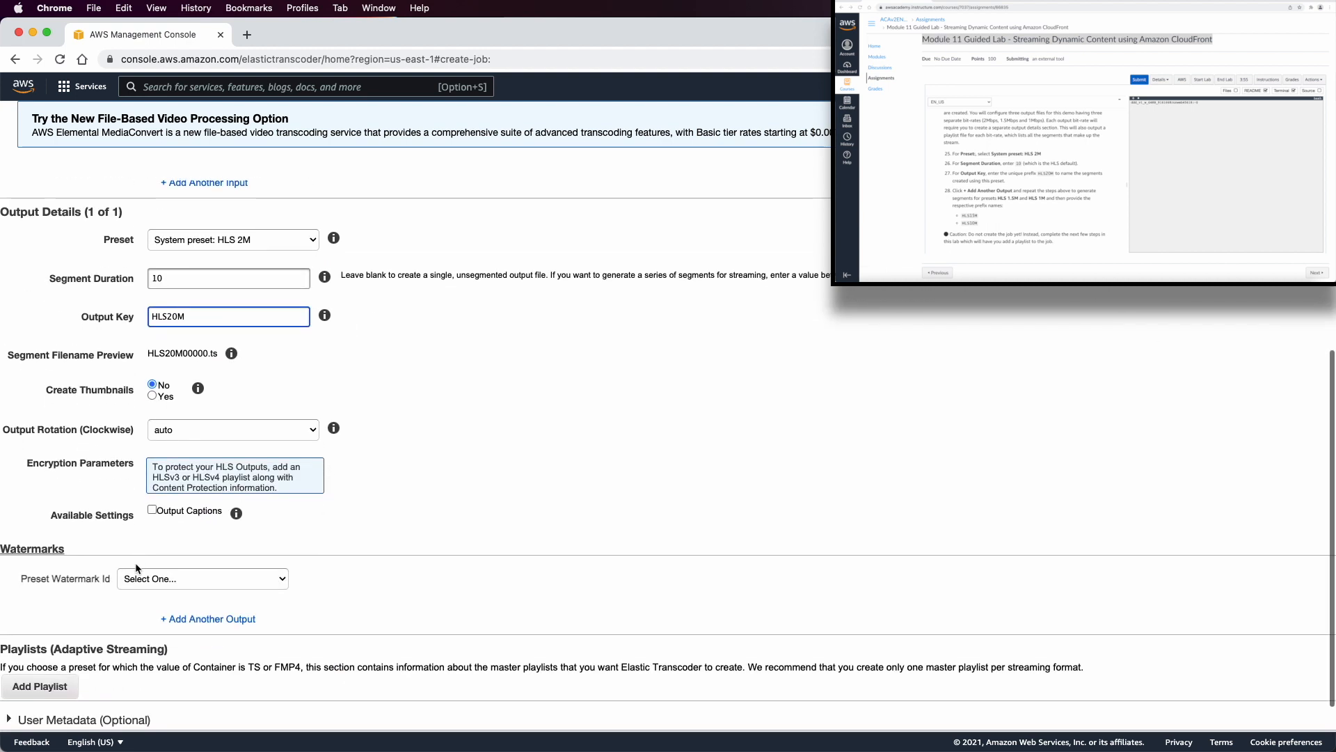
Add output two with preset HLS 1.5M, segment duration 10 and key HLS15m
{"action": "left_click", "coordinate": [207, 619]}
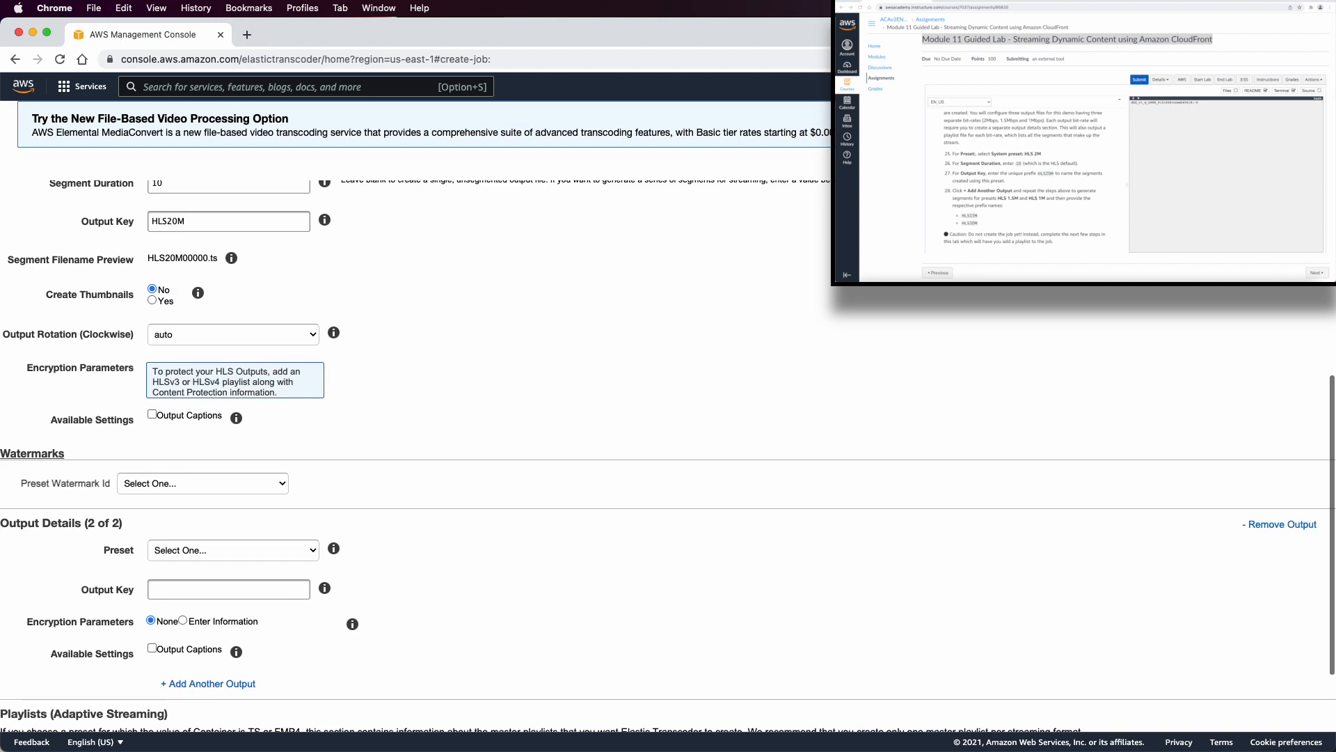
{"action": "left_click", "coordinate": [232, 549]}
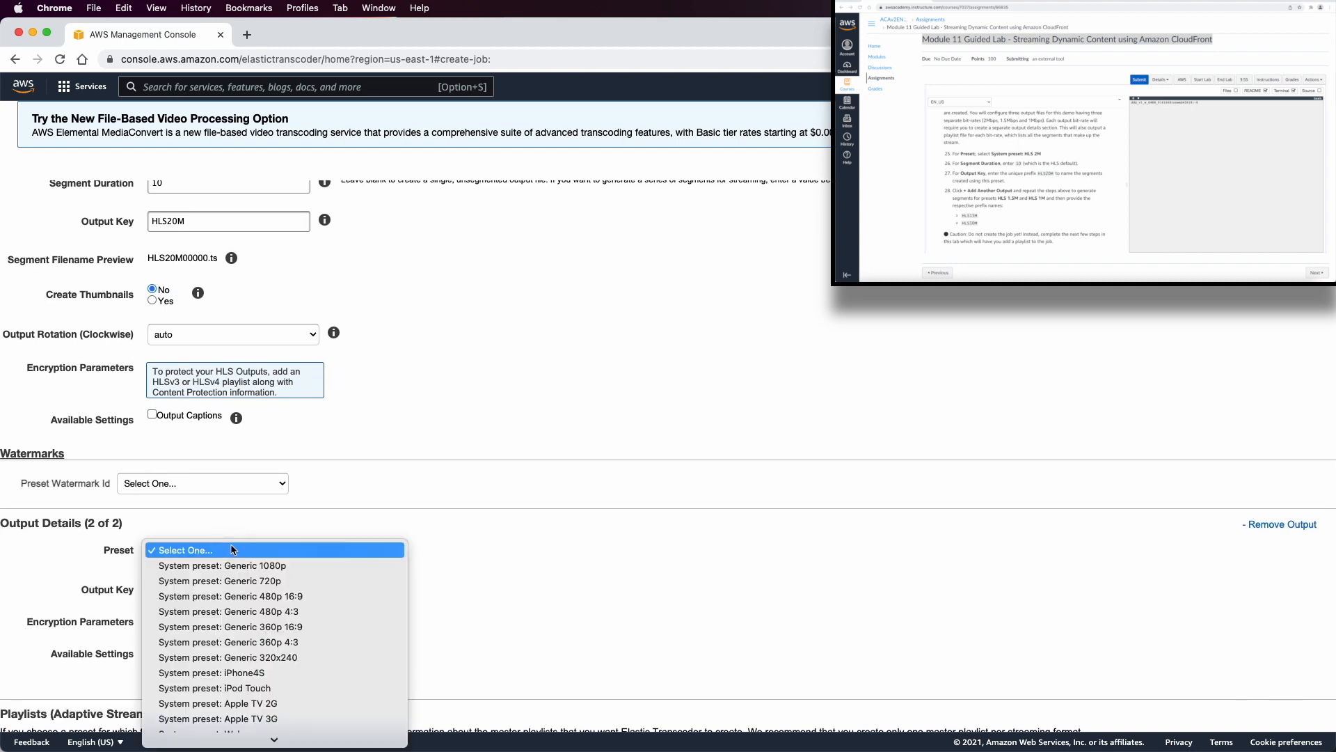
{"action": "scroll", "scroll_direction": "down", "scroll_amount": 3}
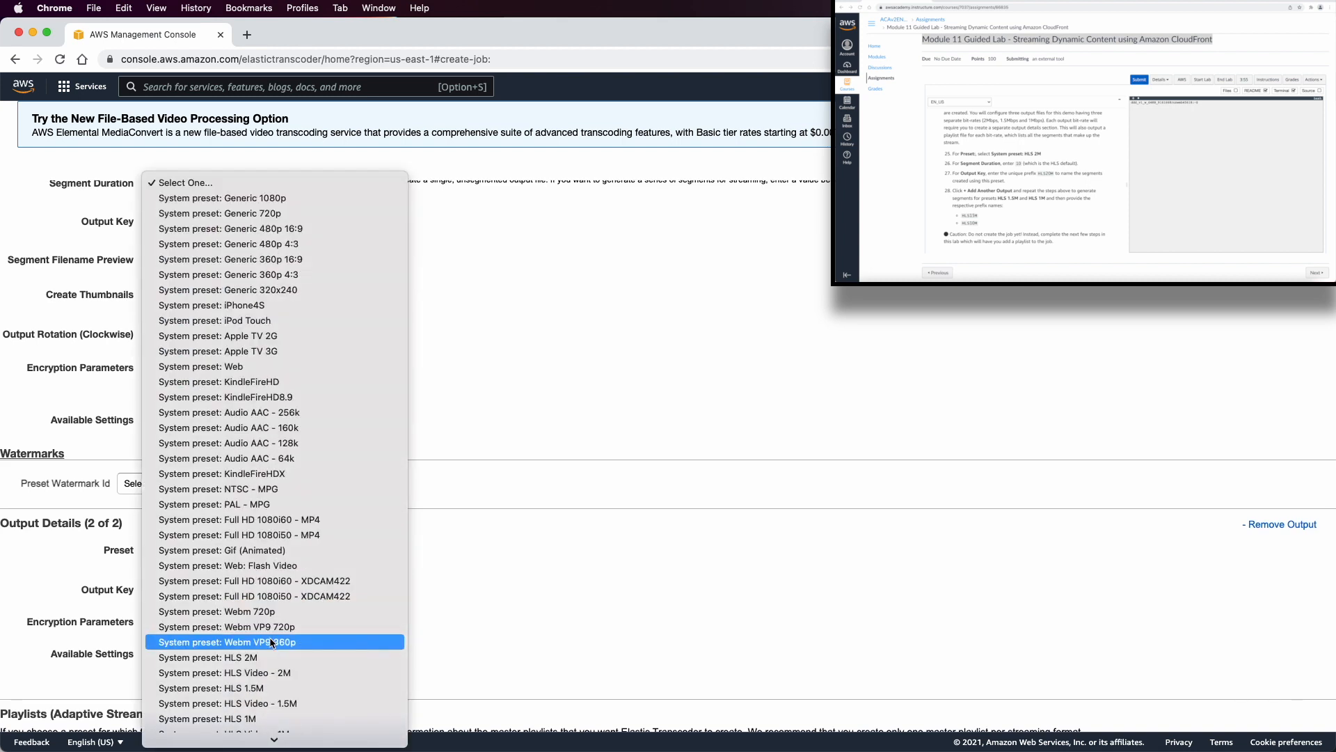
{"action": "scroll", "scroll_direction": "down", "scroll_amount": 3}
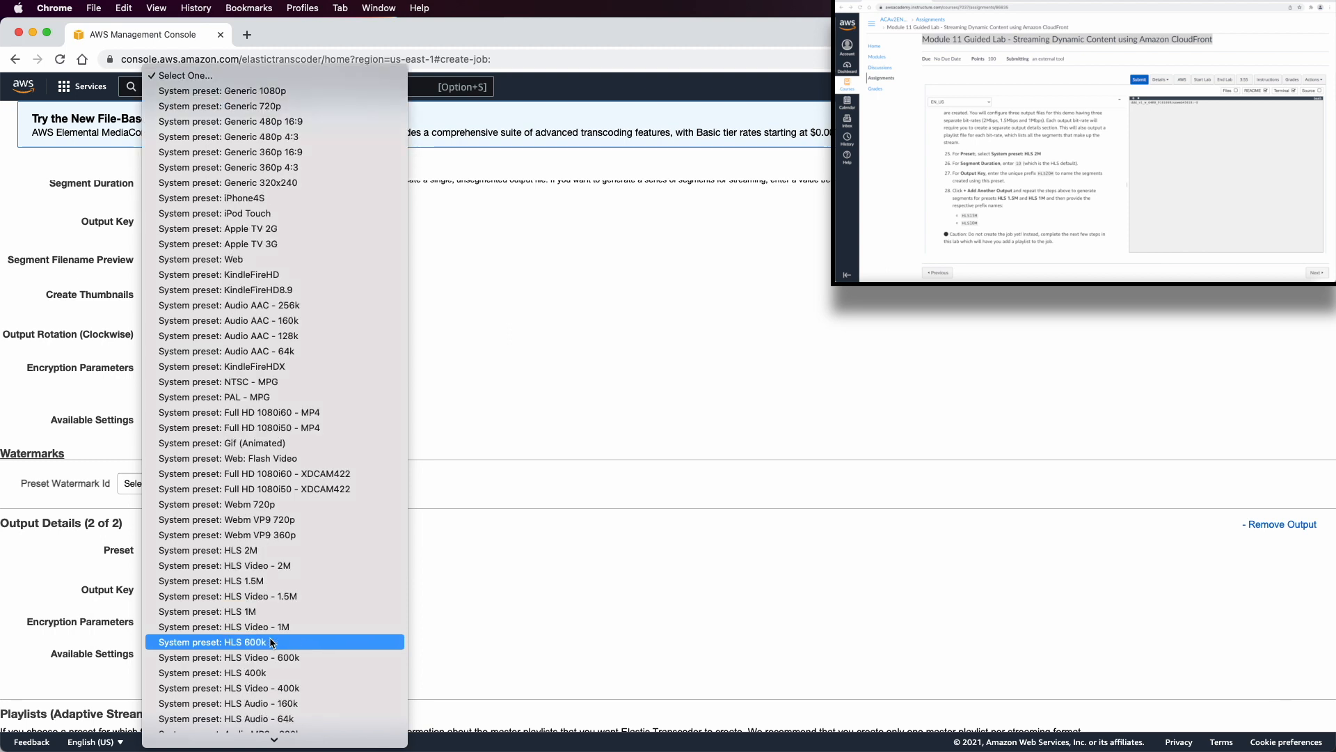
{"action": "mouse_move", "coordinate": [265, 581]}
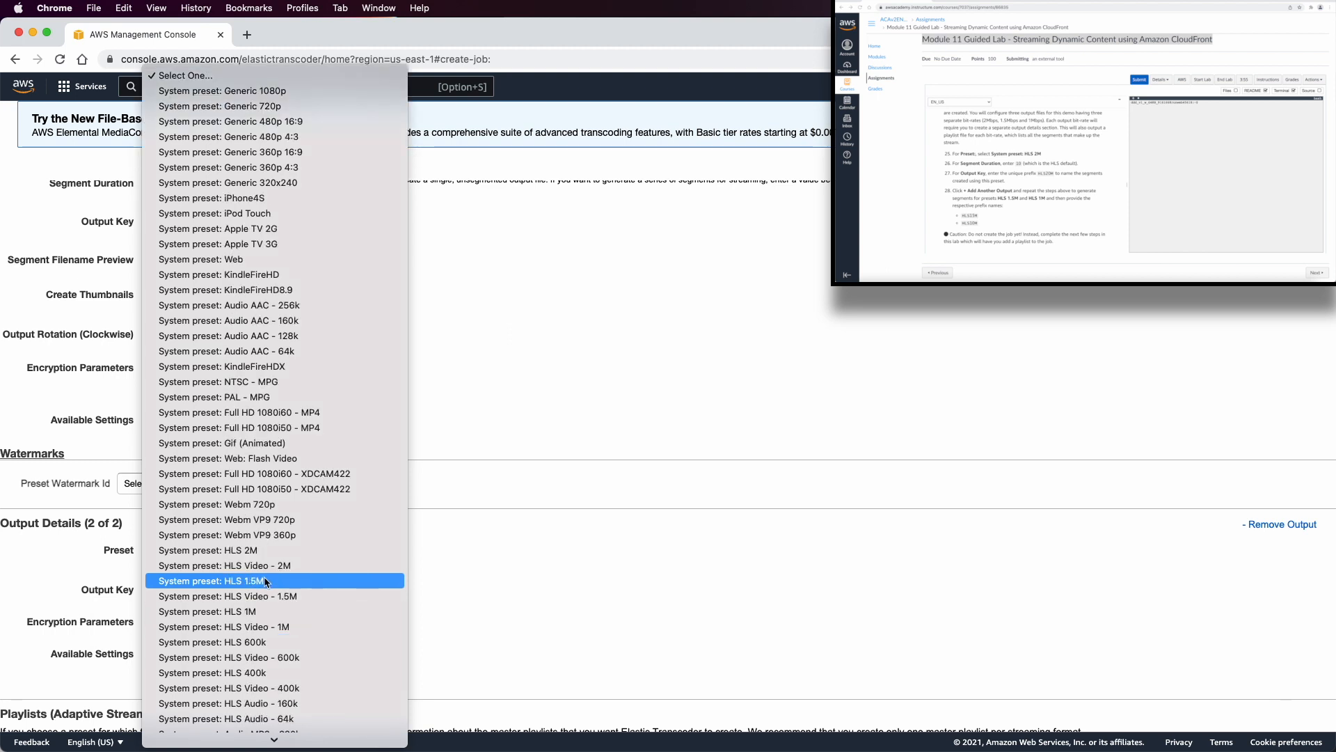
{"action": "scroll", "scroll_direction": "down", "scroll_amount": 3}
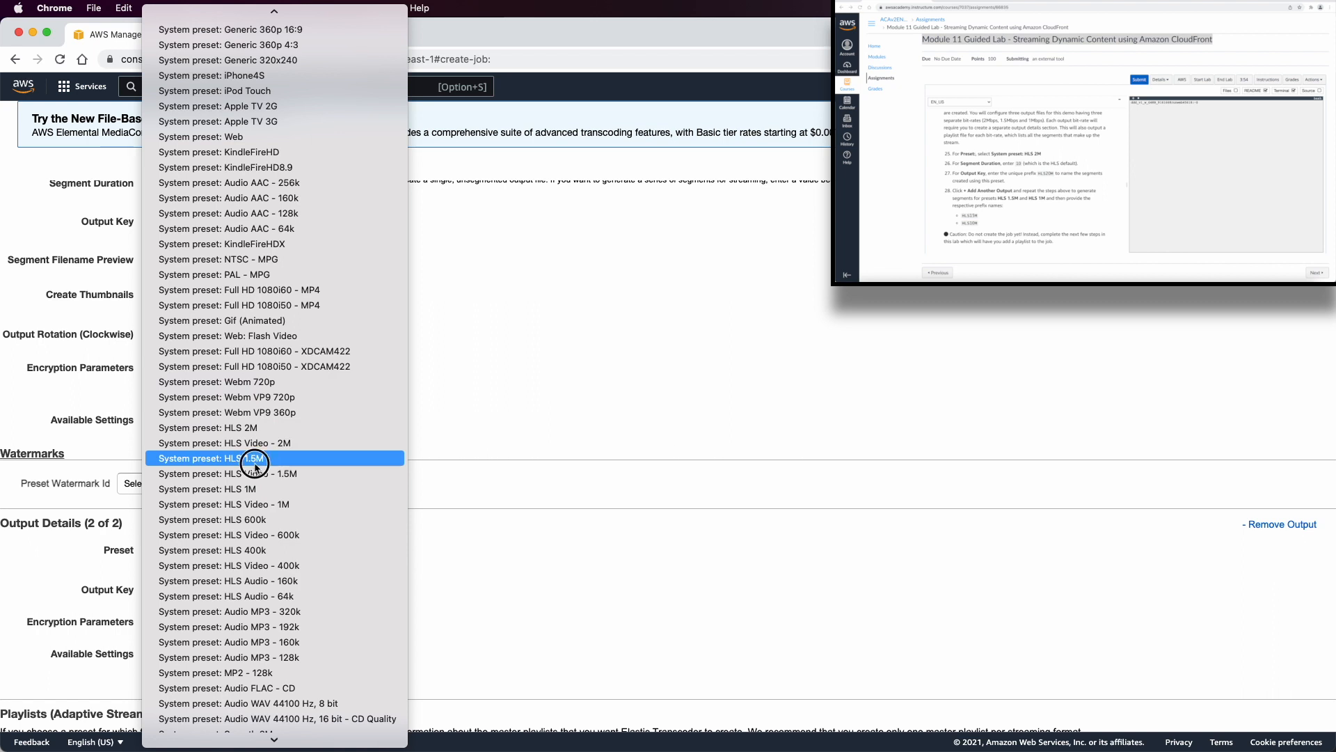
{"action": "left_click", "coordinate": [223, 458]}
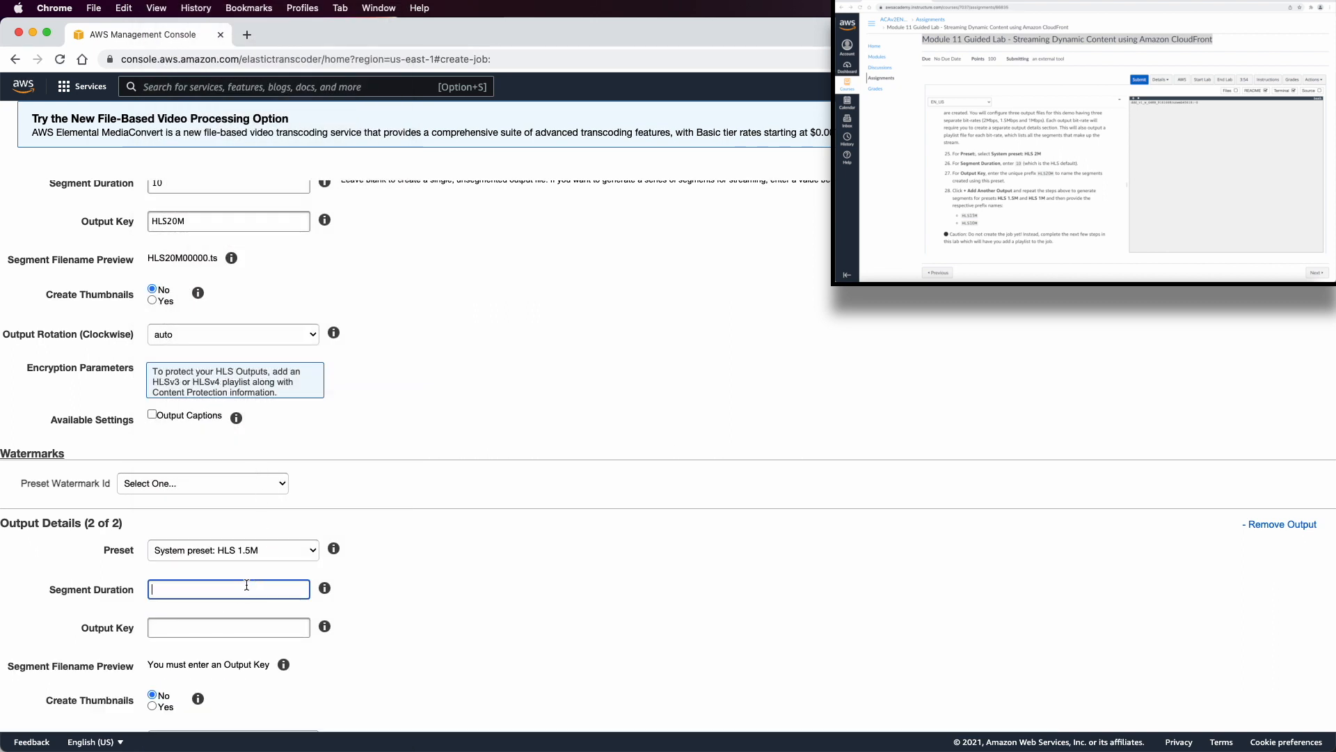
{"action": "type", "text": "10"}
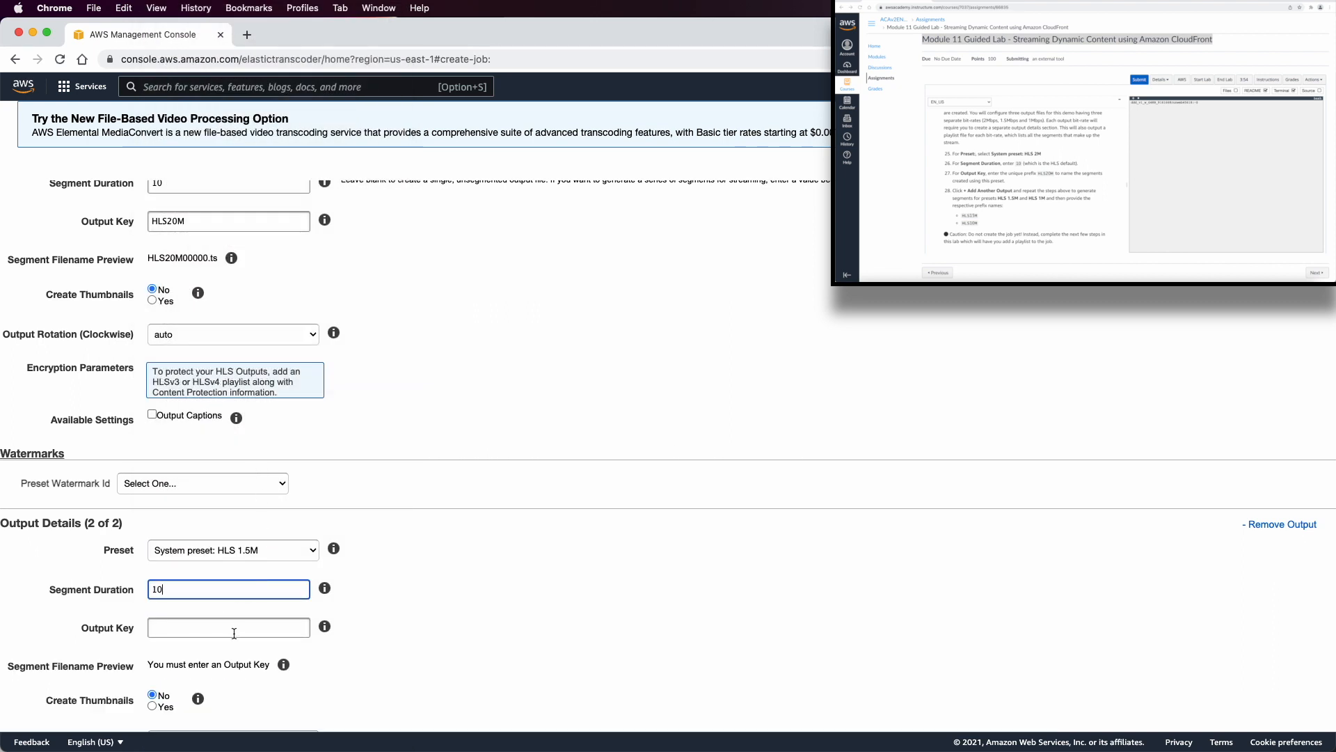
{"action": "left_click", "coordinate": [227, 627]}
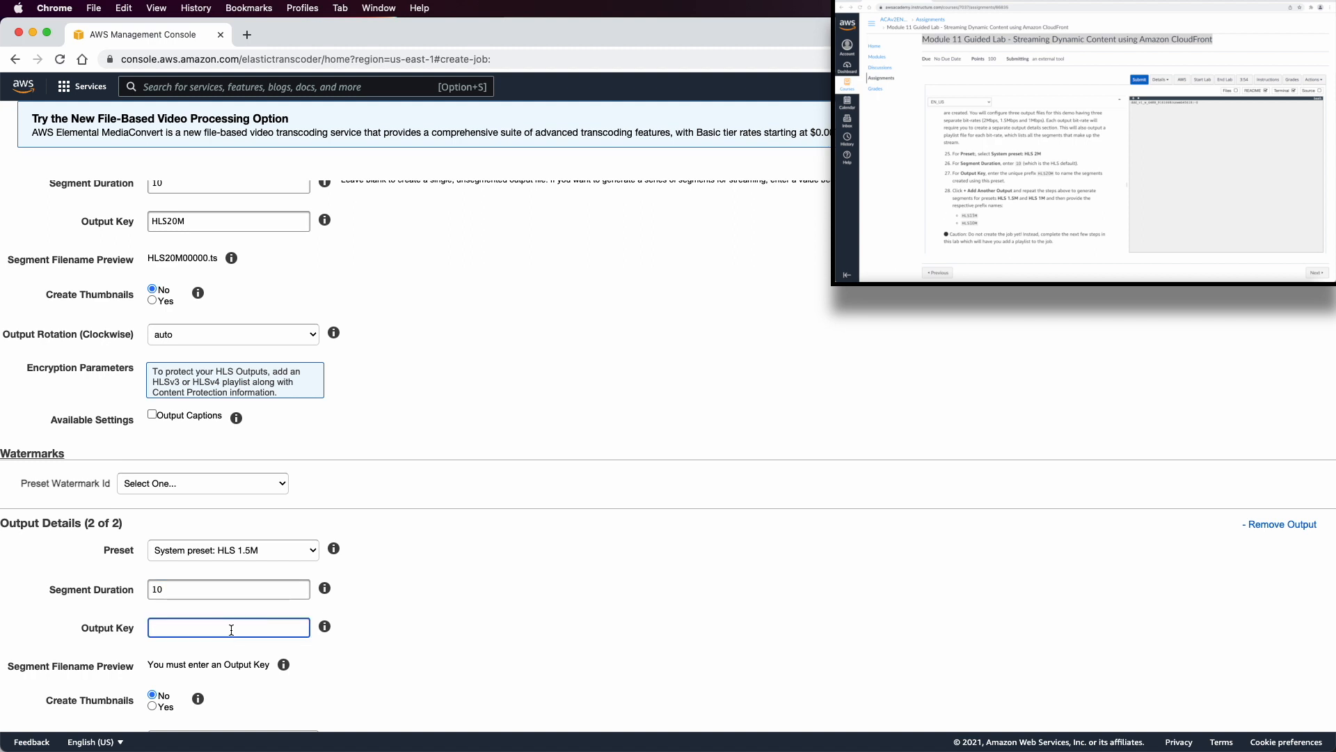
{"action": "type", "text": "HLS15m"}
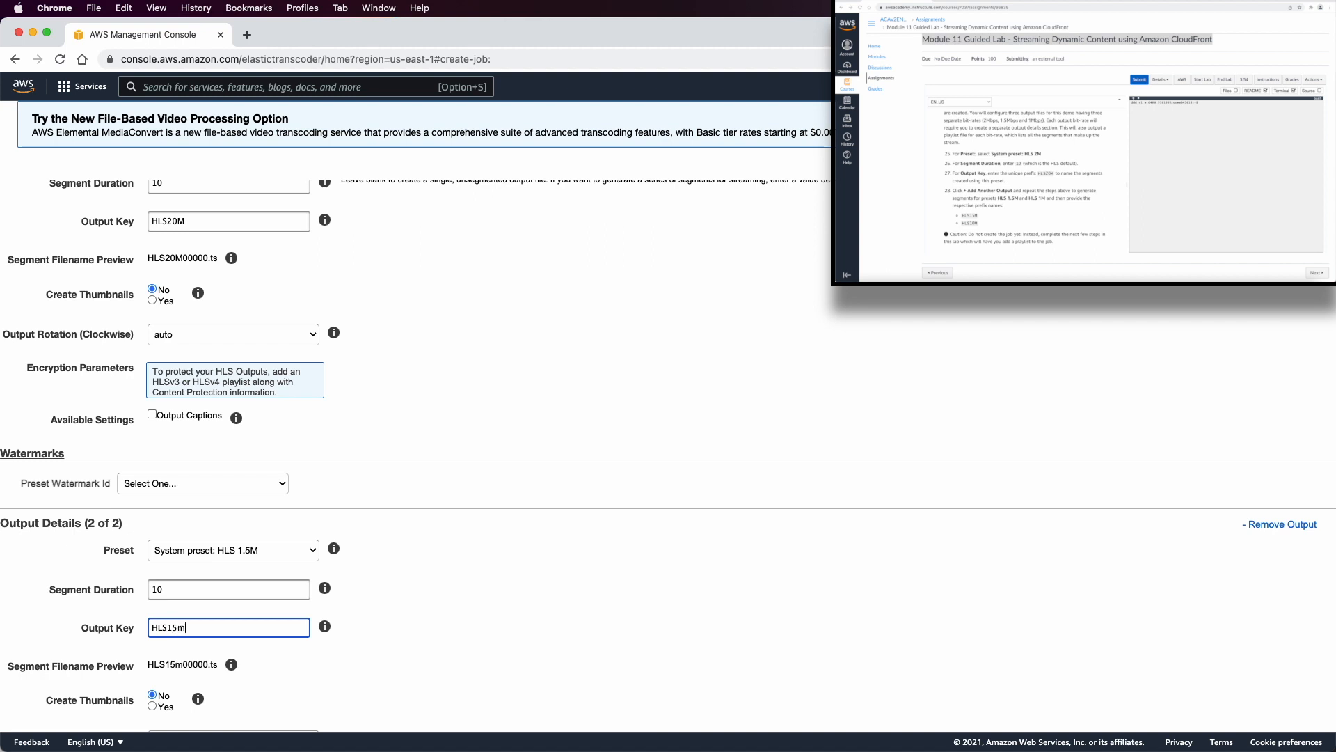
Add output three with preset HLS 1M, segment duration 10 and key HLS1m
{"action": "scroll", "scroll_direction": "down", "scroll_amount": 3}
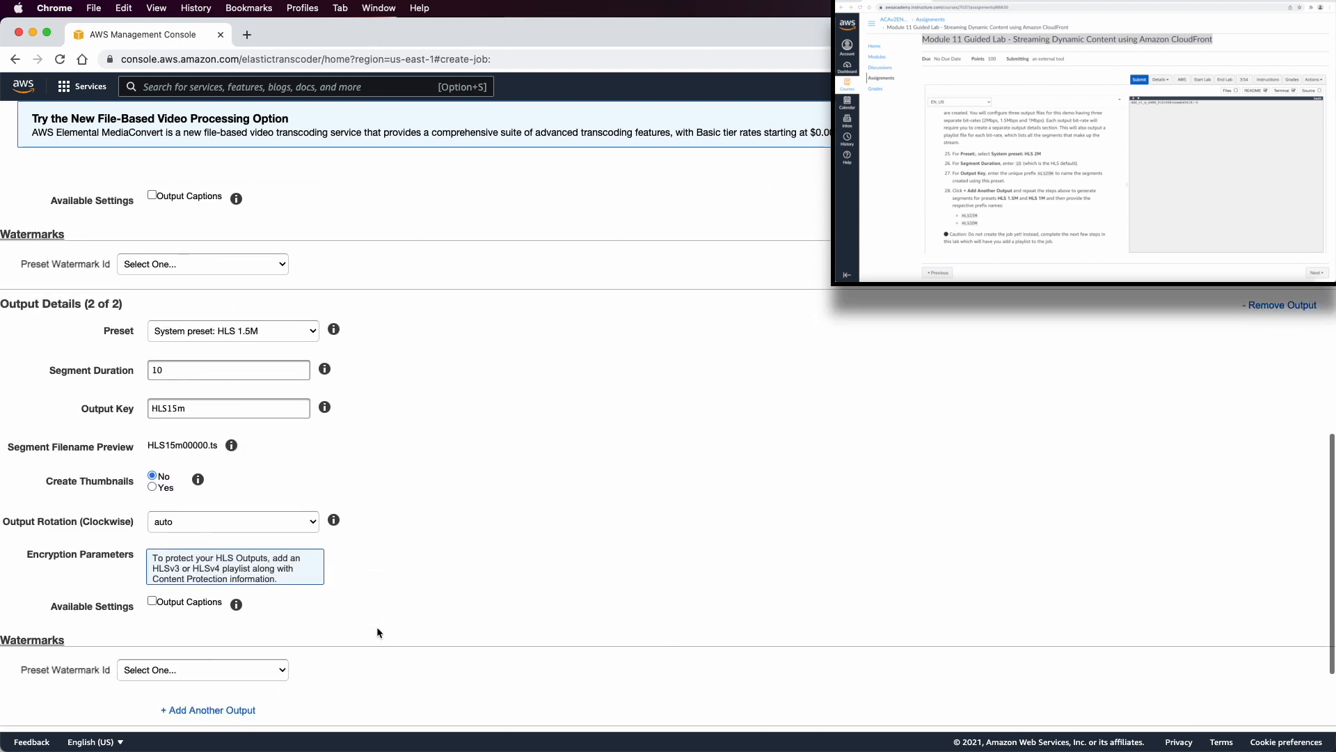
{"action": "left_click", "coordinate": [207, 709]}
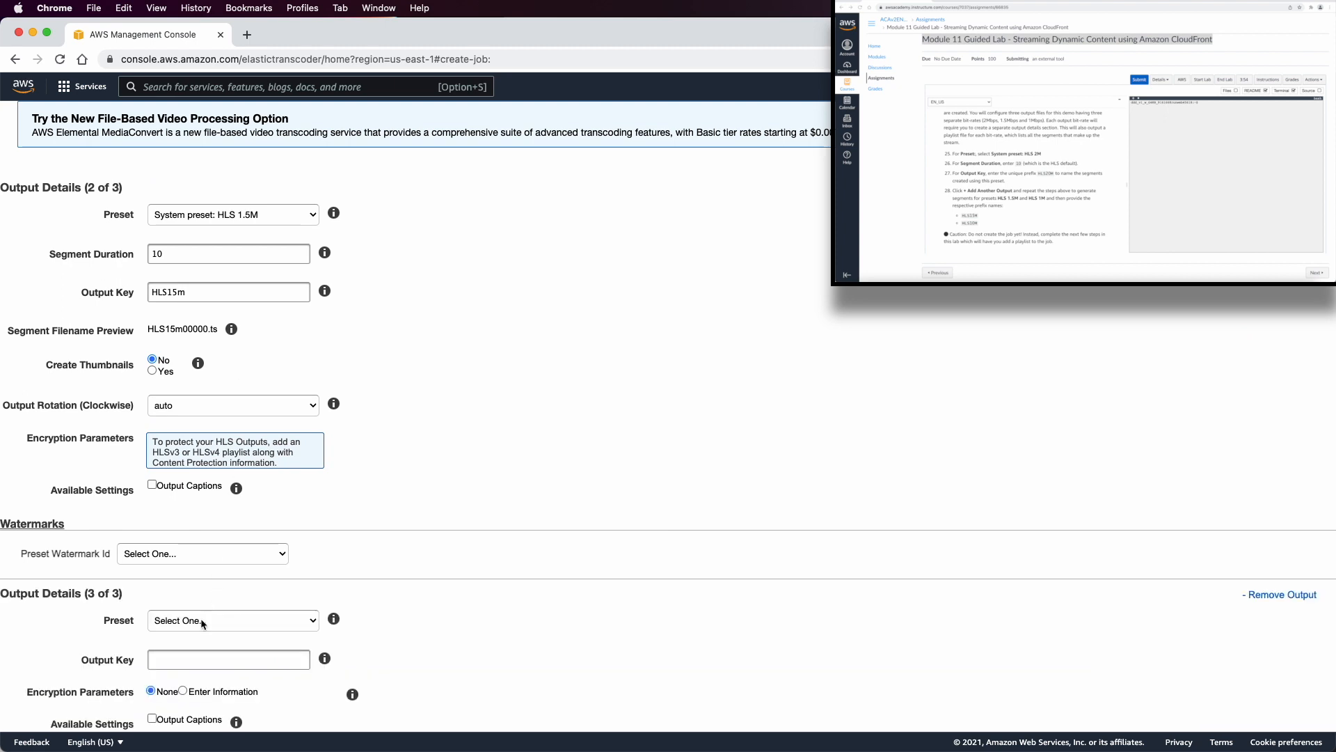
{"action": "left_click", "coordinate": [231, 620]}
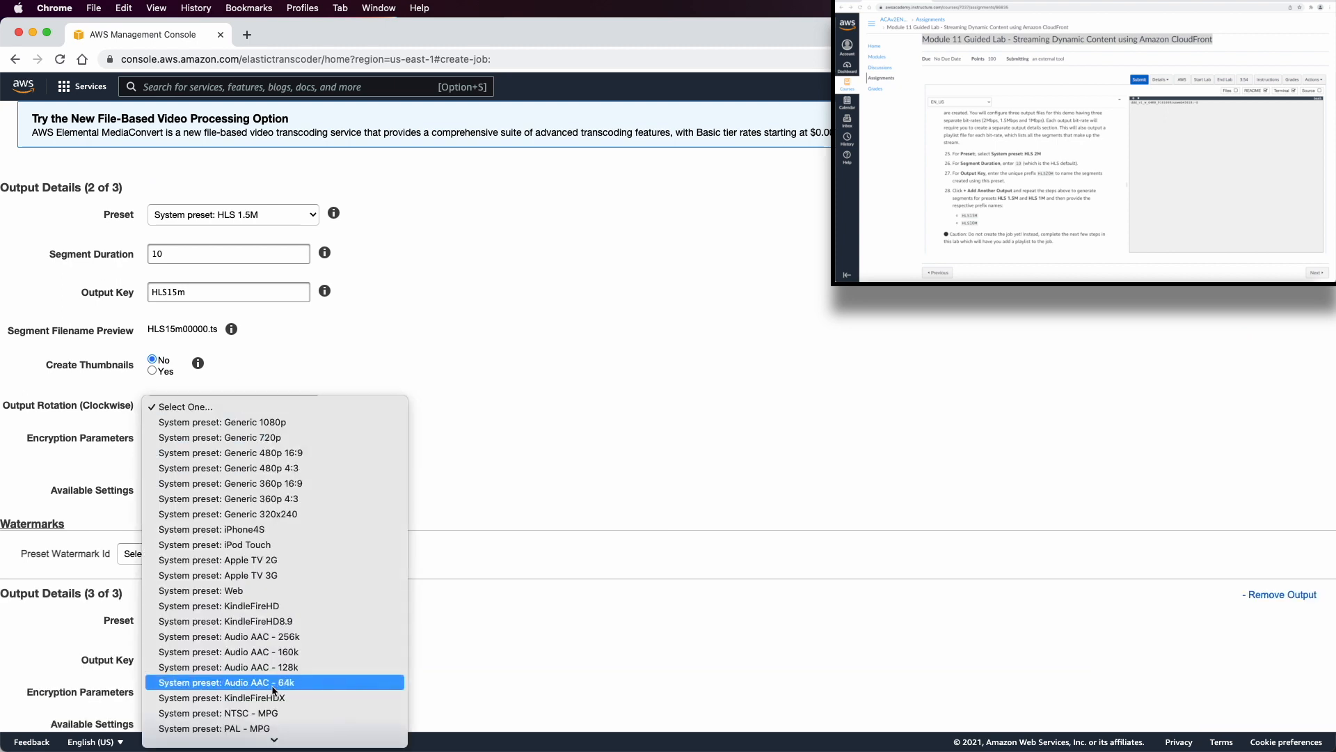
{"action": "scroll", "scroll_direction": "down", "scroll_amount": 3}
{"action": "type", "text": "10"}
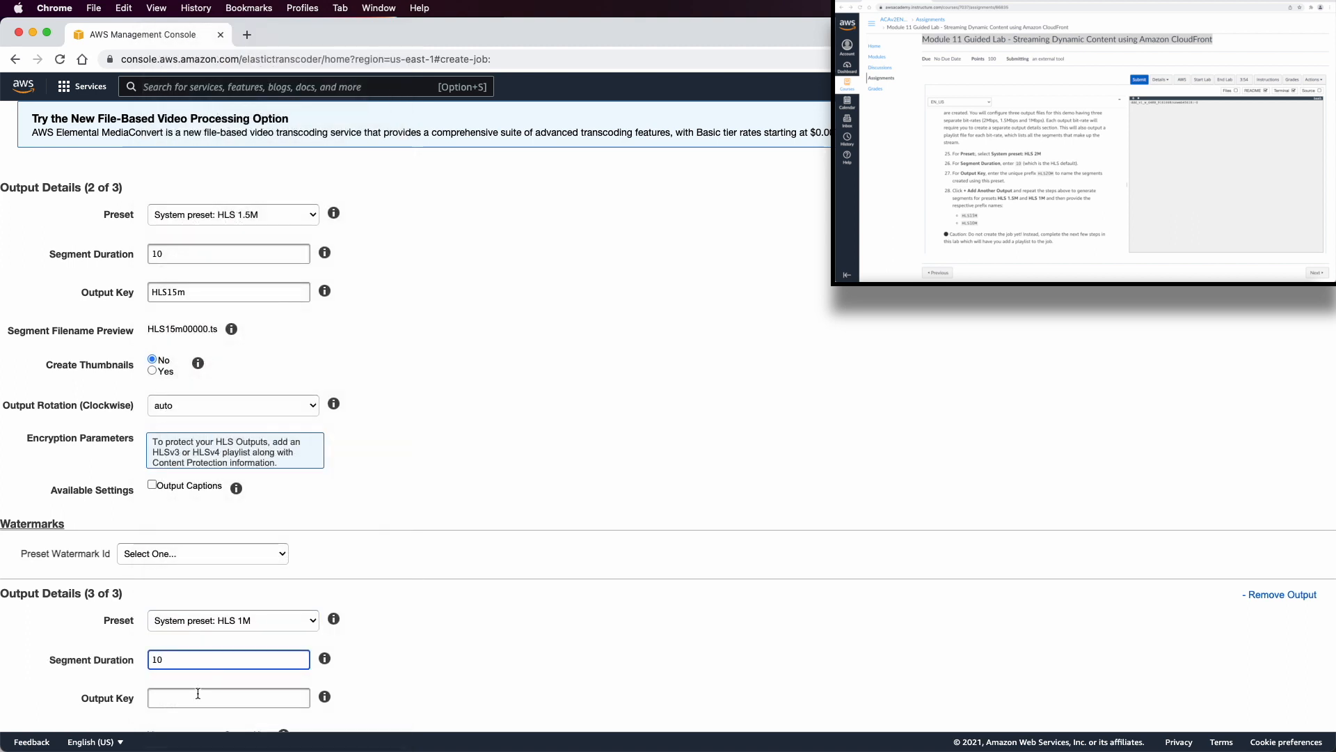
{"action": "type", "text": "HLS1m"}
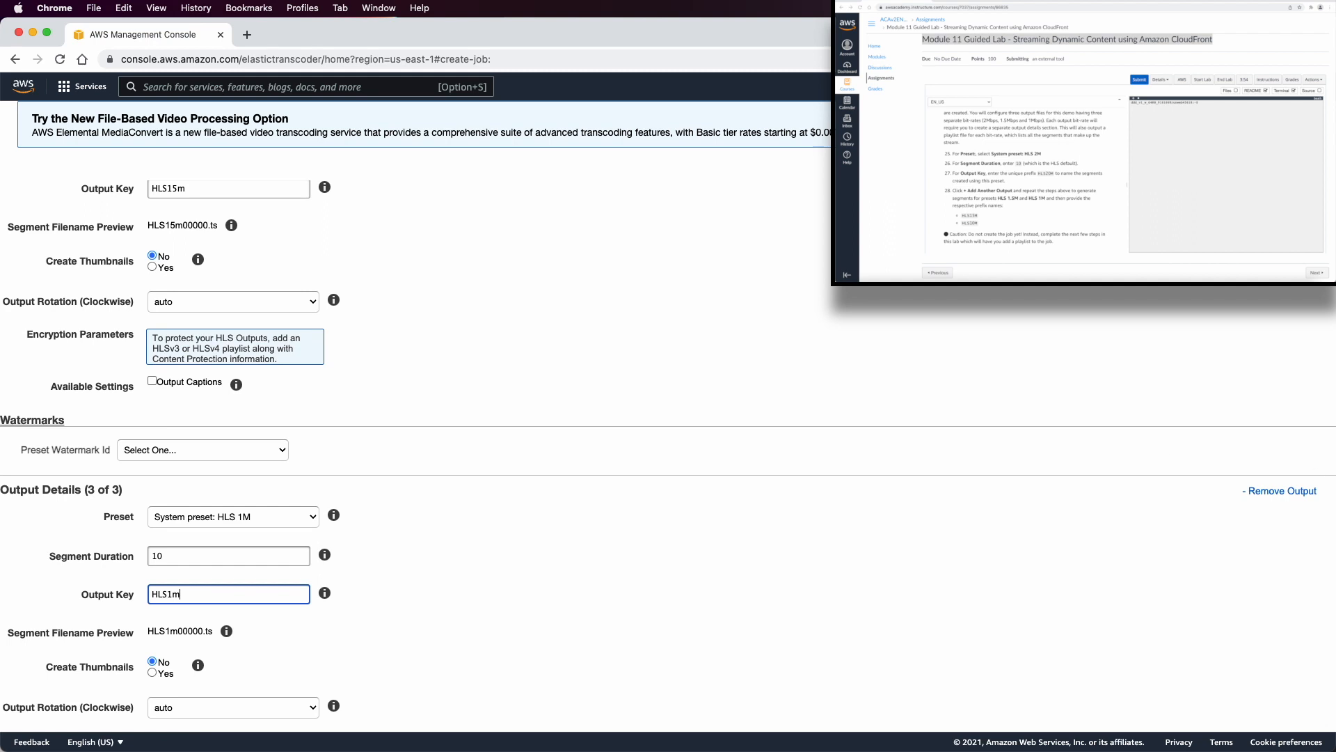
{"action": "scroll", "scroll_direction": "down", "scroll_amount": 3}
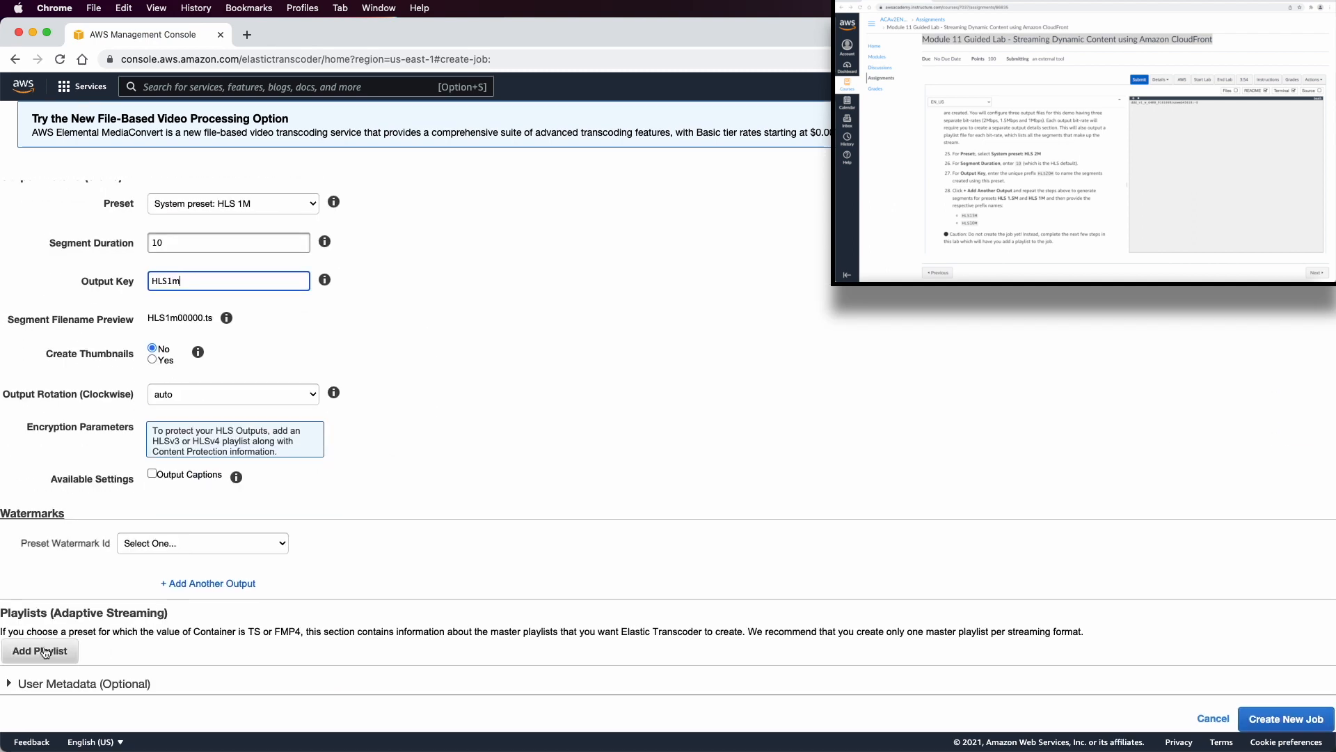
Add a master playlist named primary with format HLSv3
{"action": "left_click", "coordinate": [39, 652]}
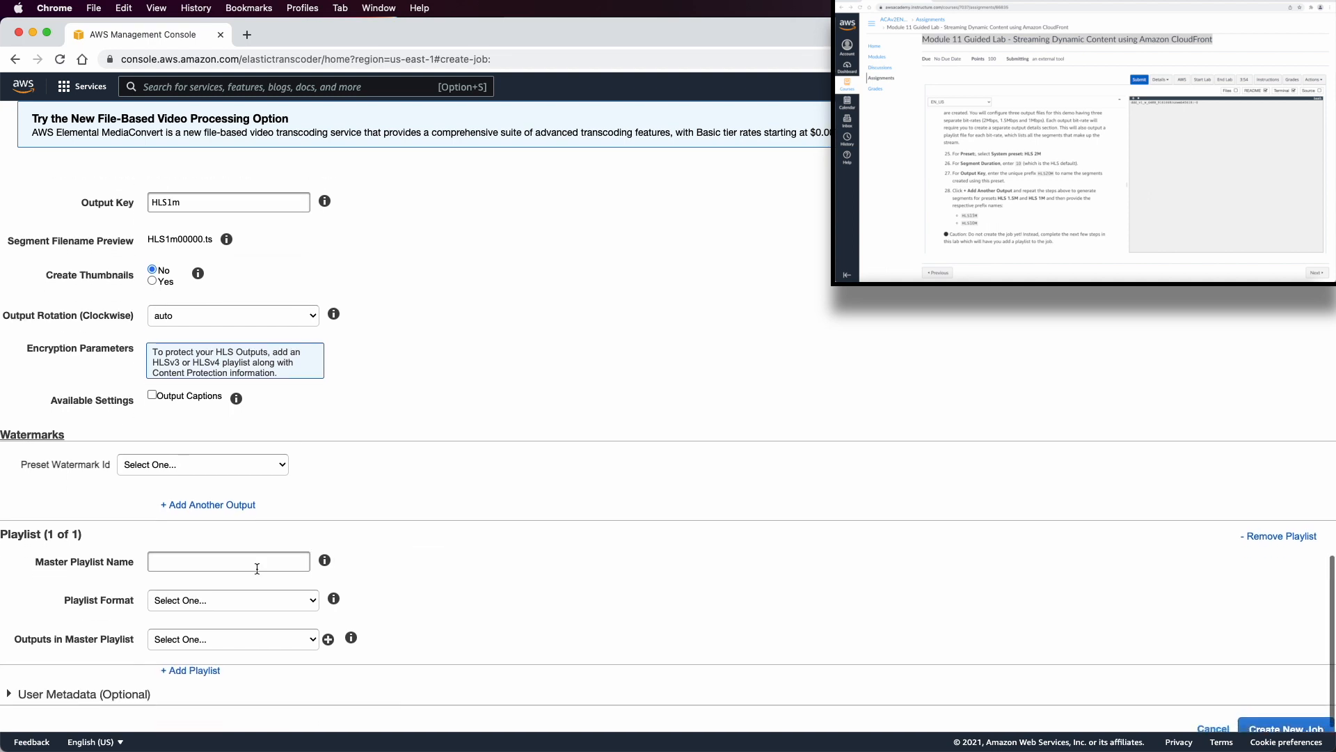
{"action": "left_click", "coordinate": [228, 561]}
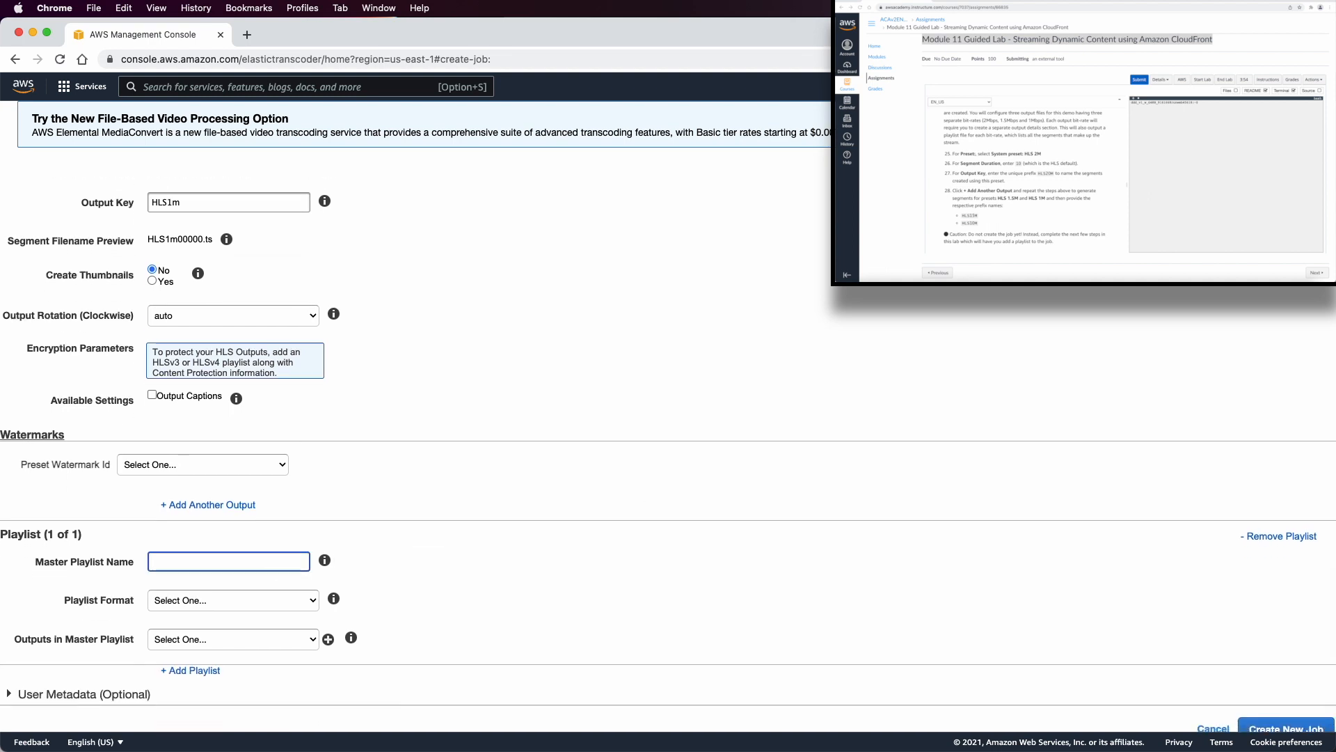
{"action": "left_click", "coordinate": [579, 526]}
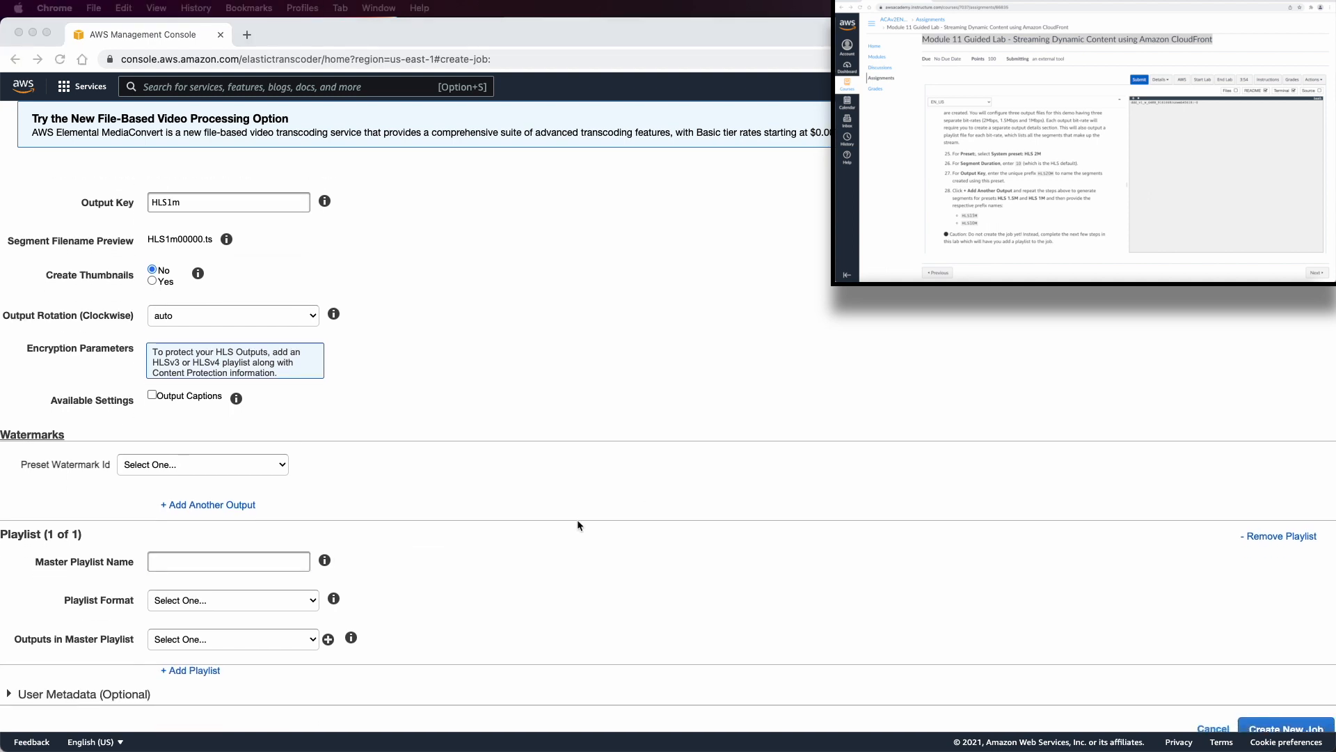
{"action": "type", "text": "primary"}
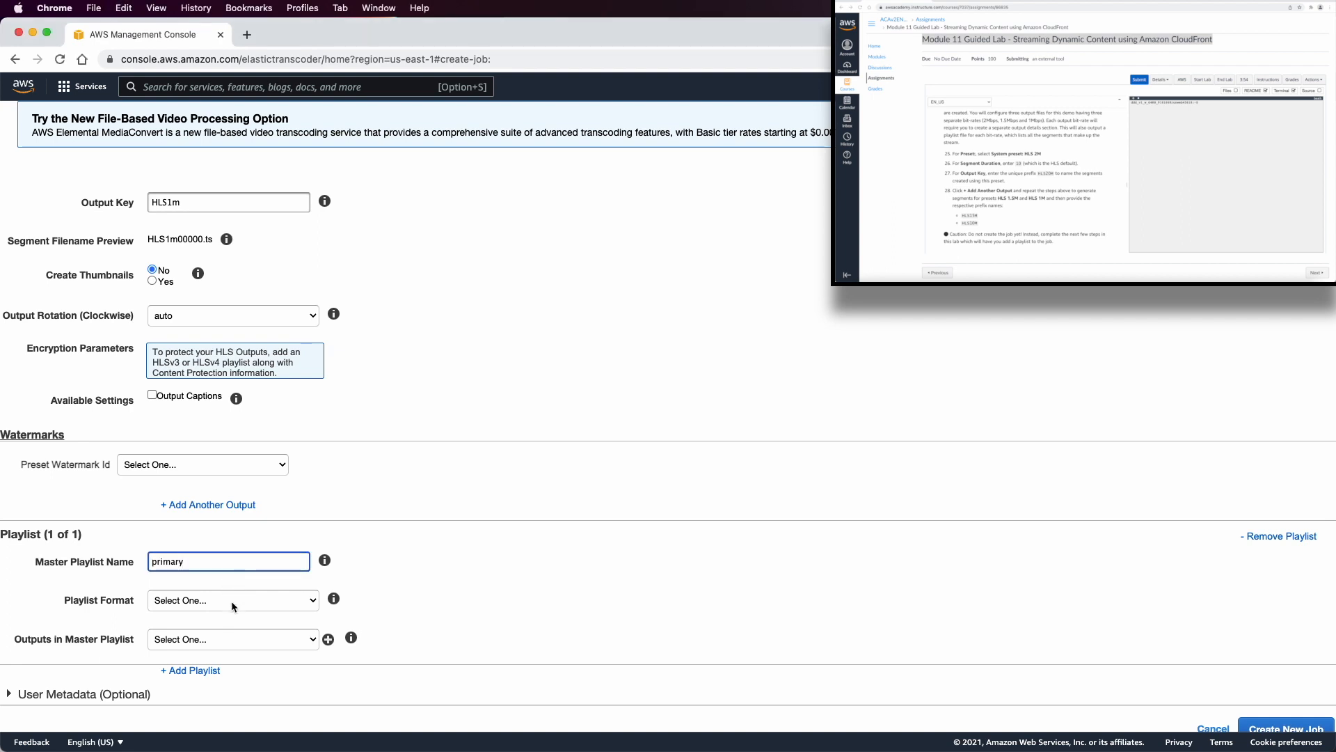
{"action": "left_click", "coordinate": [232, 600]}
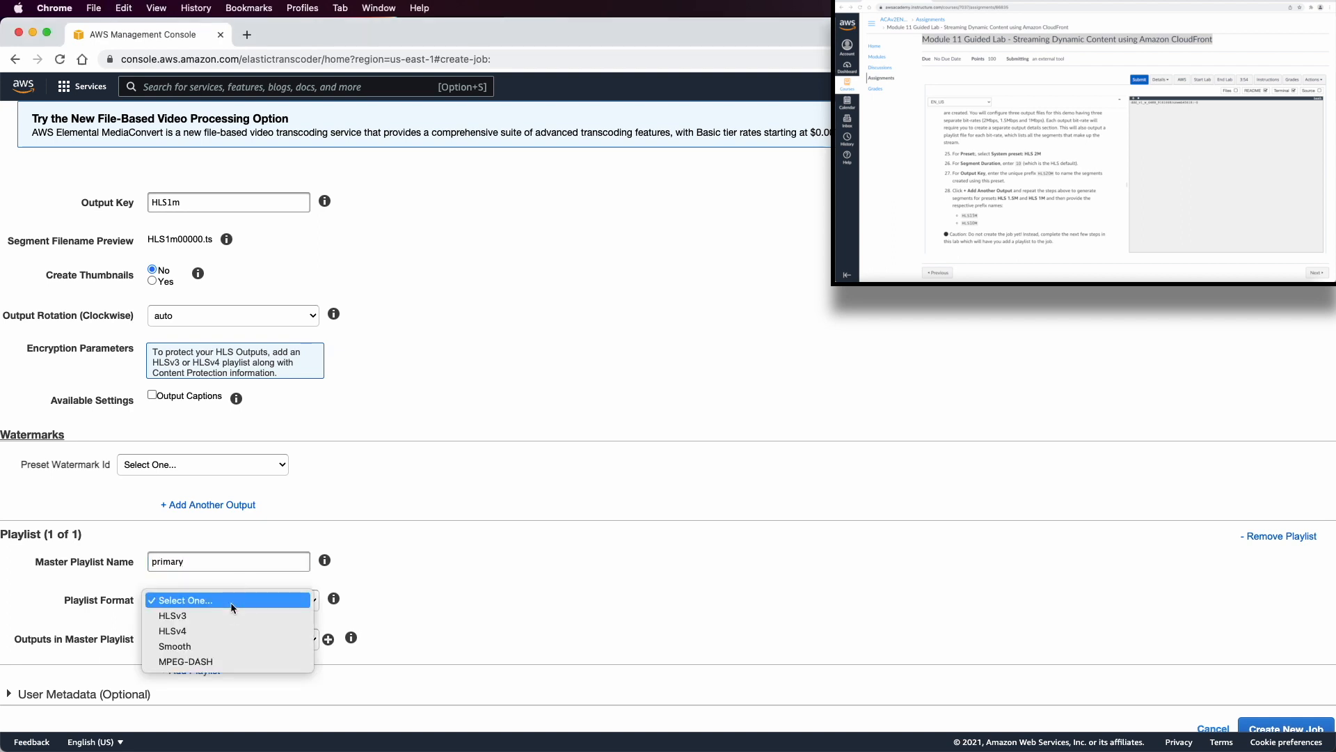
{"action": "mouse_move", "coordinate": [452, 544]}
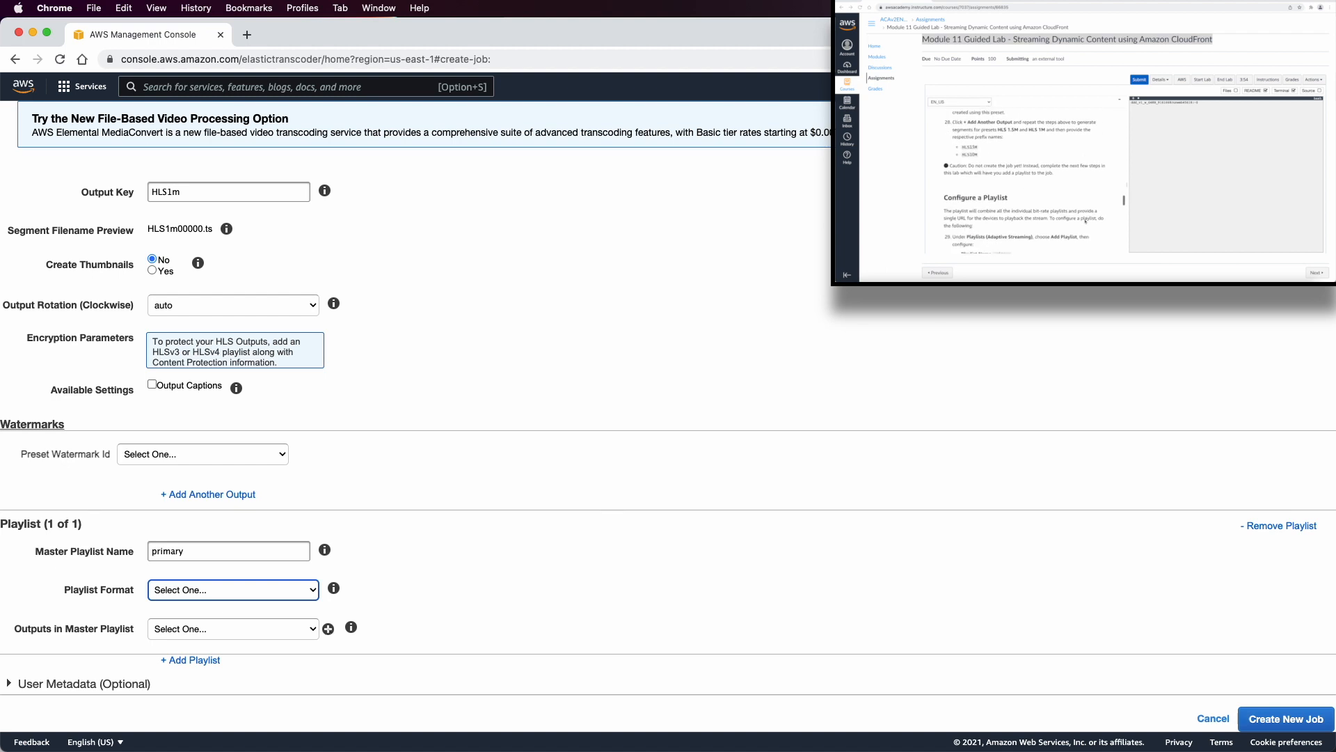
{"action": "mouse_move", "coordinate": [417, 497]}
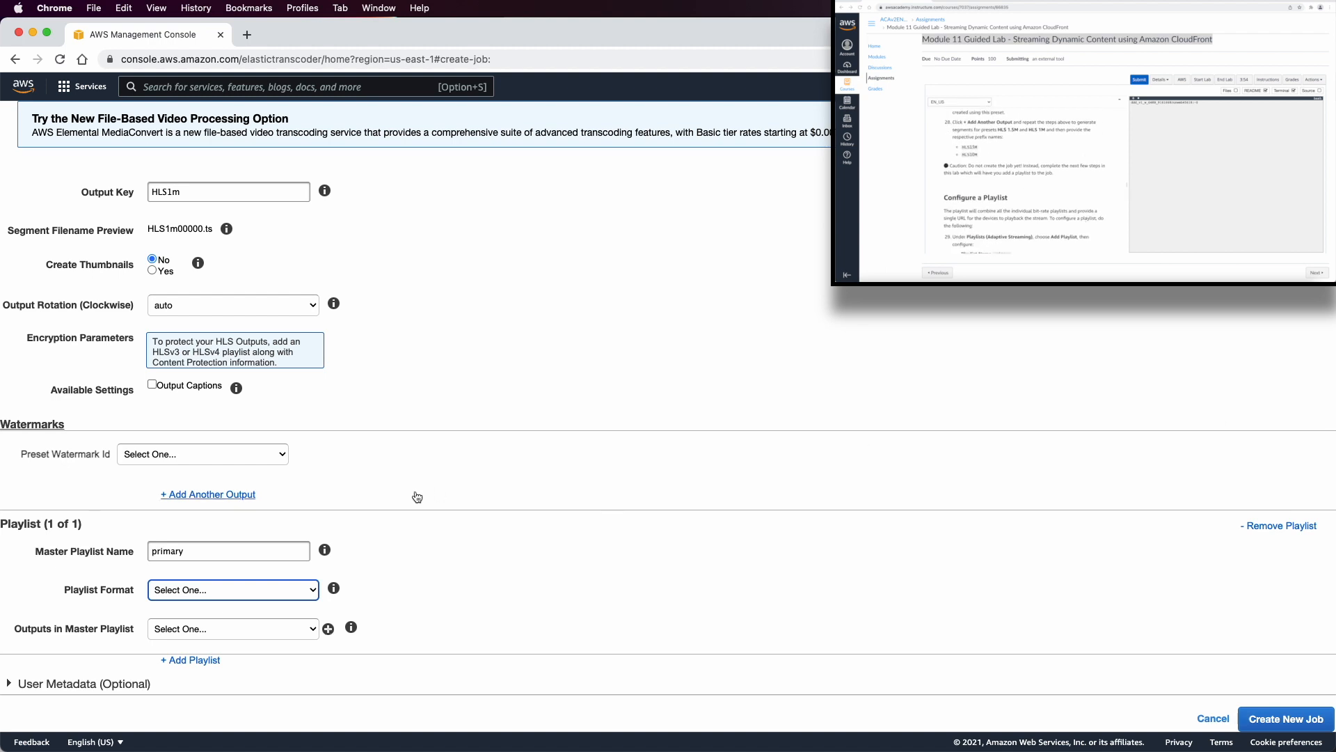
{"action": "left_click", "coordinate": [231, 589]}
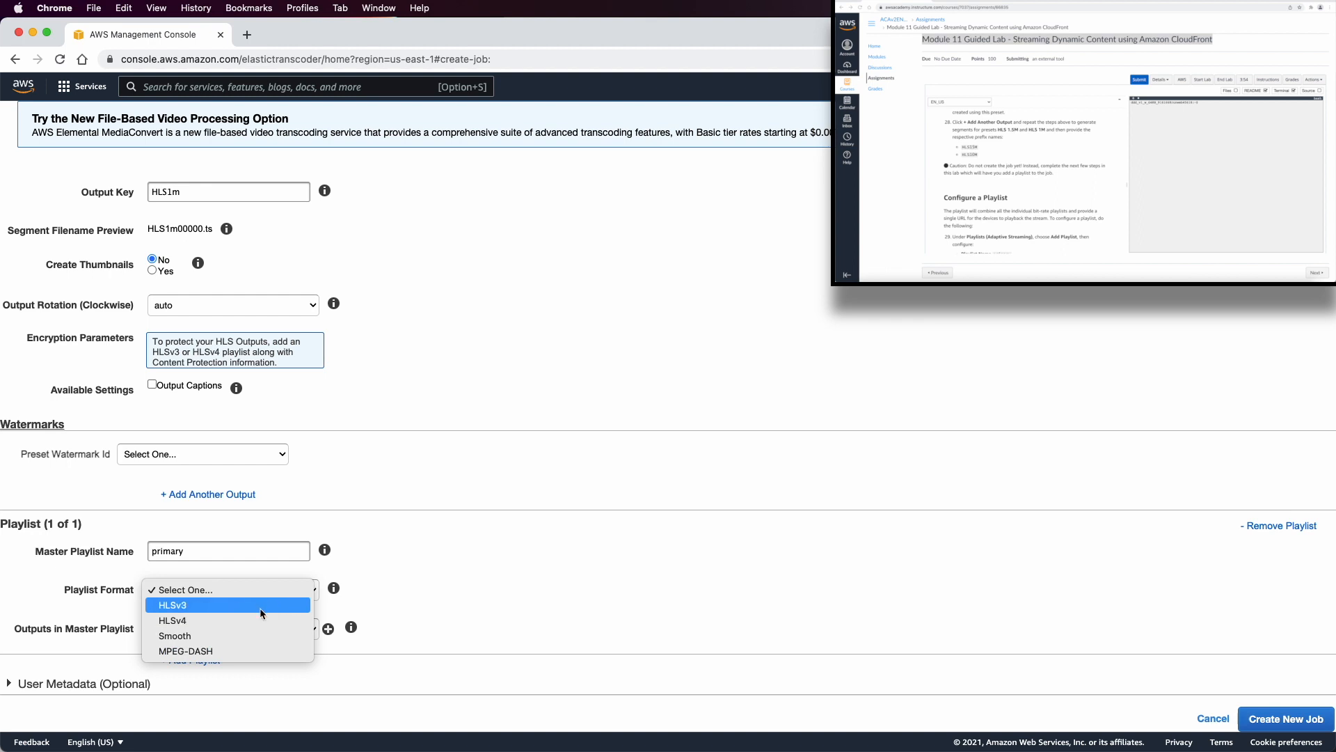
{"action": "left_click", "coordinate": [172, 604]}
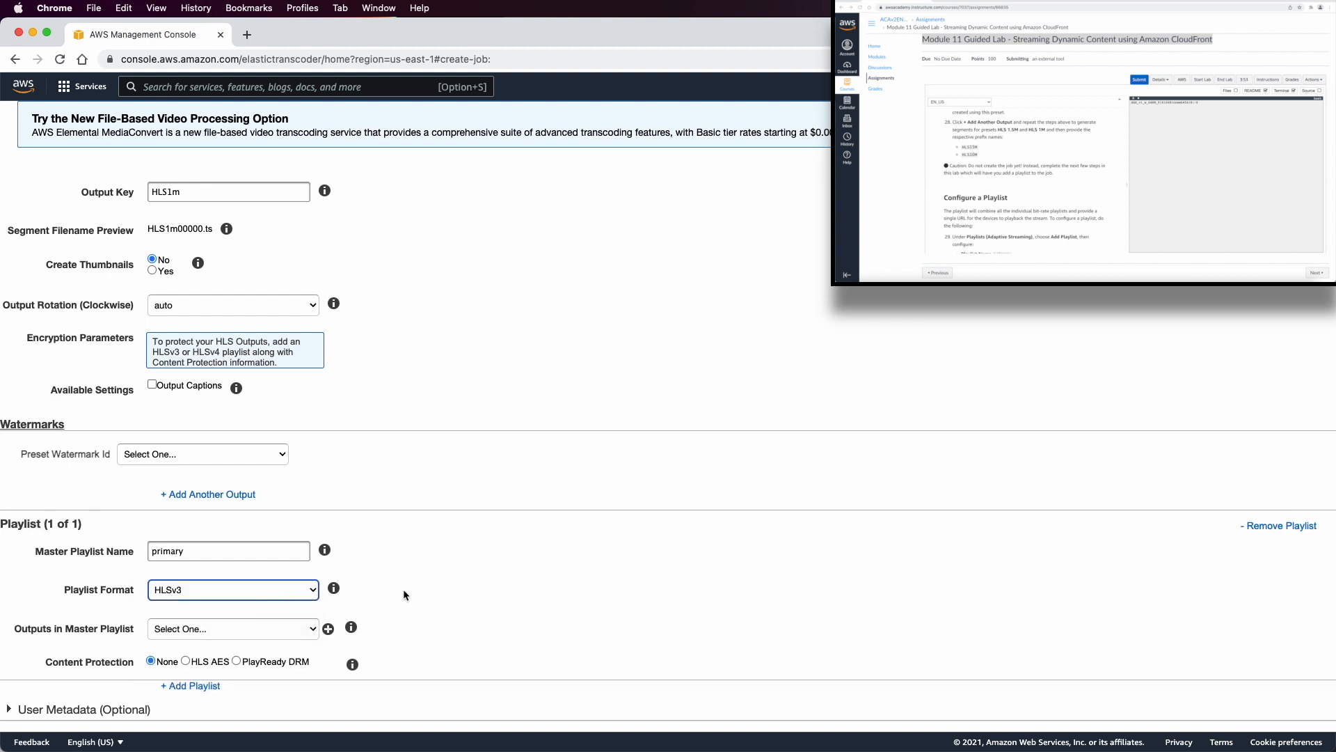
Put HLS20M, HLS15m and HLS1m in the playlist and submit; prefix /output is rejected
{"action": "scroll", "scroll_direction": "down", "scroll_amount": 3}
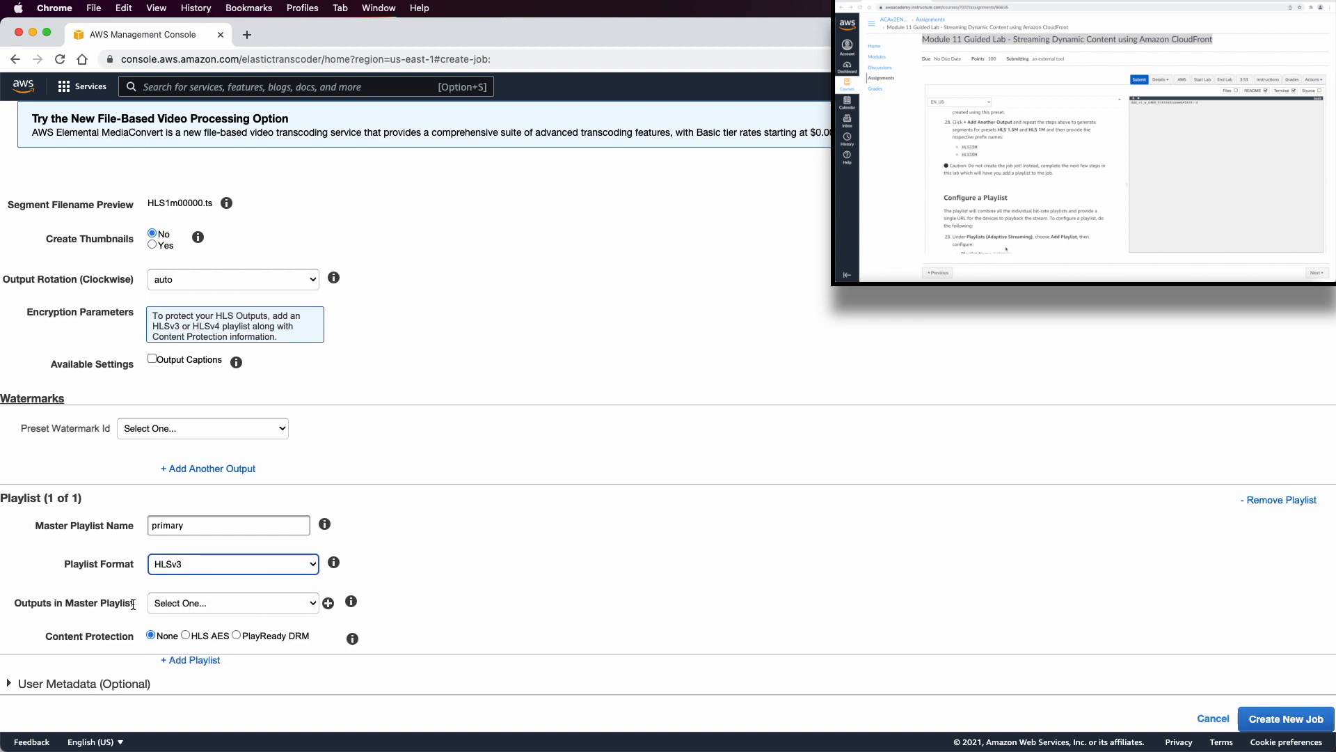
{"action": "left_click", "coordinate": [232, 603]}
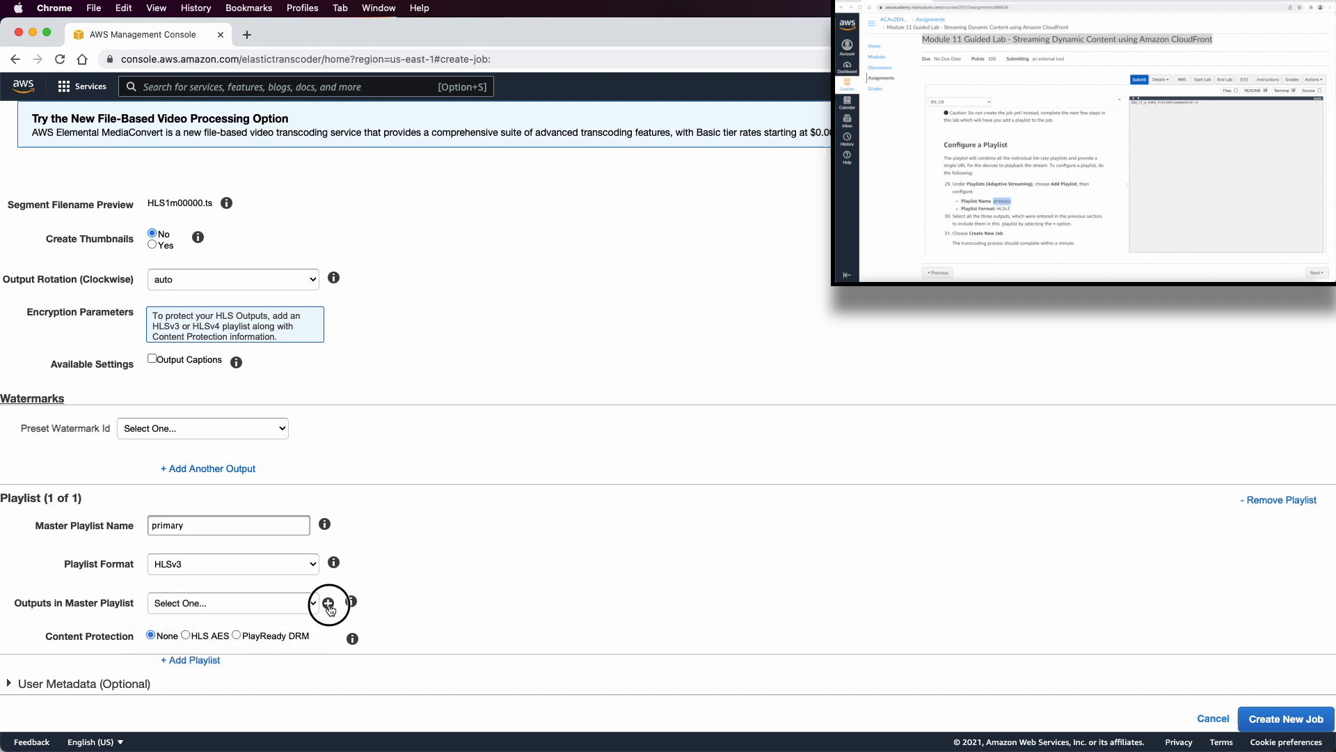
{"action": "left_click", "coordinate": [231, 602]}
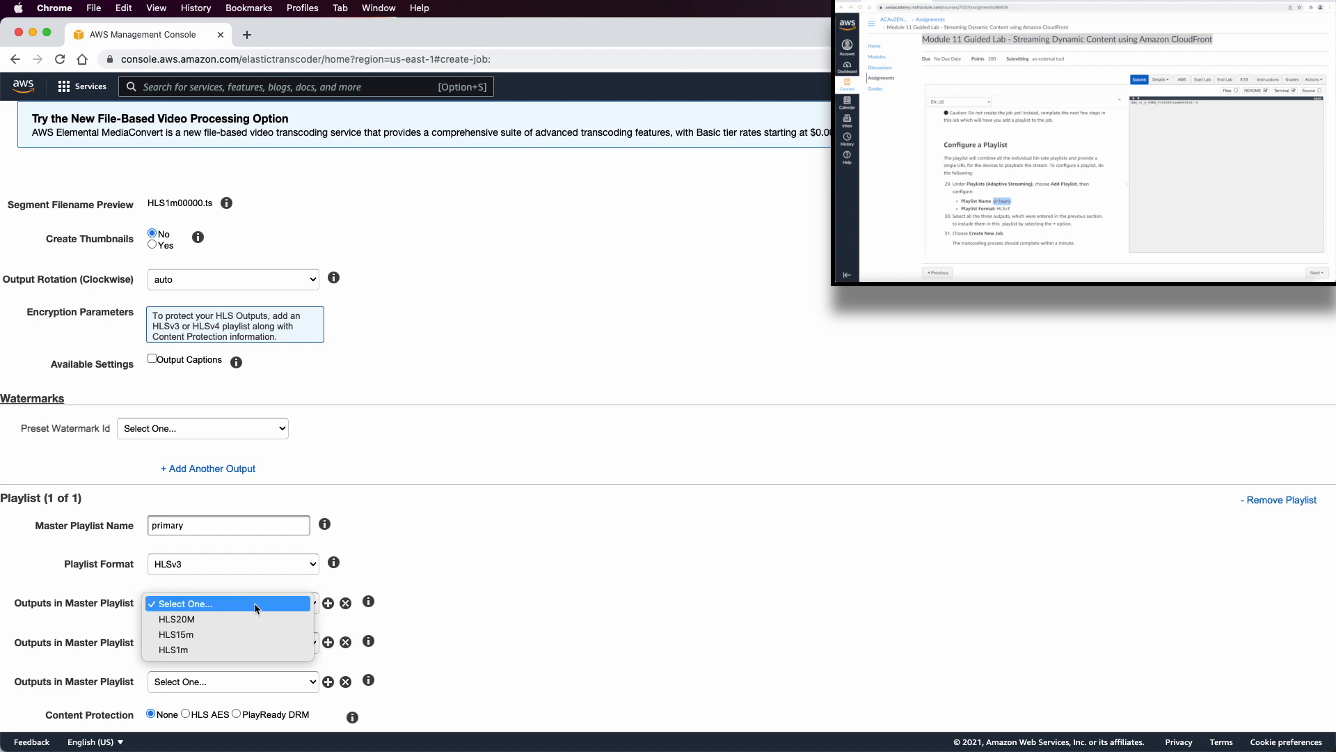
{"action": "left_click", "coordinate": [174, 619]}
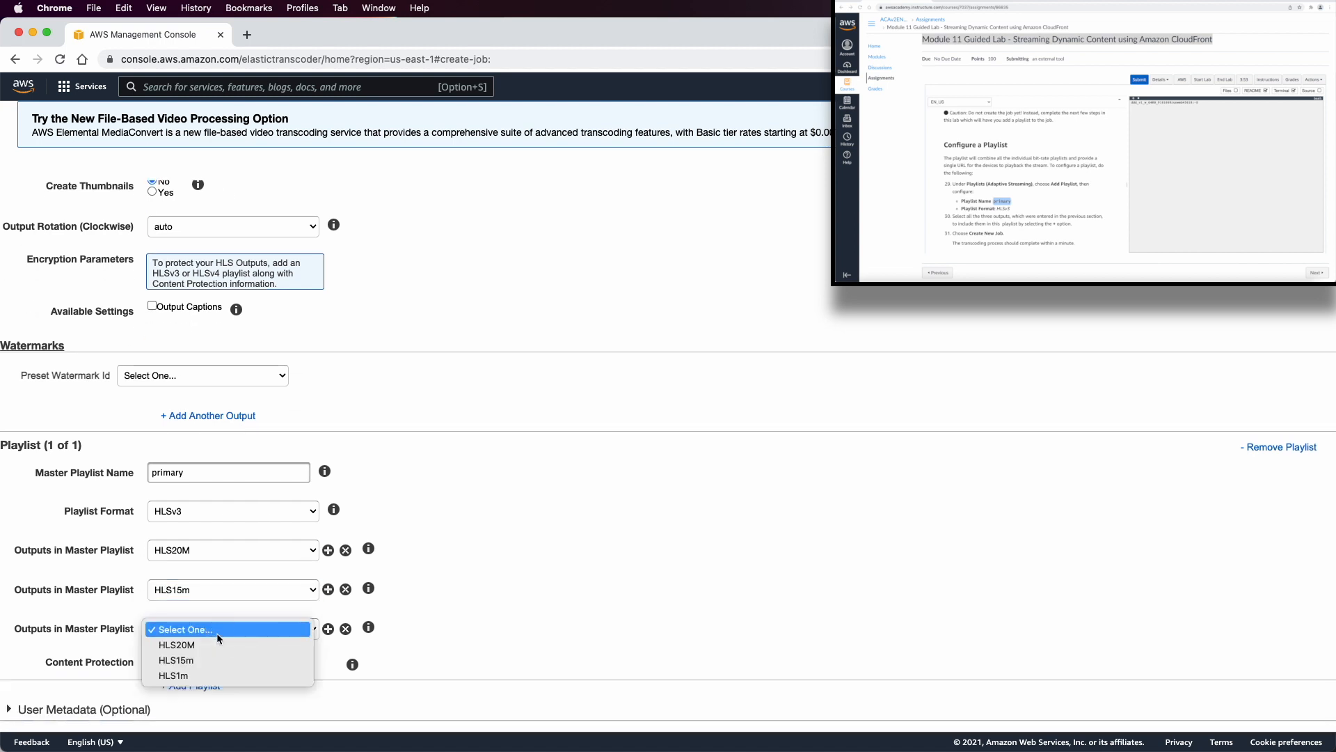
{"action": "left_click", "coordinate": [173, 675]}
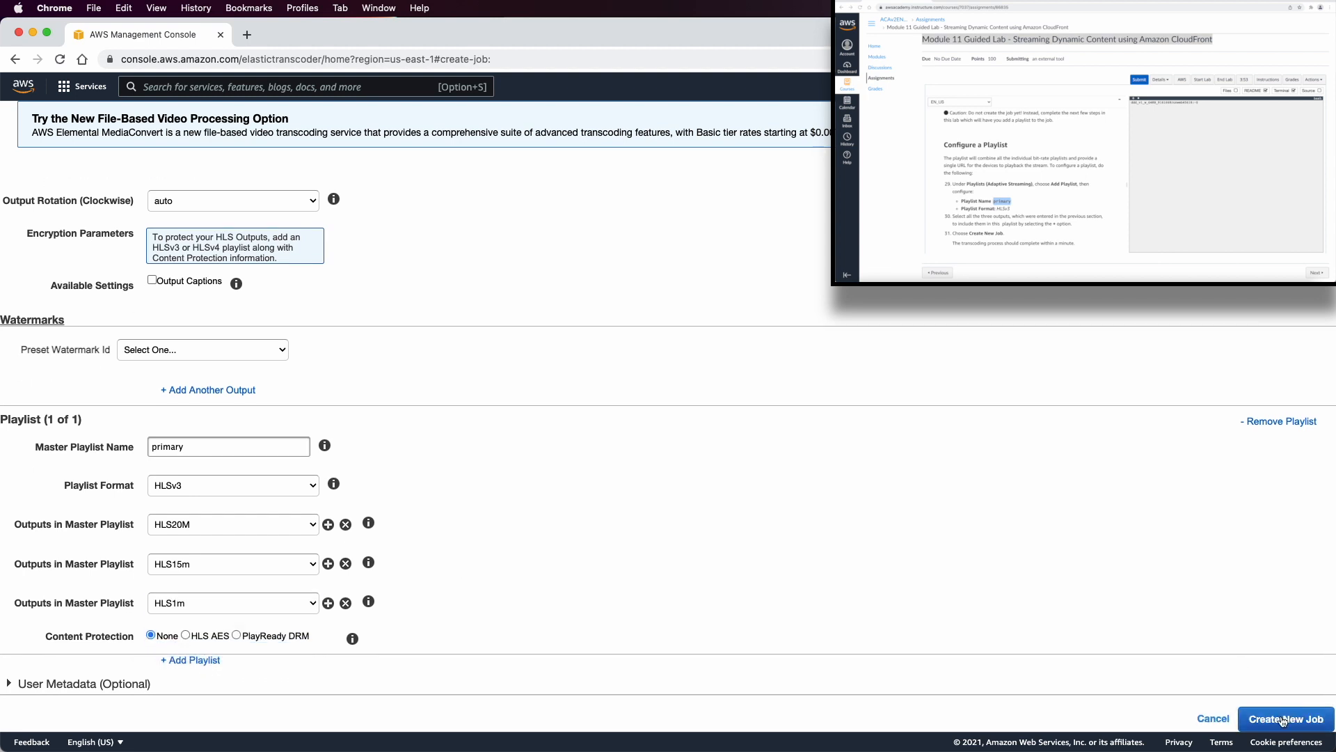
{"action": "left_click", "coordinate": [1283, 718]}
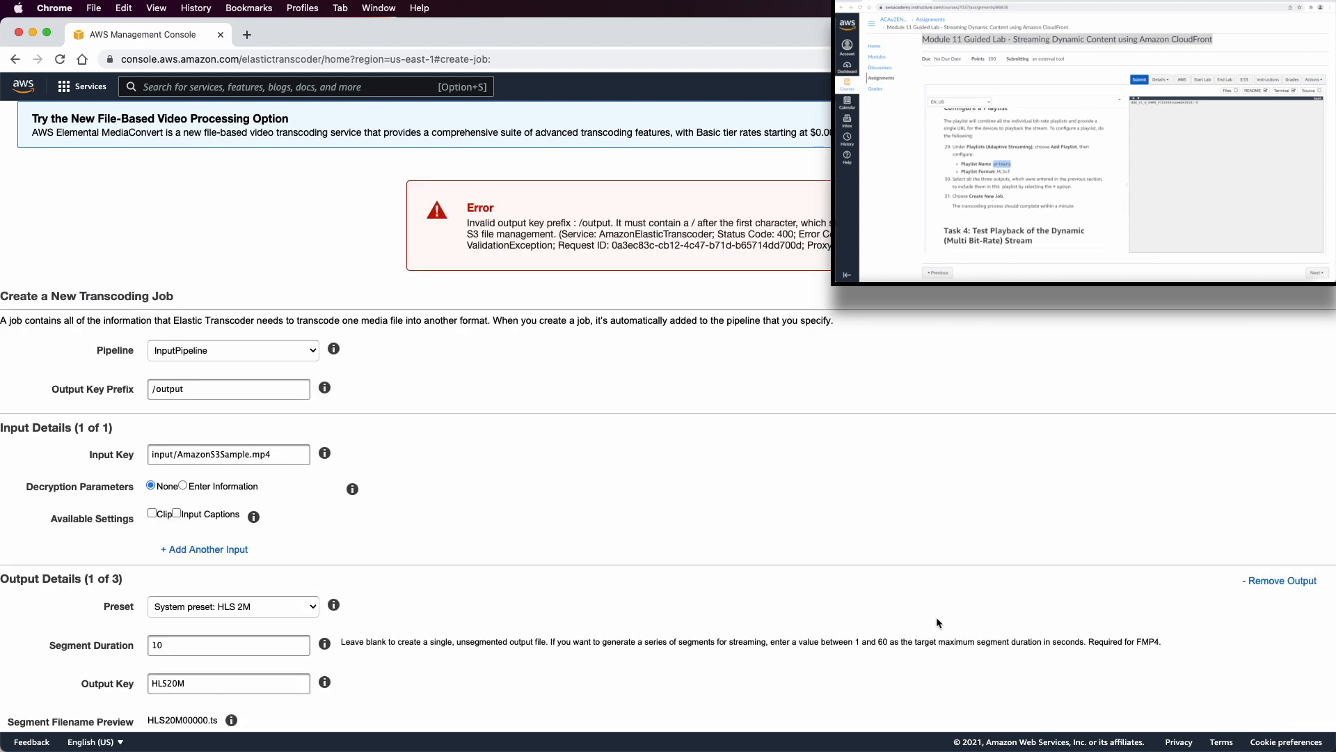
{"action": "mouse_move", "coordinate": [506, 365]}
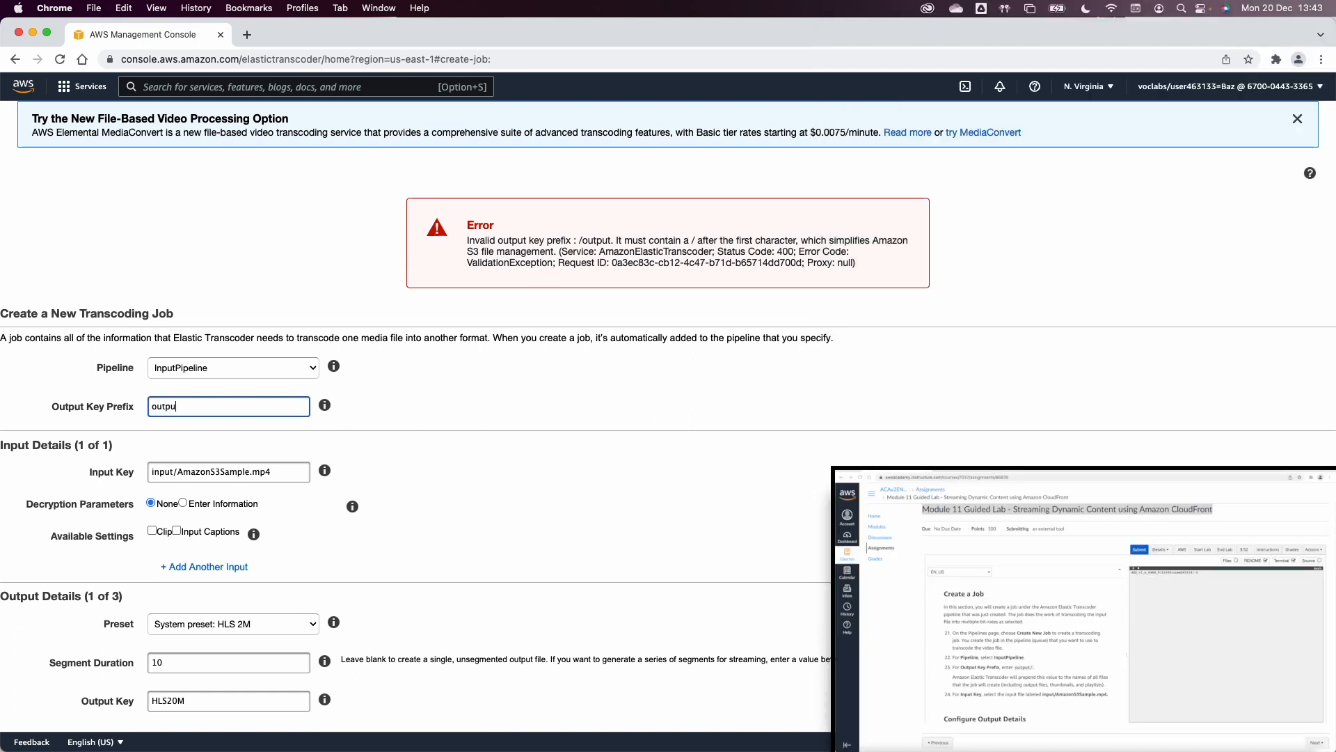
Correct the output key prefix to output/ and resubmit the job successfully
{"action": "scroll", "scroll_direction": "down", "scroll_amount": 3}
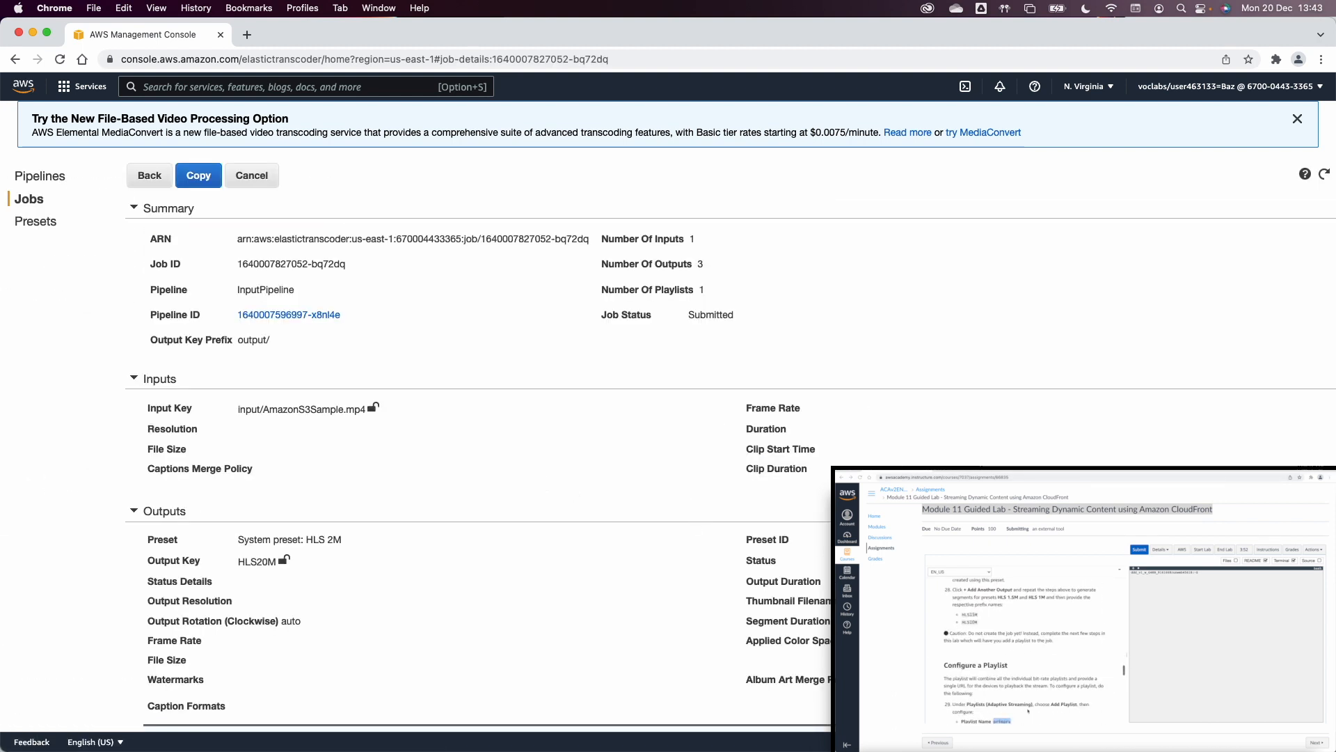
{"action": "scroll", "scroll_direction": "down", "scroll_amount": 3}
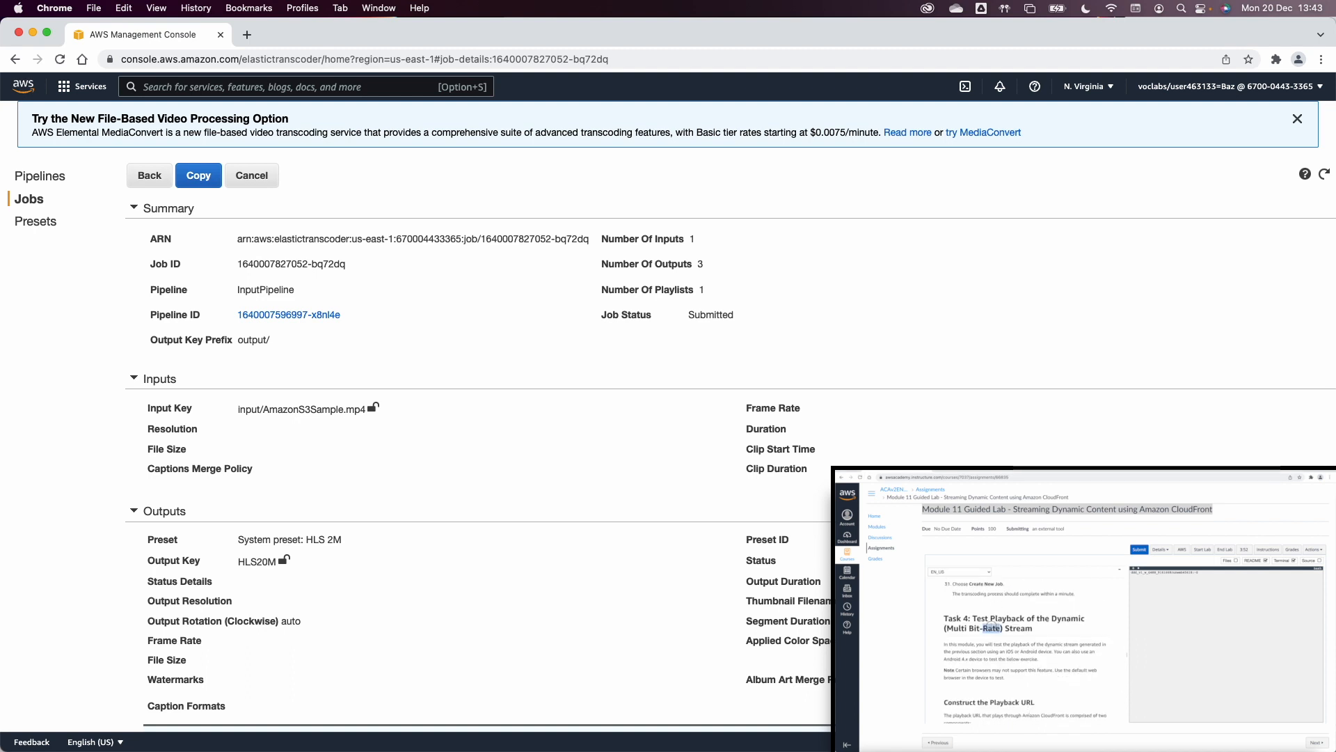
{"action": "scroll", "scroll_direction": "down", "scroll_amount": 3}
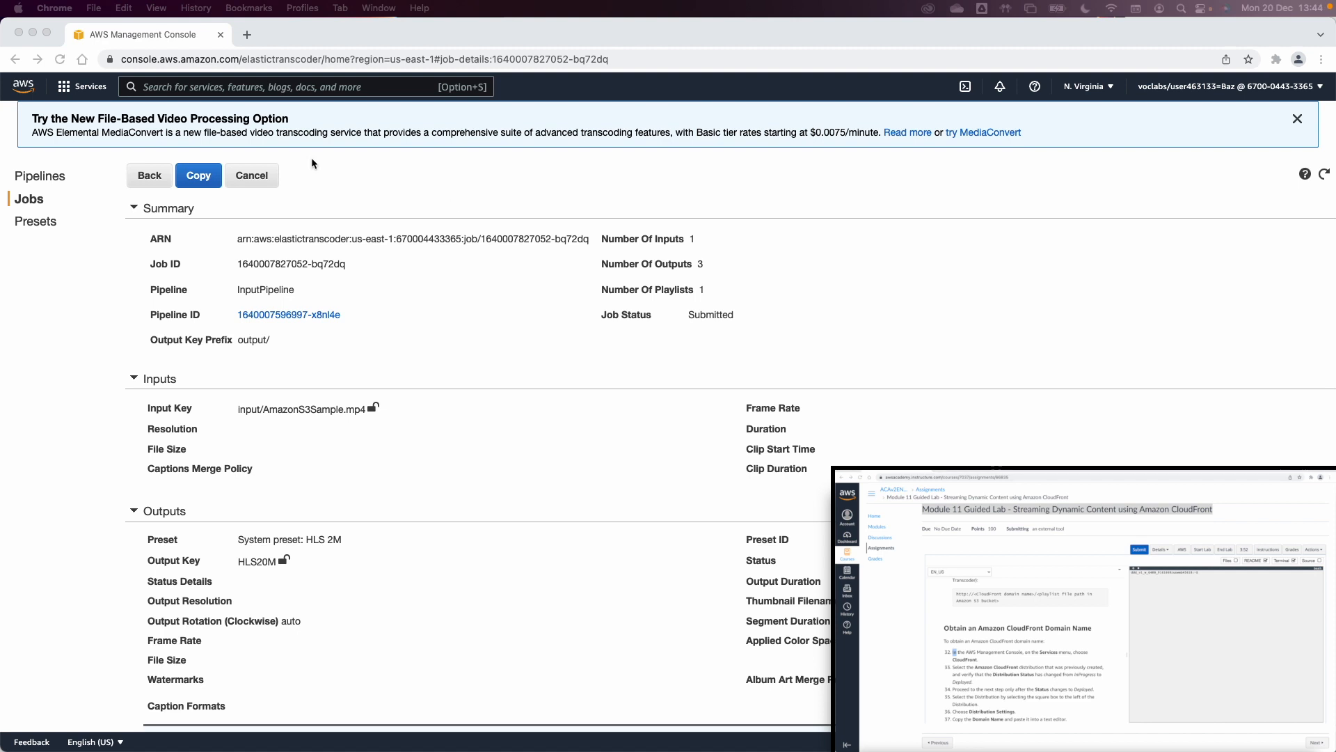
Open CloudFront in a new tab and view distribution E3QE9VINGQ25WD's origins
{"action": "left_click", "coordinate": [81, 86]}
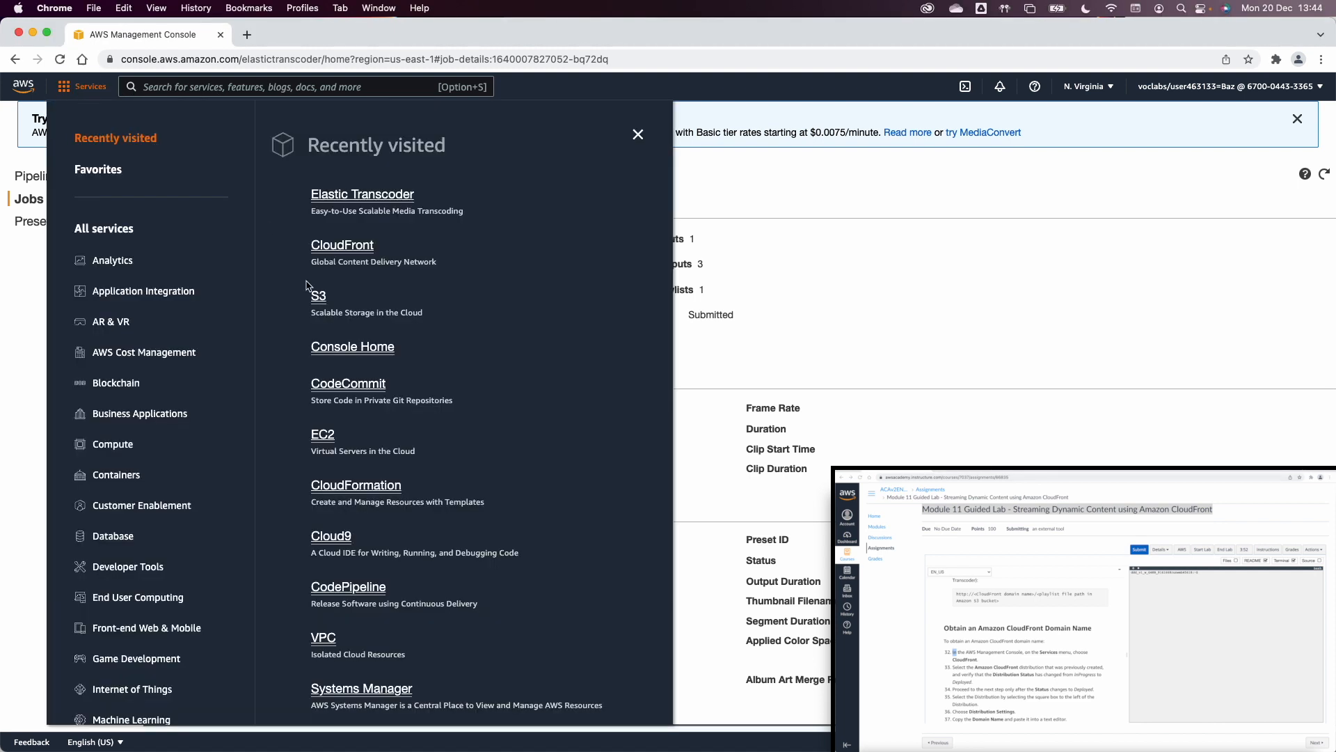
{"action": "right_click", "coordinate": [341, 244]}
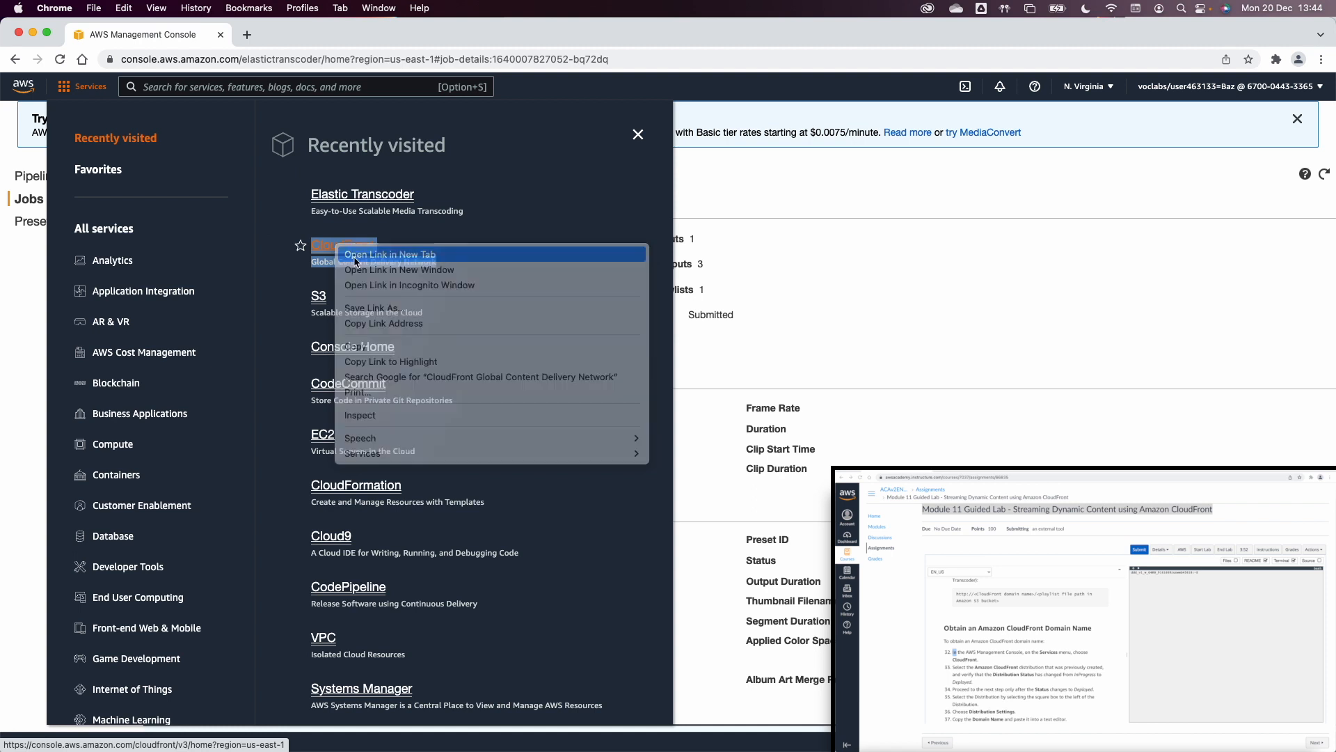
{"action": "left_click", "coordinate": [388, 254]}
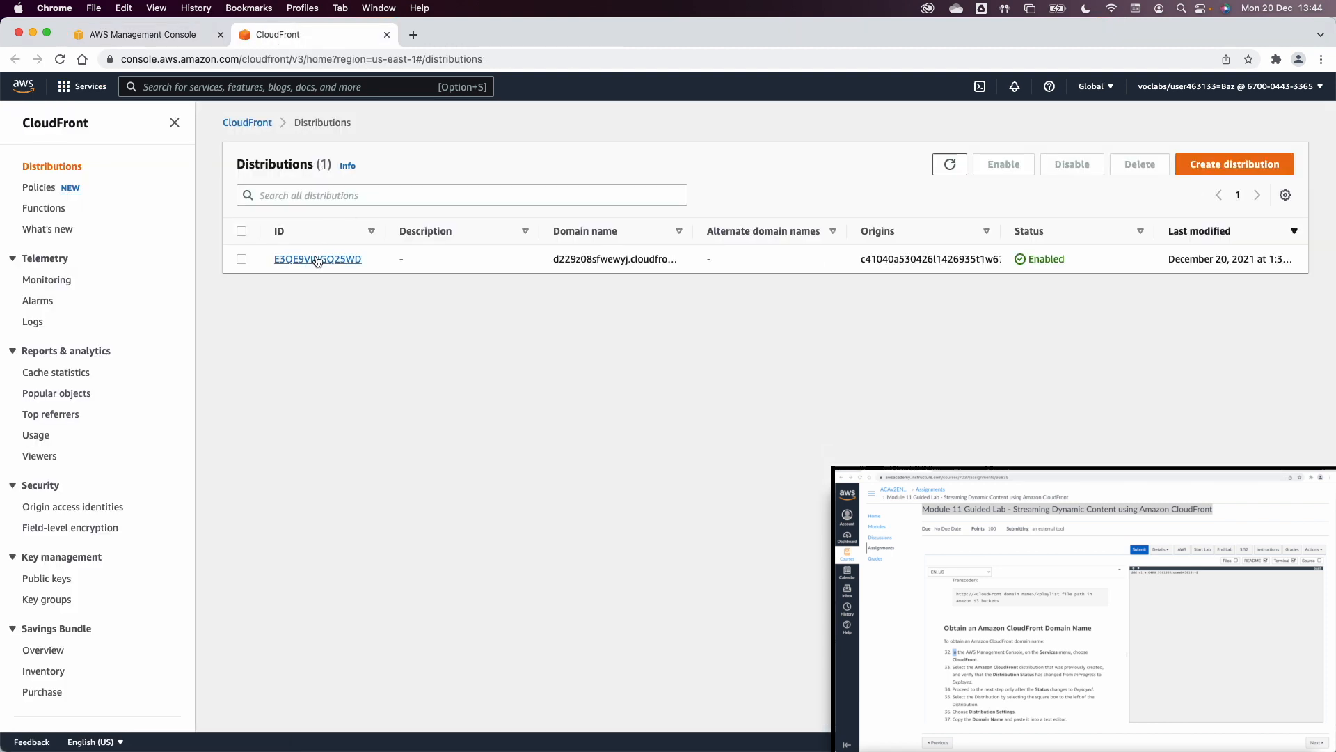
{"action": "left_click", "coordinate": [317, 258]}
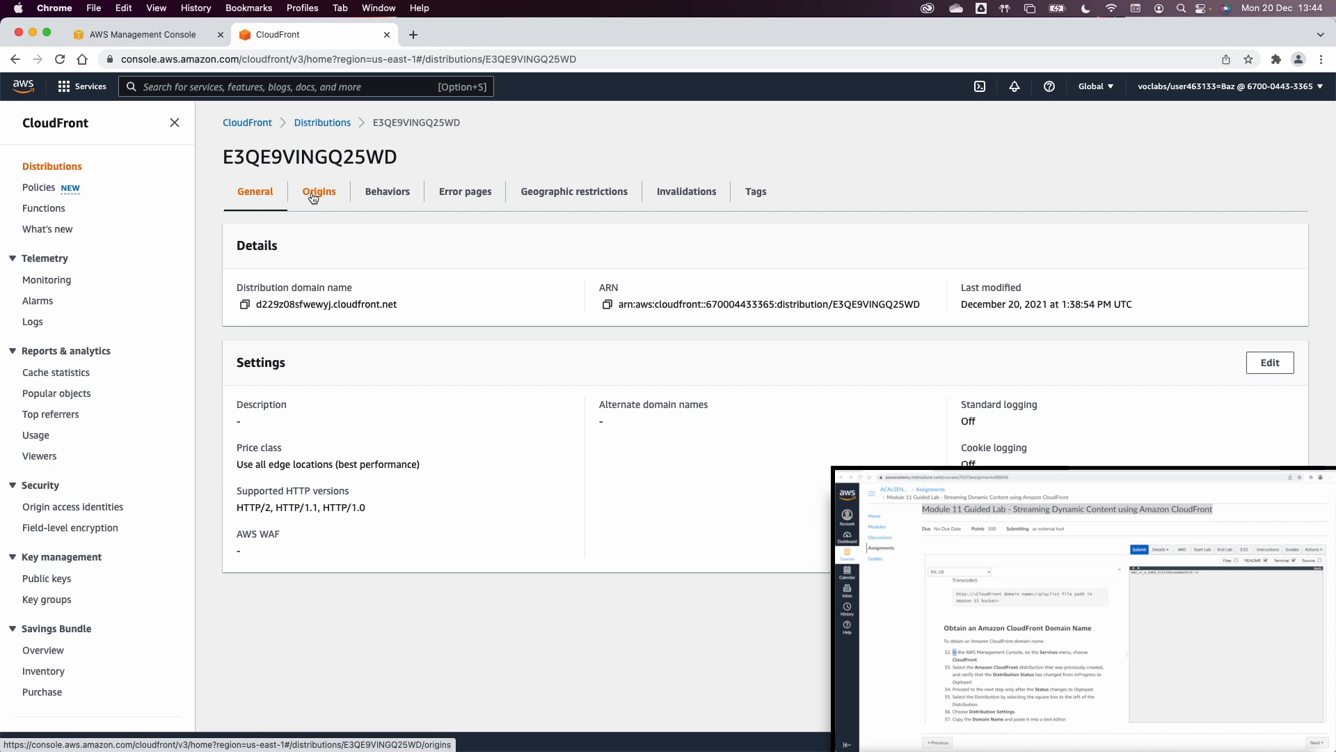
{"action": "left_click", "coordinate": [319, 191]}
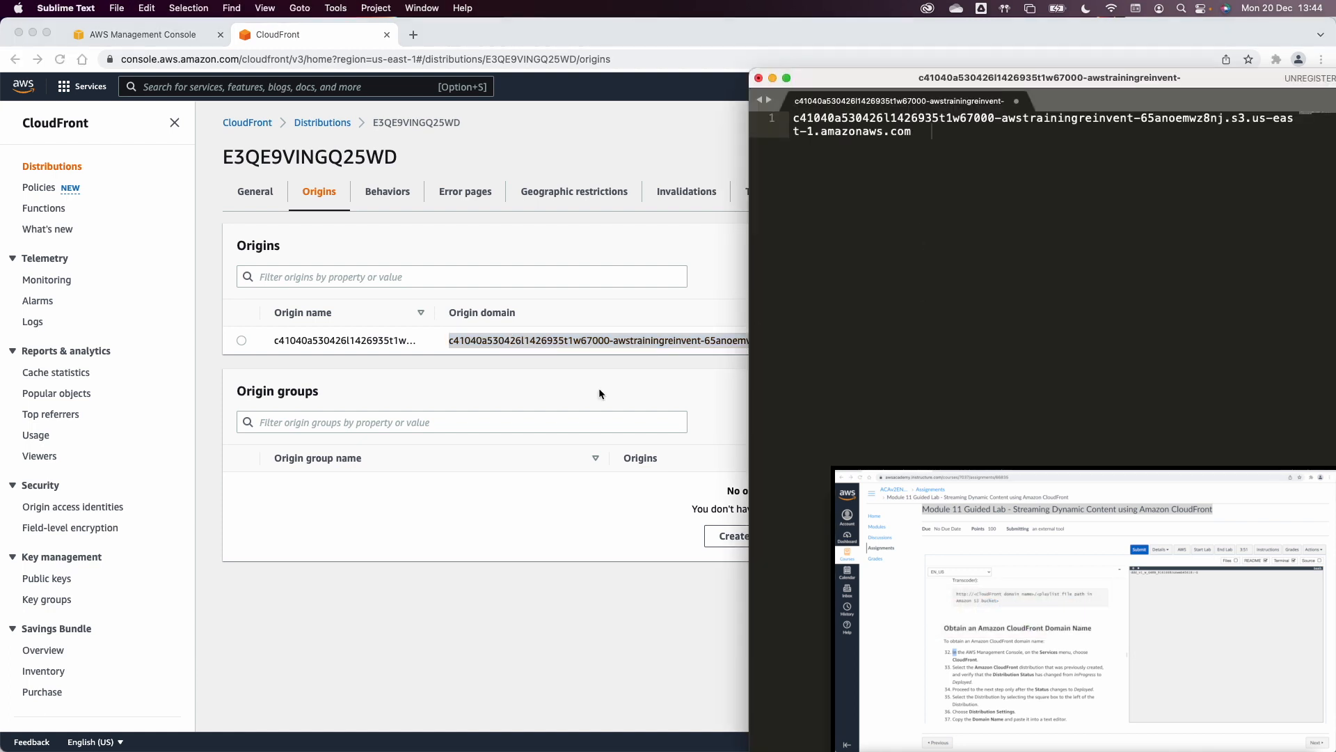
{"action": "left_click", "coordinate": [80, 86]}
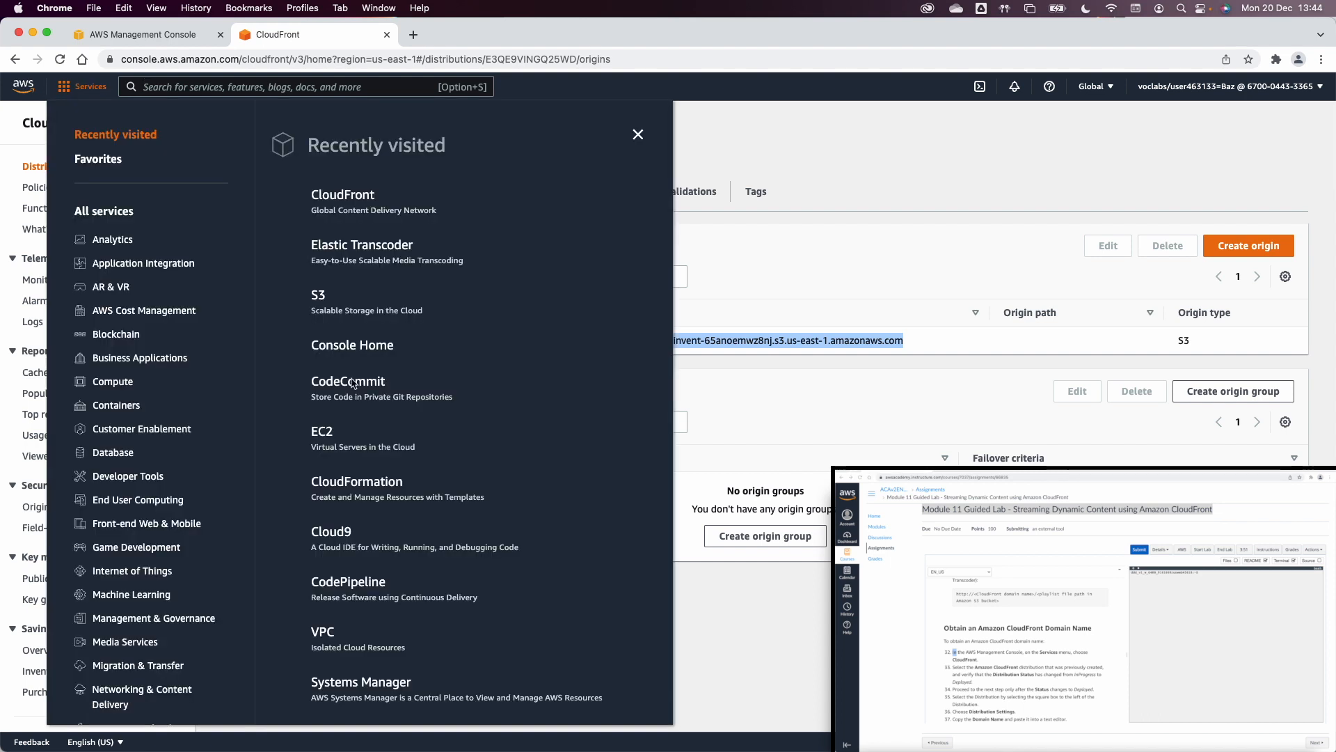
Open S3 in a new tab and browse the lab bucket's output/ folder of 127 HLS files
{"action": "right_click", "coordinate": [318, 295]}
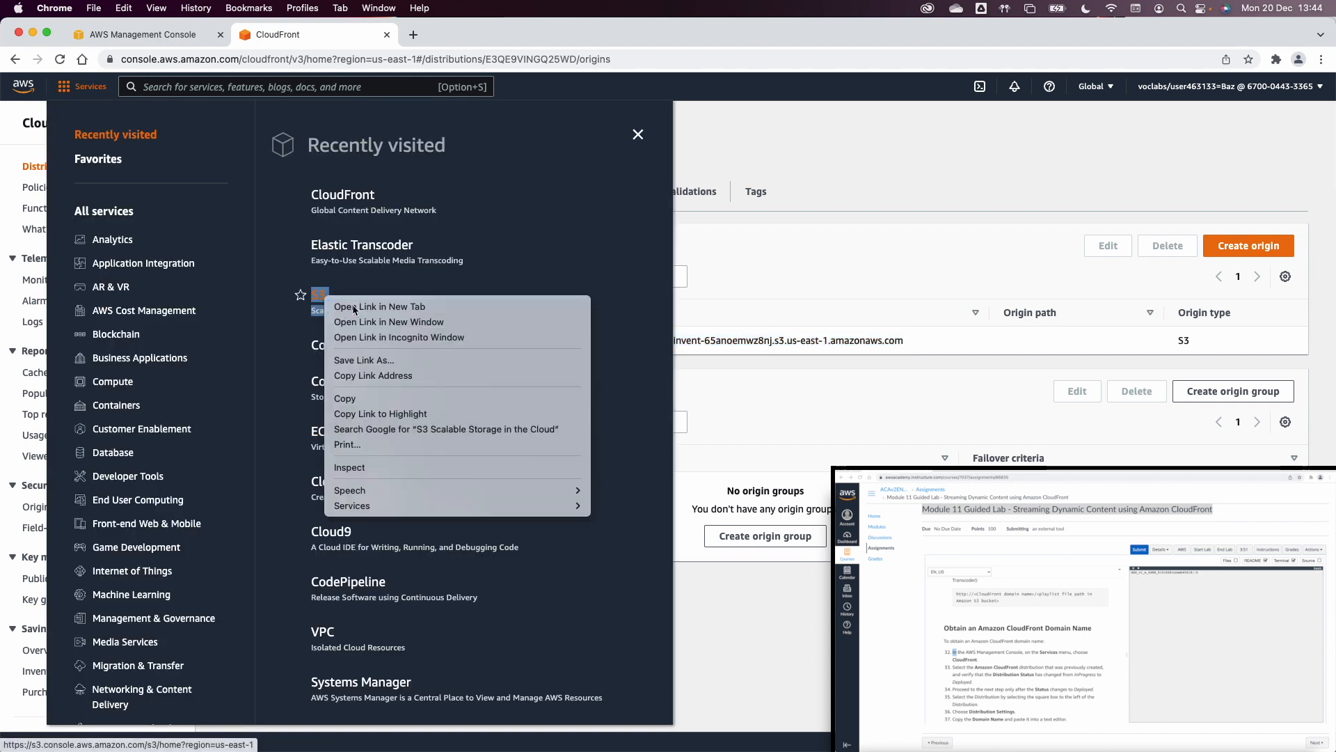
{"action": "left_click", "coordinate": [379, 307]}
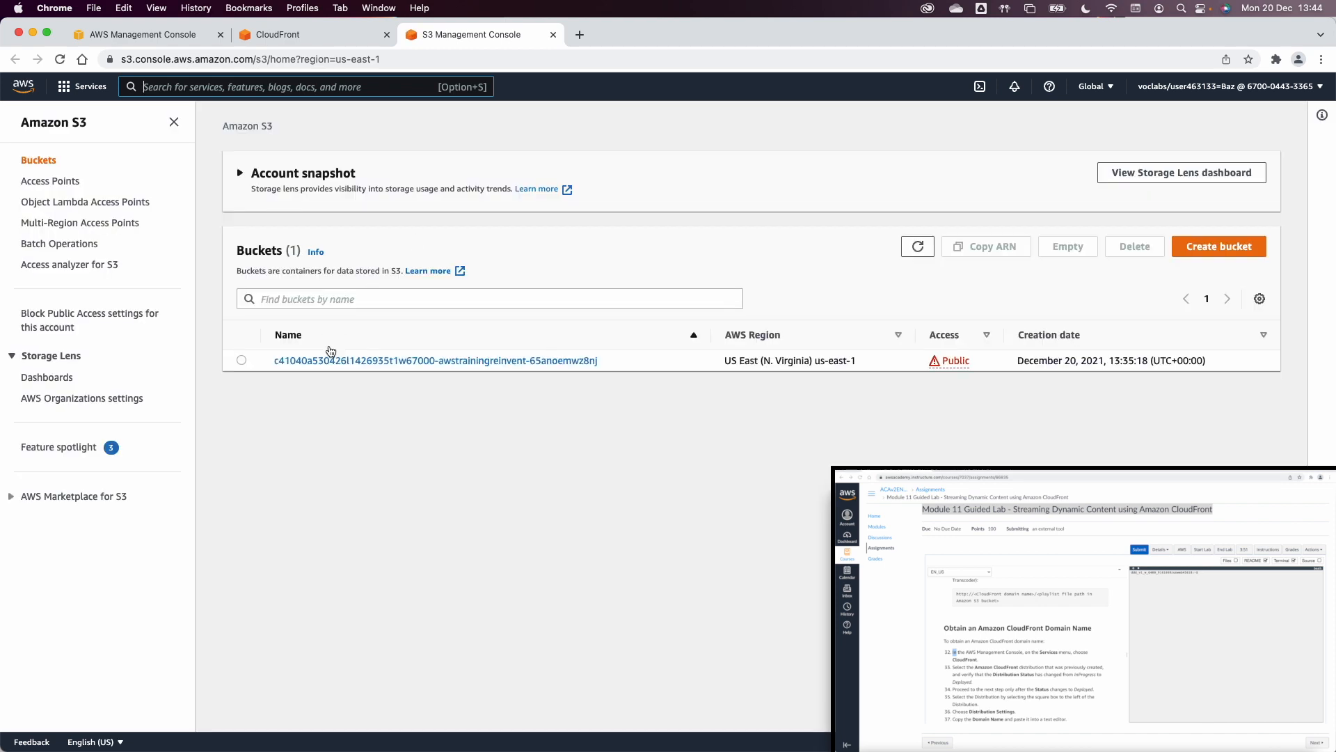
{"action": "left_click", "coordinate": [434, 360]}
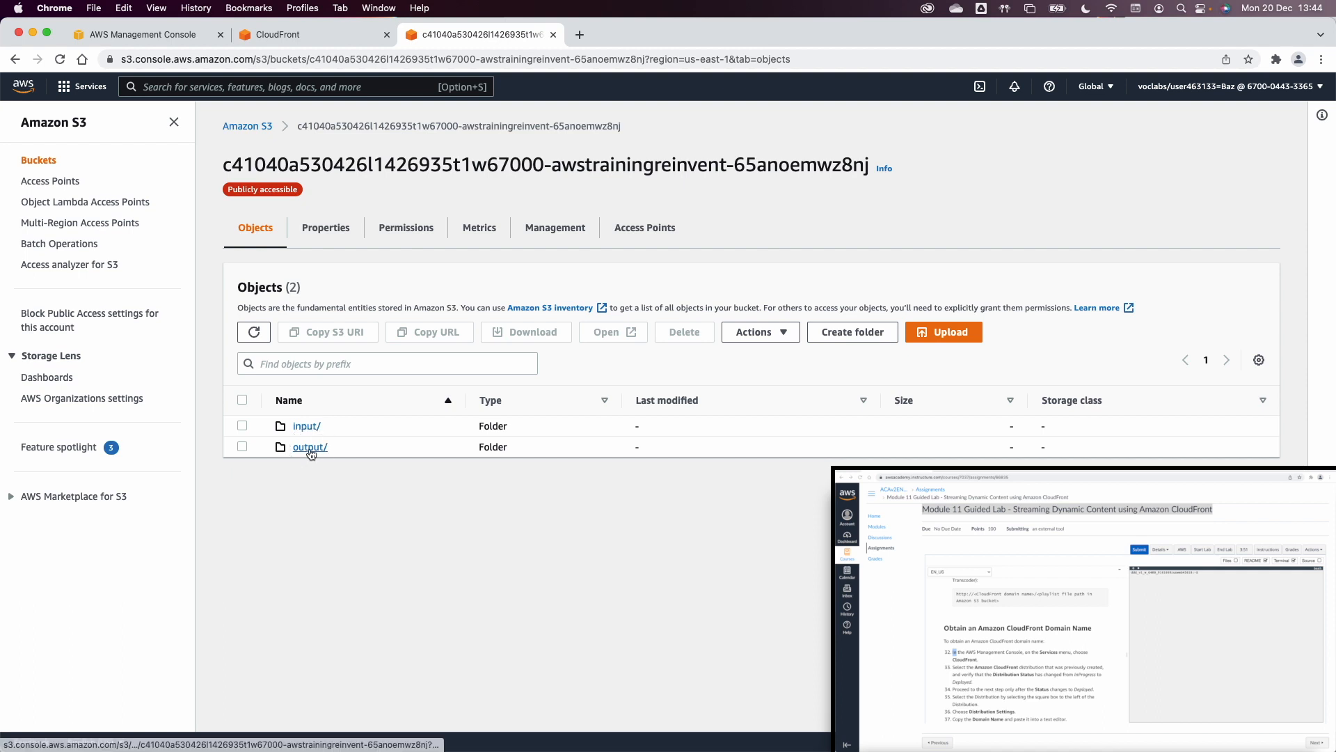
{"action": "left_click", "coordinate": [311, 447]}
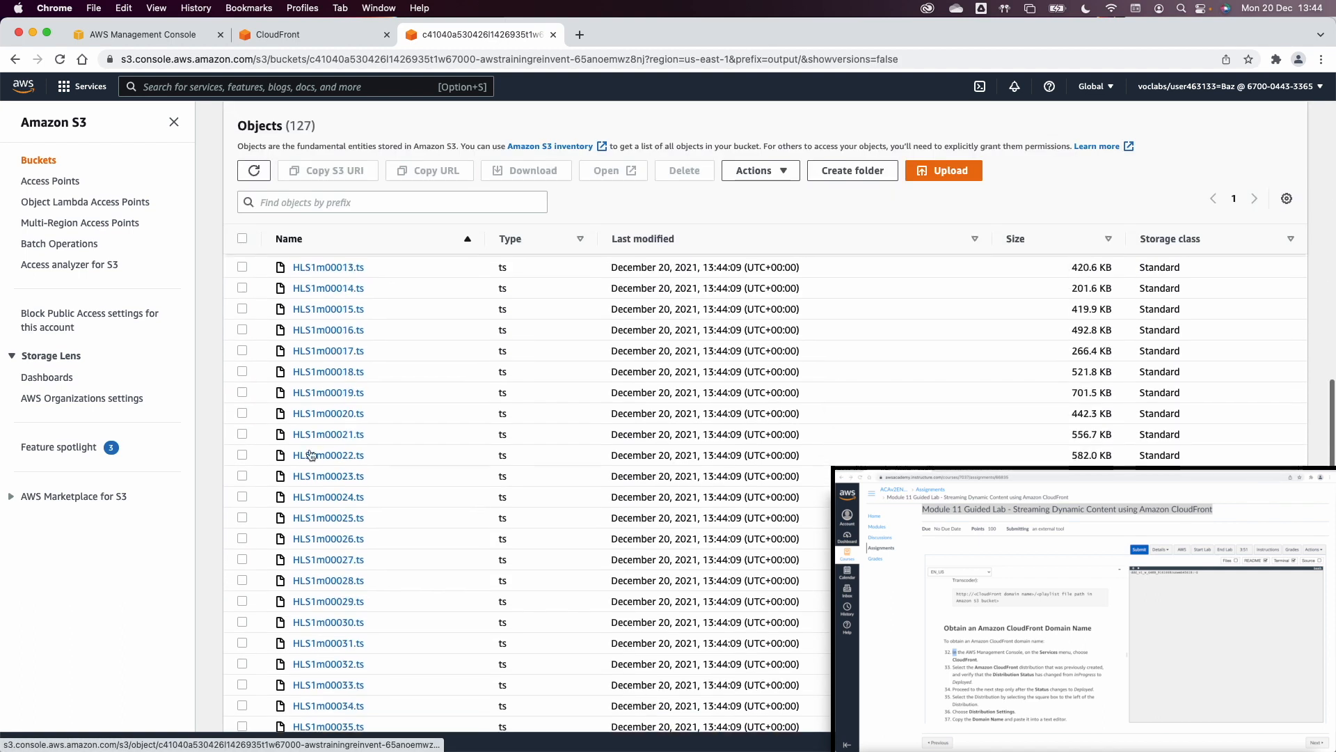
{"action": "scroll", "scroll_direction": "down", "scroll_amount": 3}
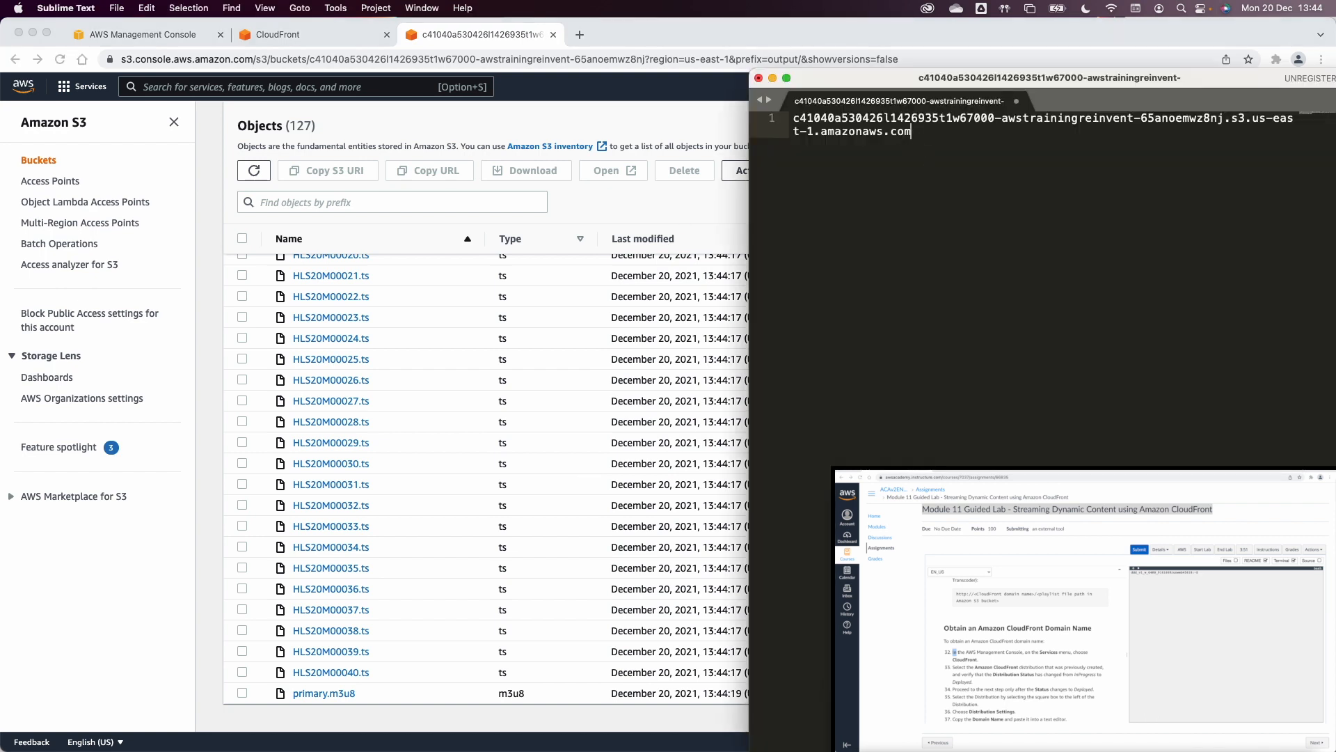
Append /output/primary.m3u8 to the copied S3 origin domain in Sublime Text
{"action": "type", "text": "/o"}
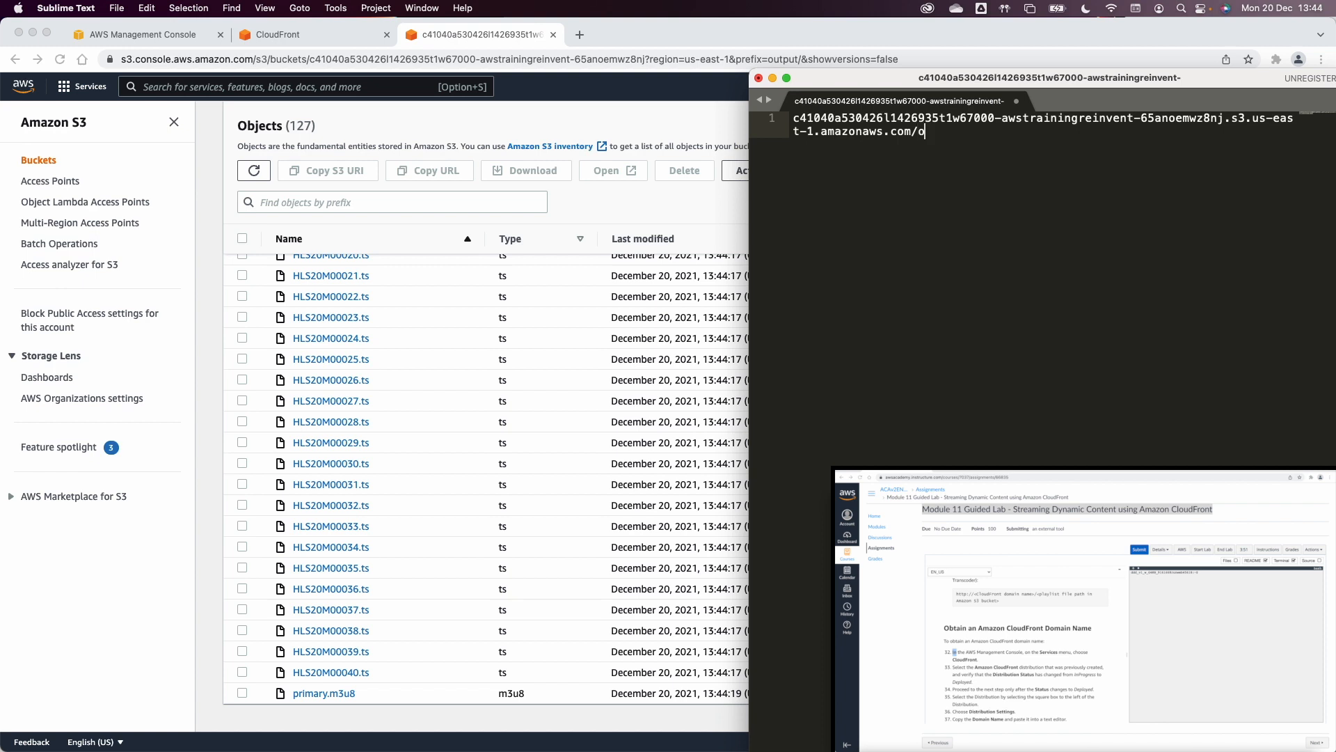
{"action": "type", "text": "utput"}
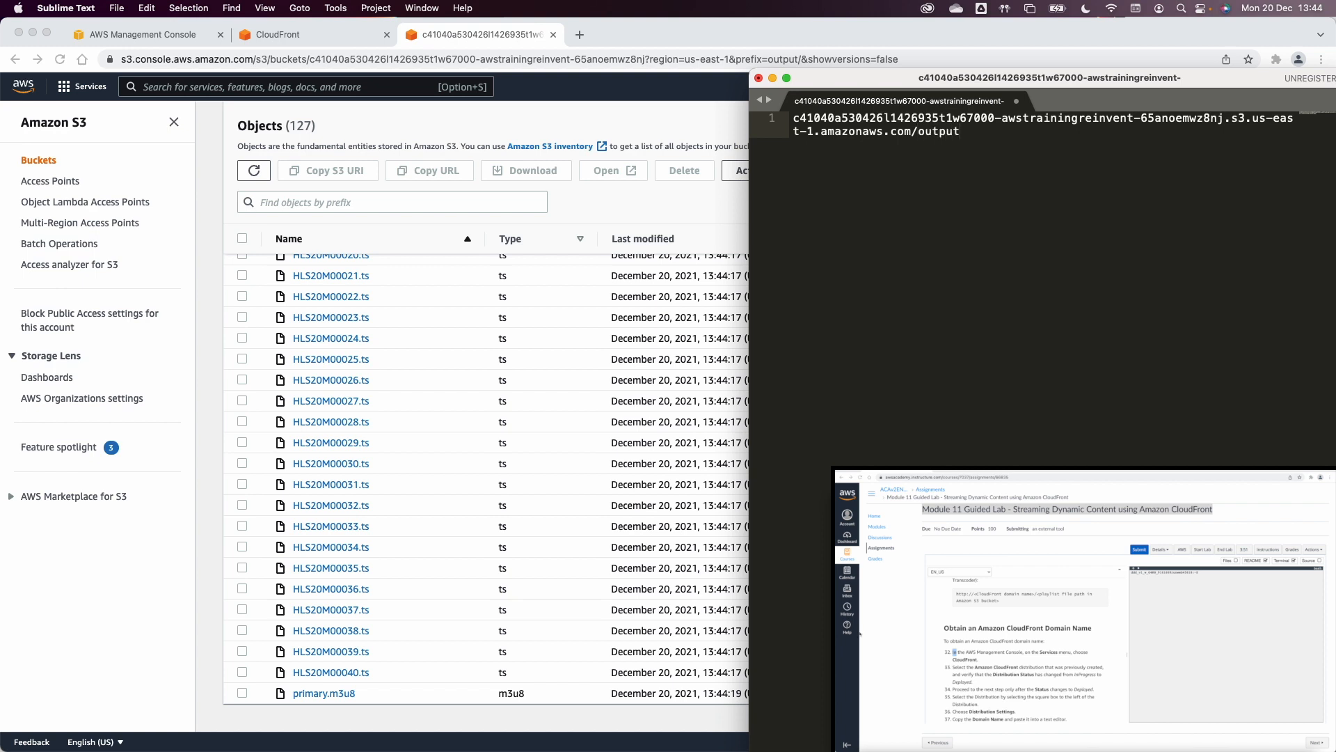
{"action": "type", "text": "/primary.m3u8"}
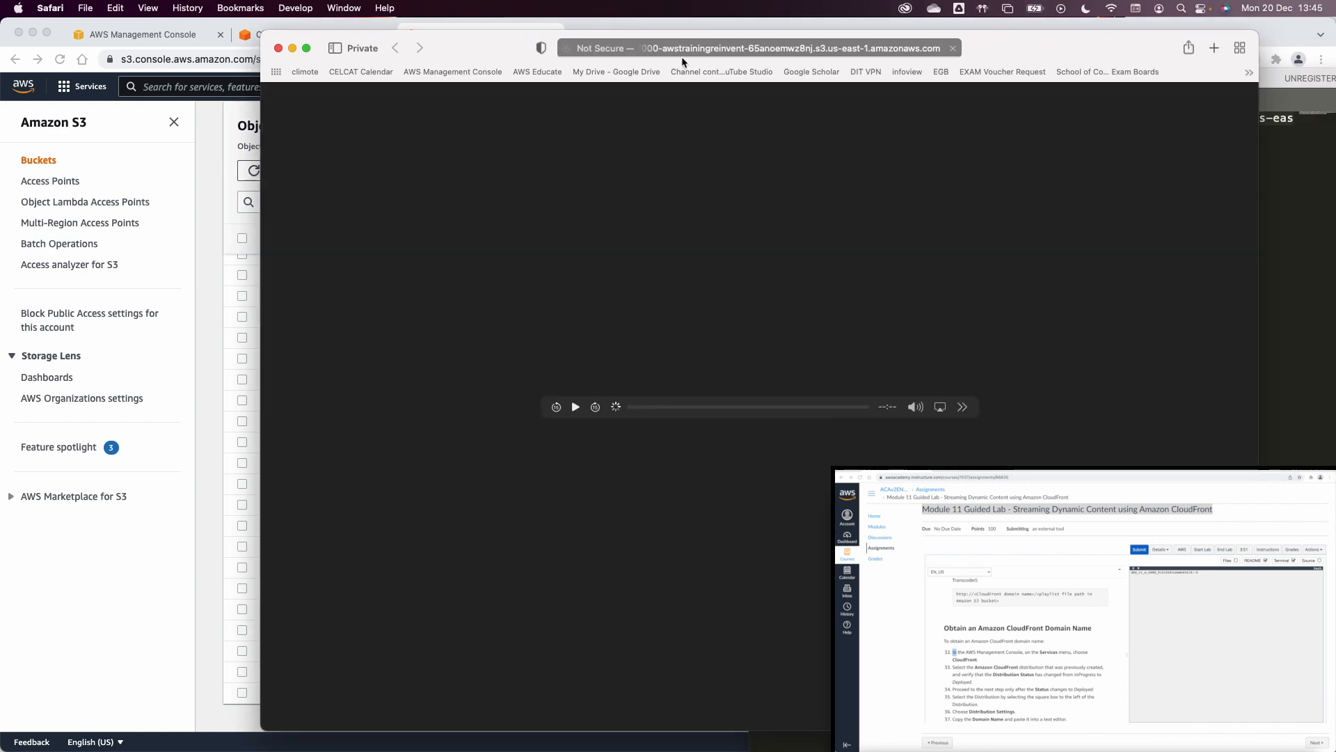
Play the AWS Training and Certification video streamed from primary.m3u8 in Safari
{"action": "left_click", "coordinate": [576, 406]}
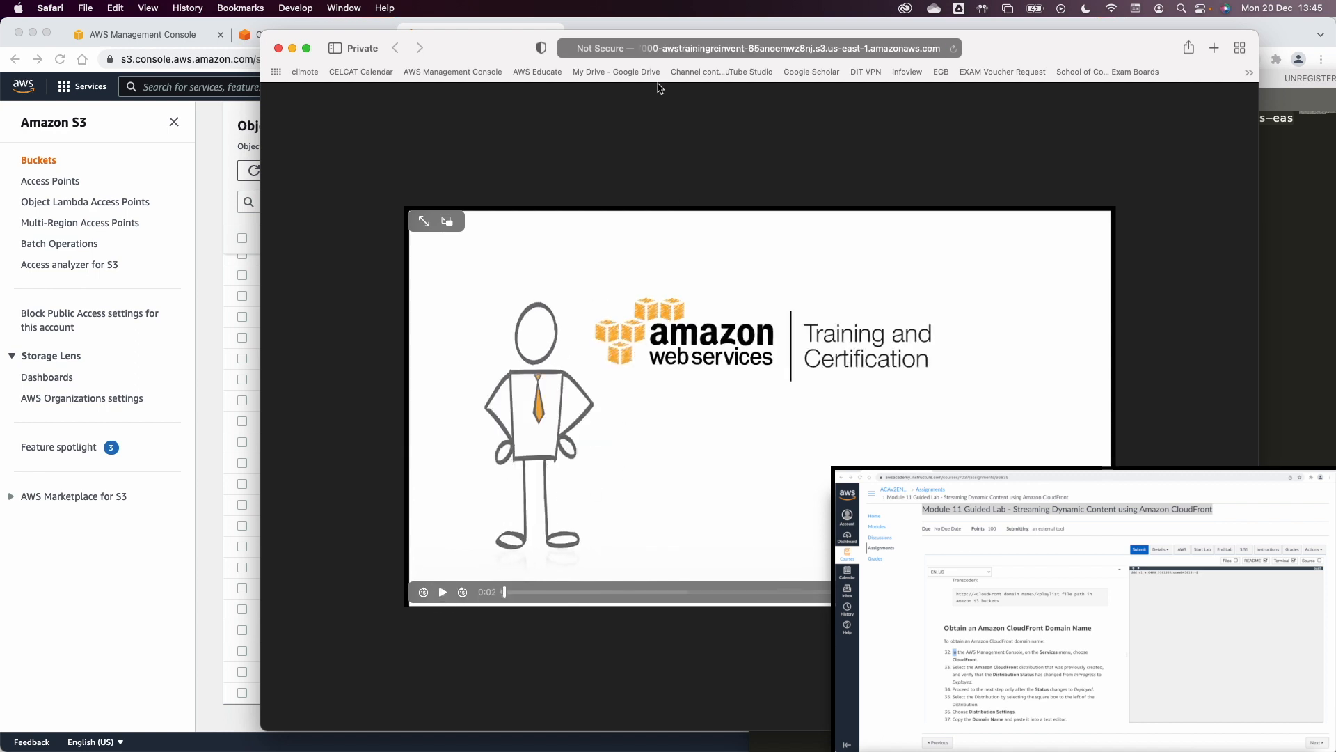
{"action": "mouse_move", "coordinate": [597, 377]}
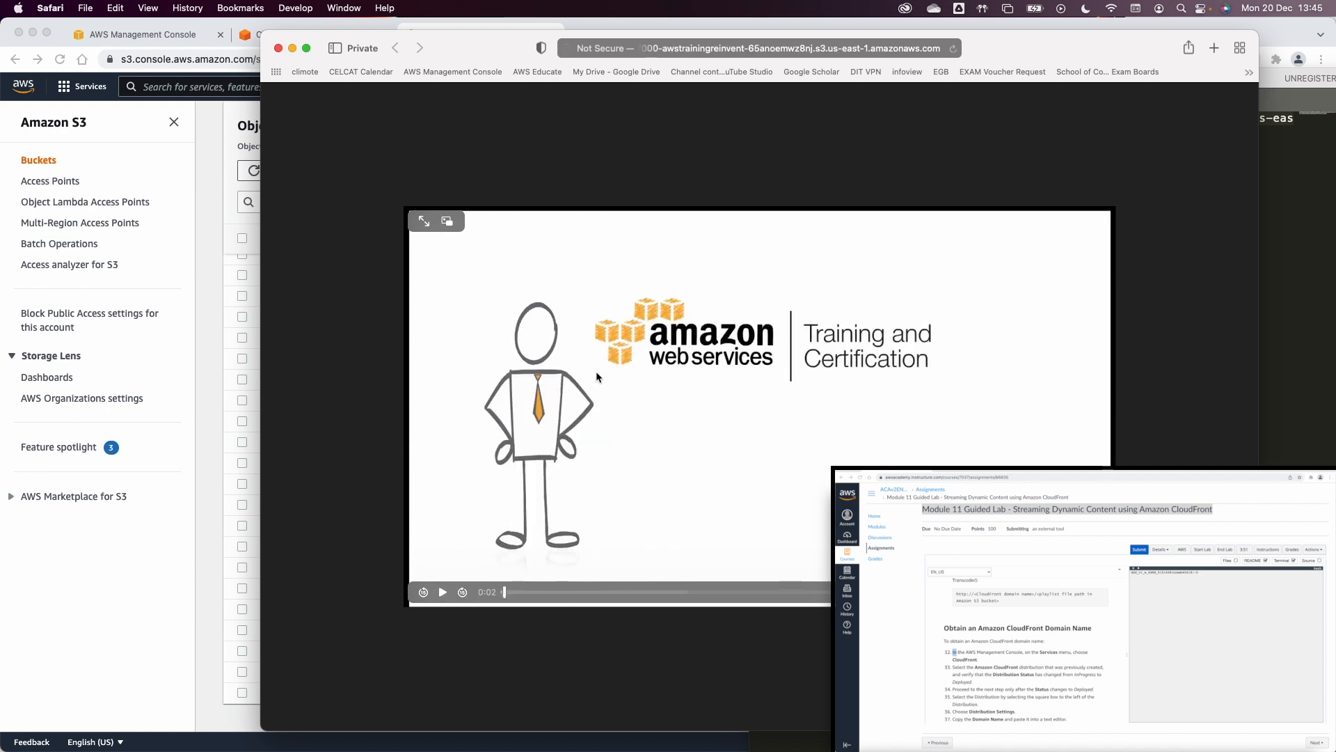